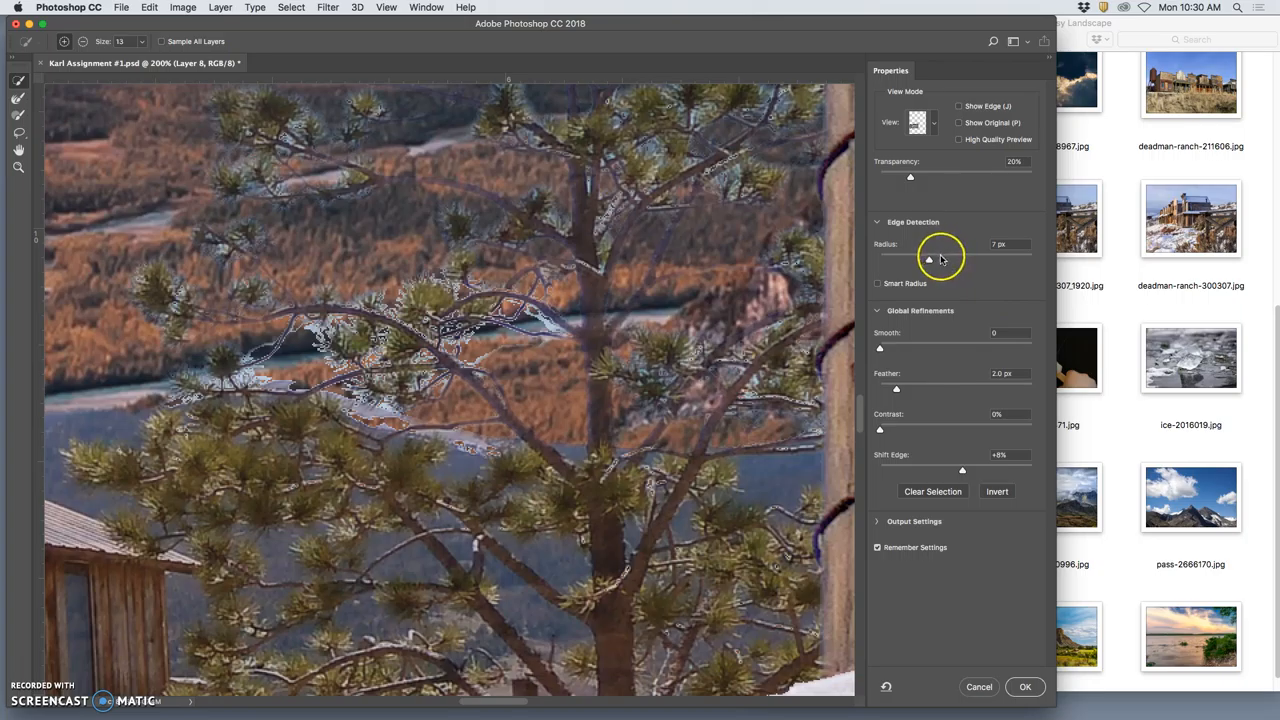
Widen the edge detection radius around the pine tree and apply the refined selection.
left_click_drag(928, 260, 940, 260)
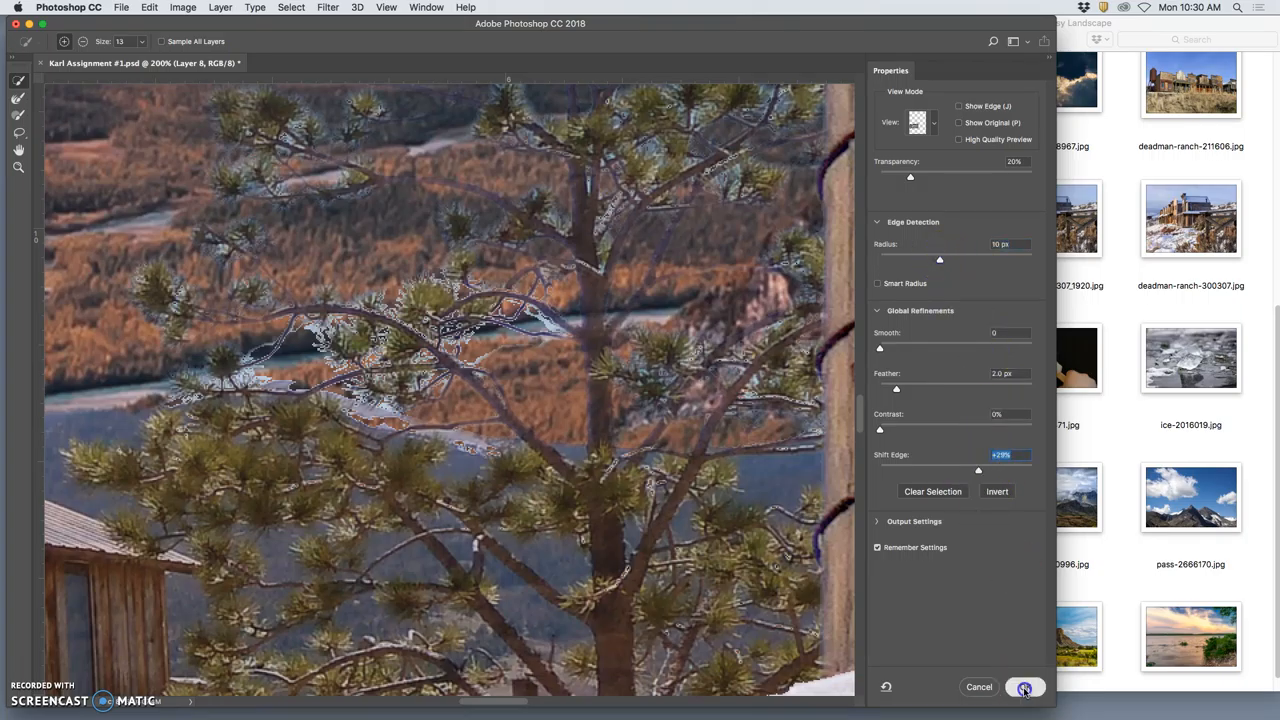
left_click(1024, 688)
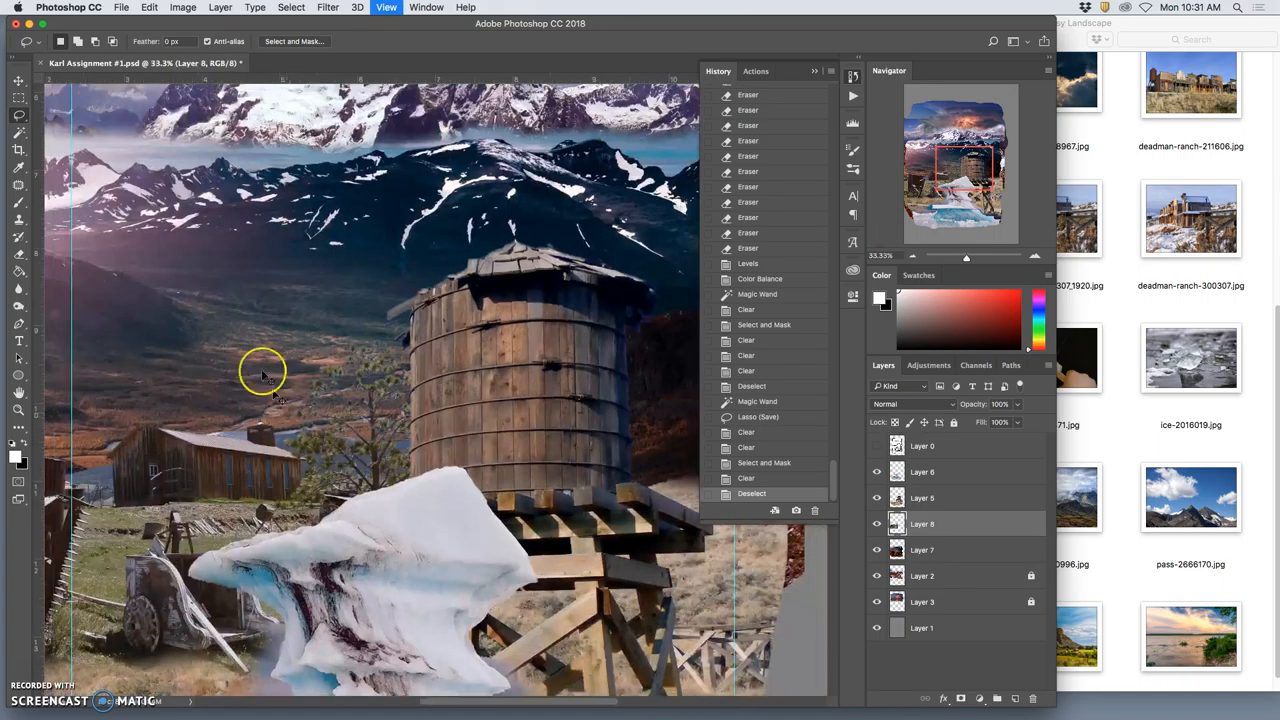
Apply a Levels adjustment to Layer 4, moving the shadow input slider right to deepen shadows.
left_click(182, 8)
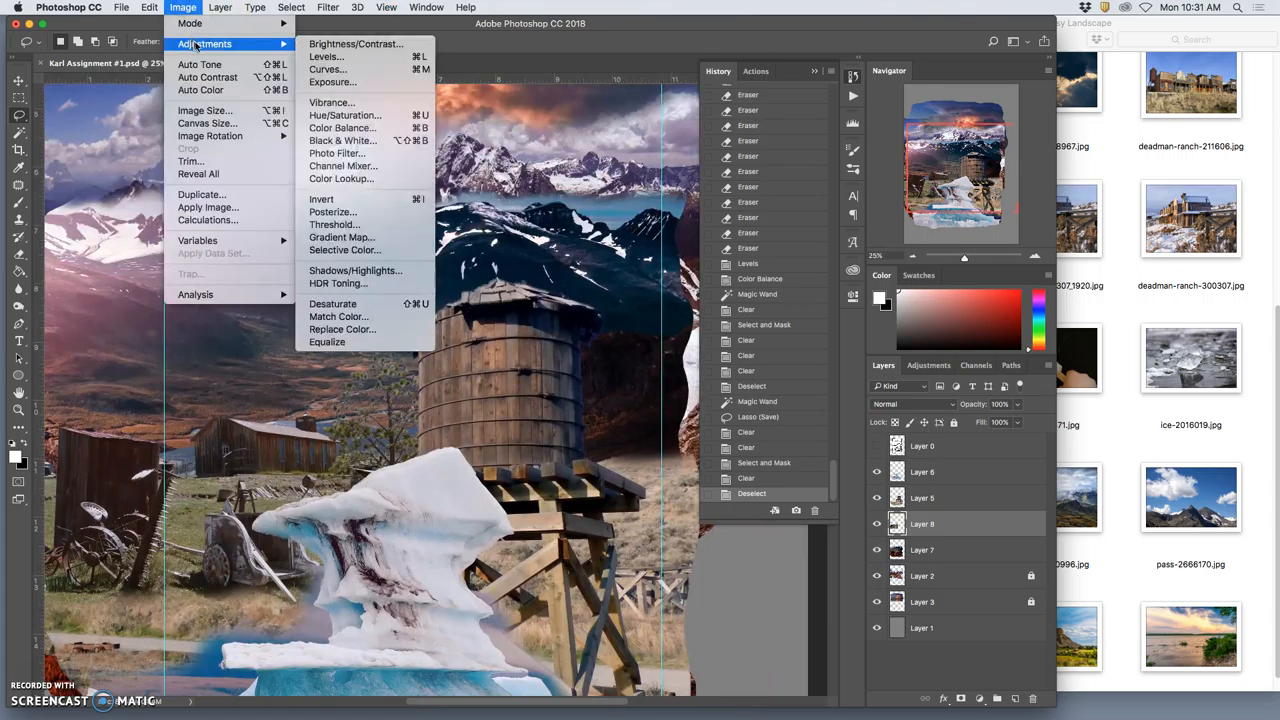
left_click(324, 56)
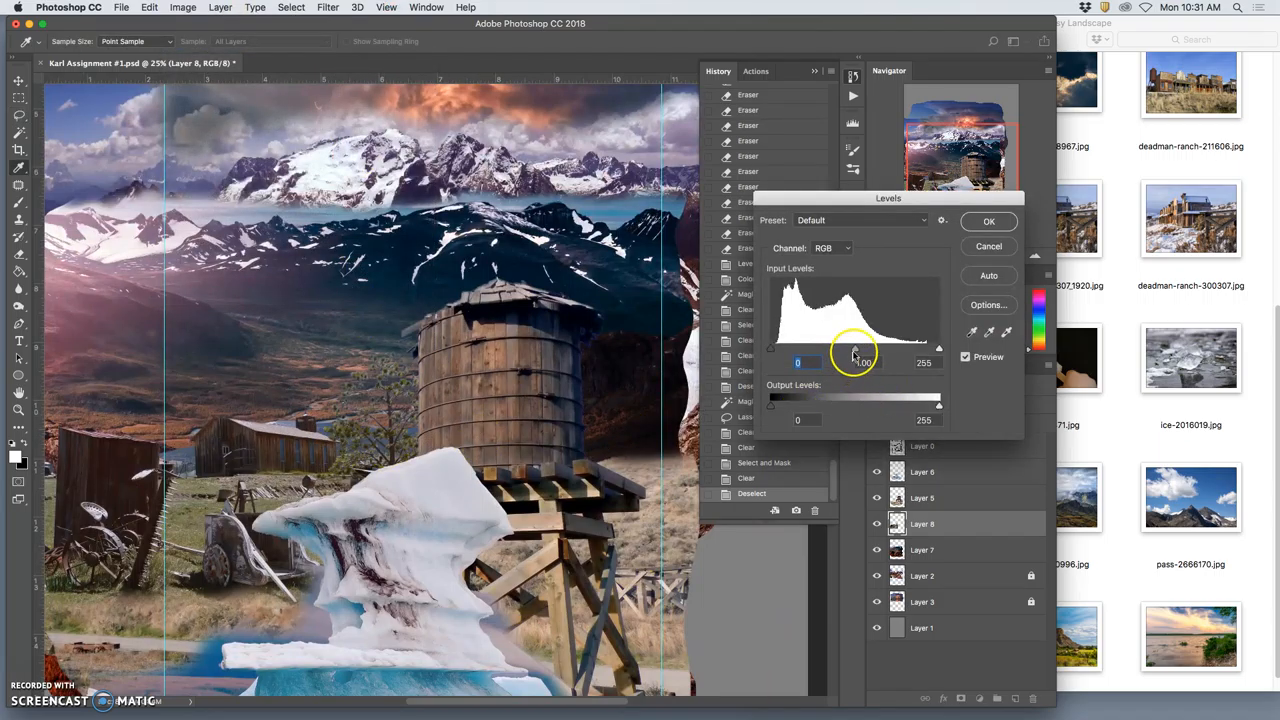
left_click_drag(770, 348, 800, 348)
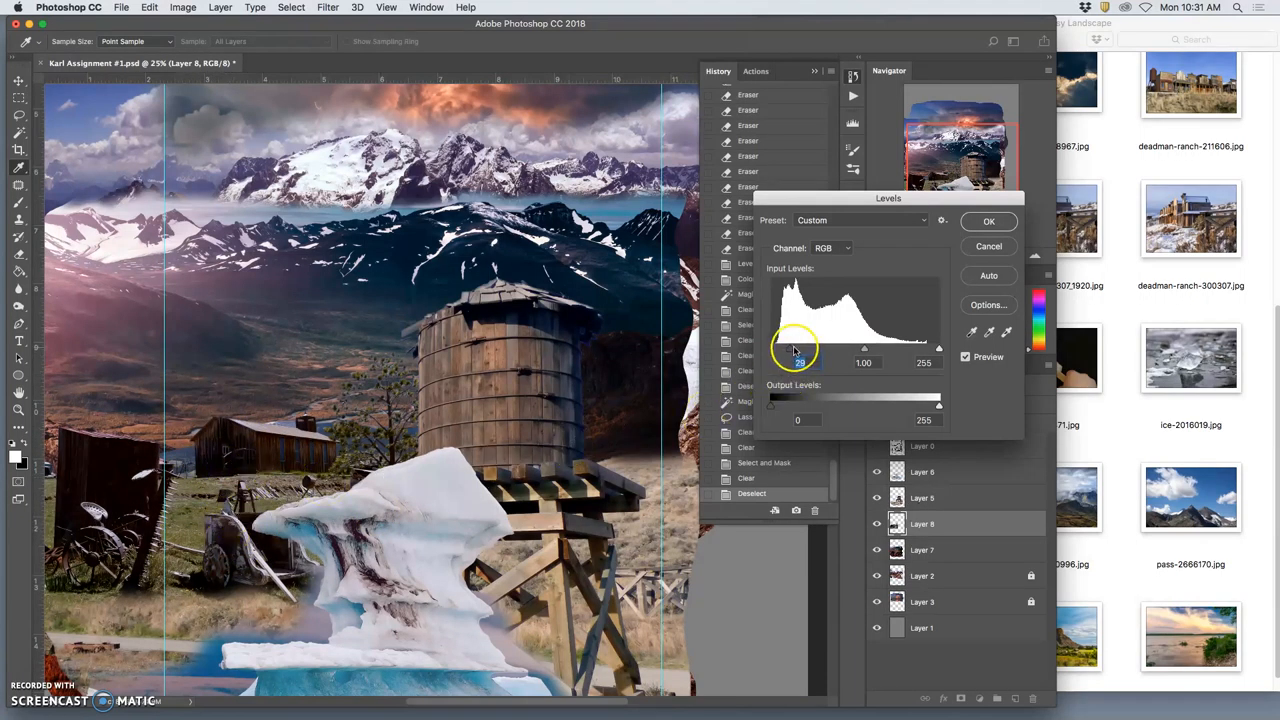
left_click_drag(800, 348, 796, 348)
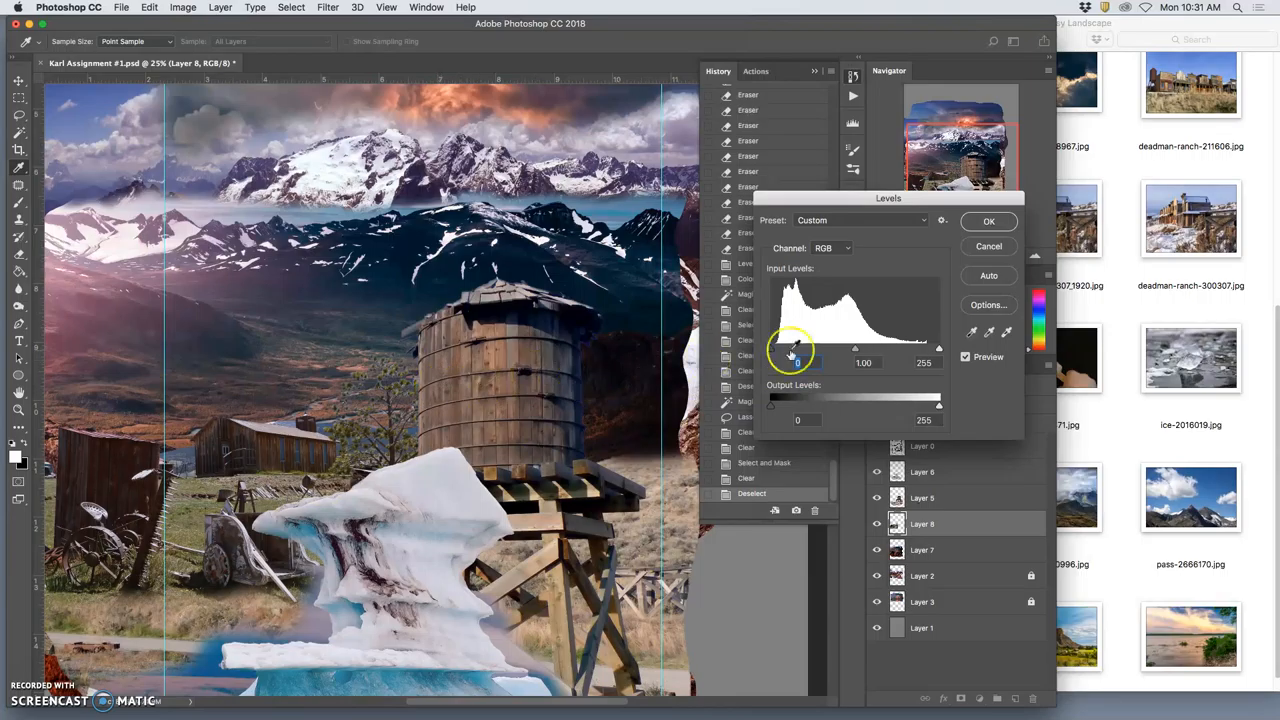
left_click(988, 220)
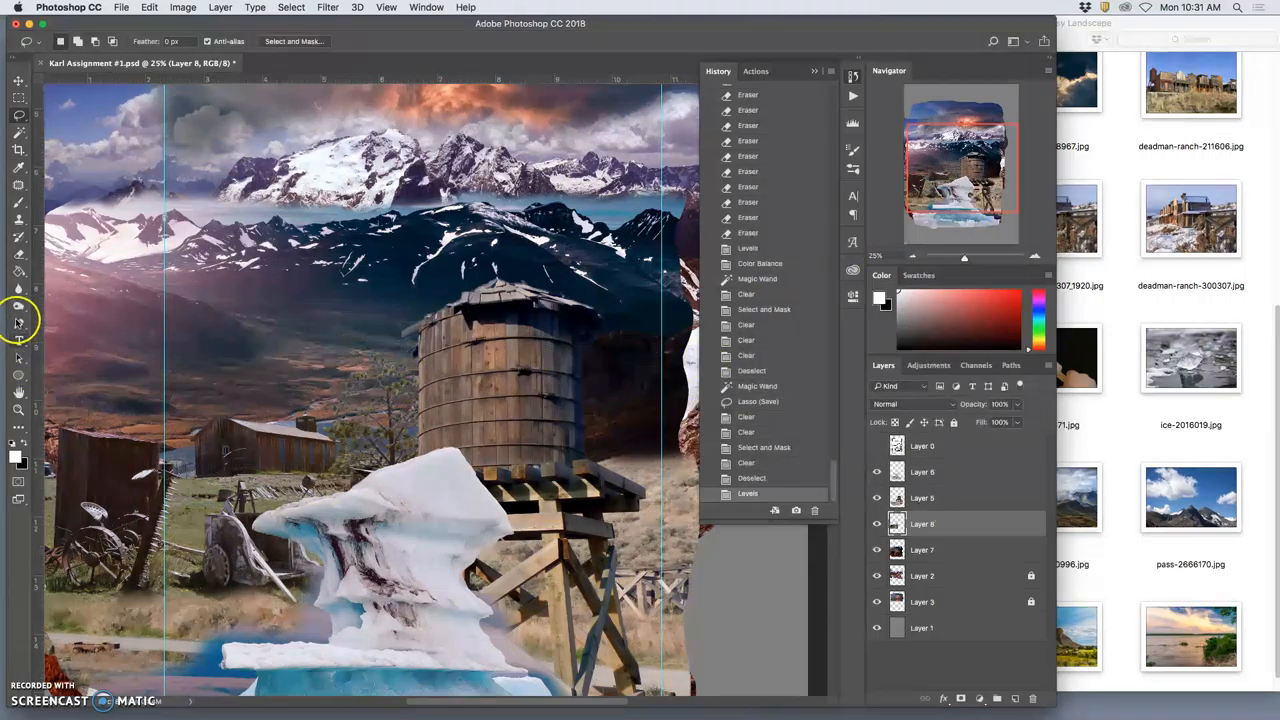
mouse_move(18, 308)
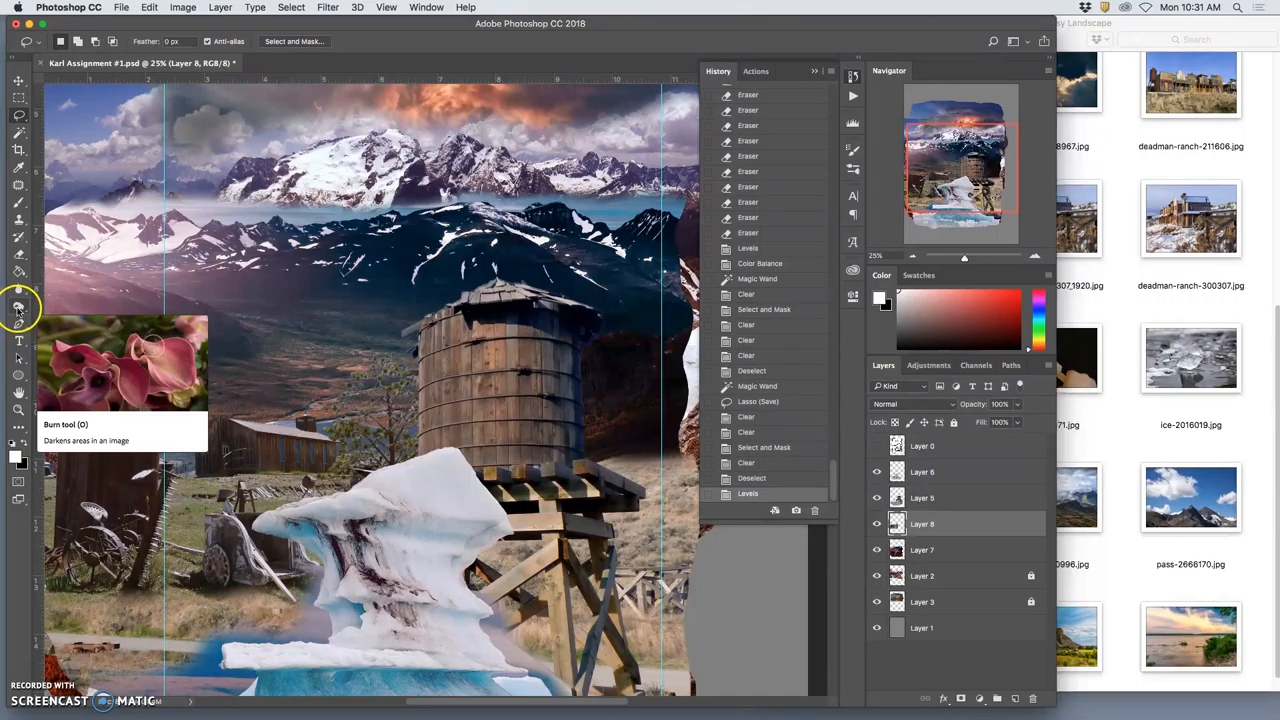
Choose the Burn Tool with Range set to Midtones for darkening the tower areas.
left_click(18, 308)
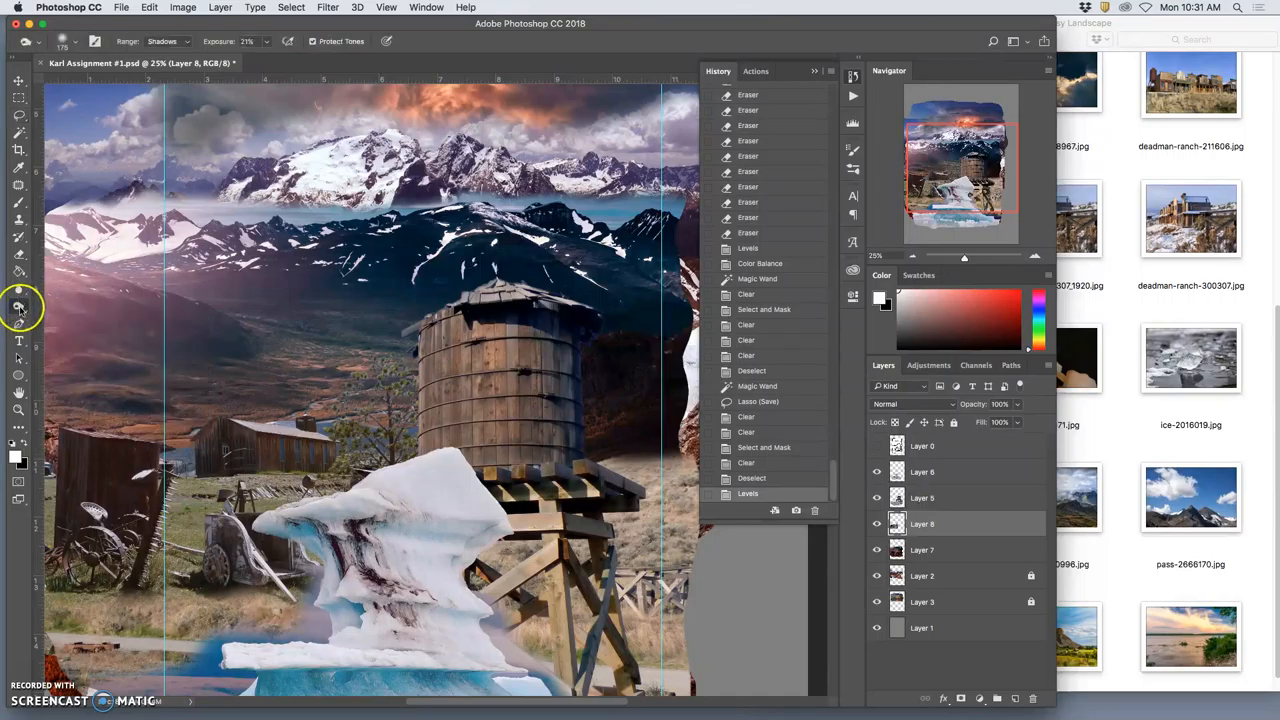
mouse_move(18, 290)
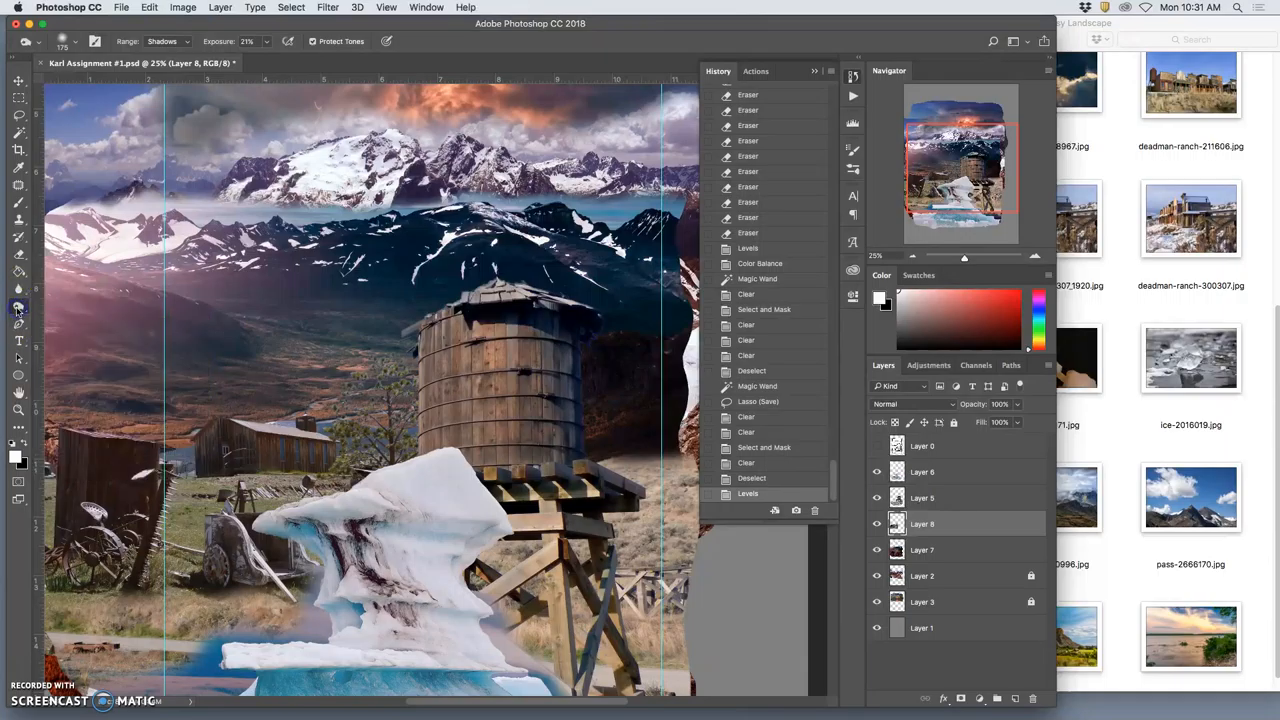
mouse_move(18, 308)
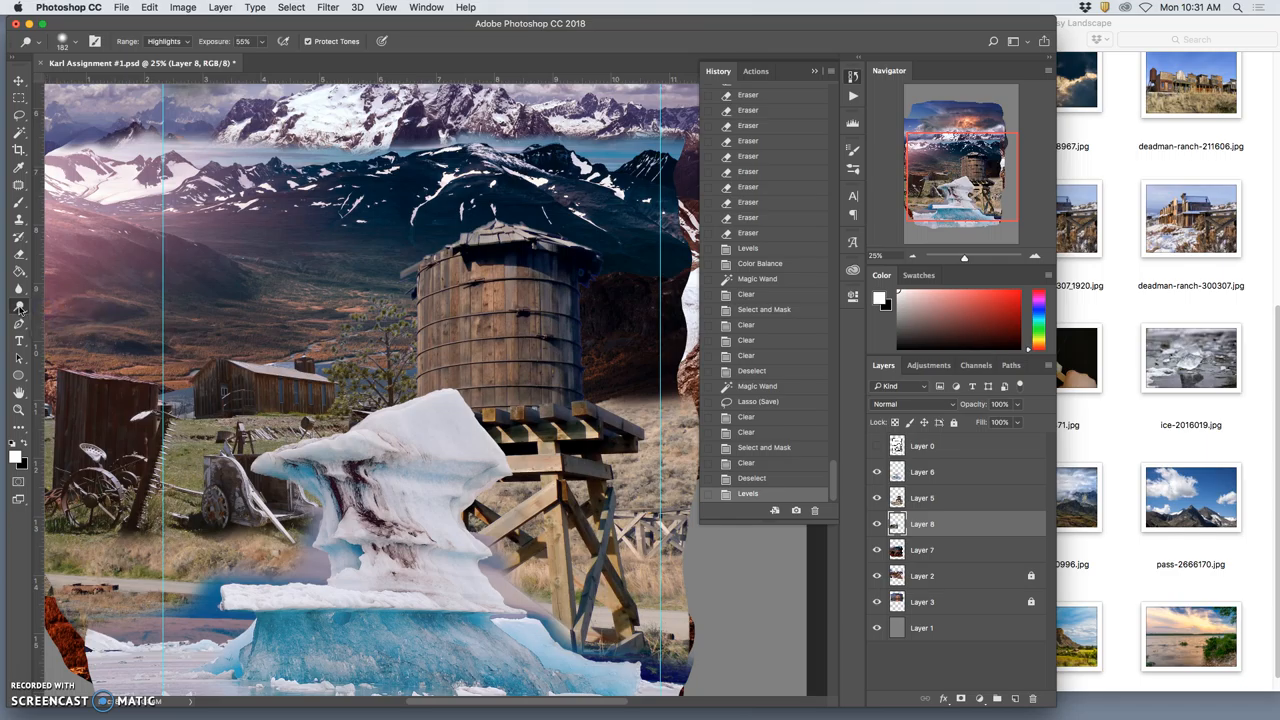
left_click(18, 308)
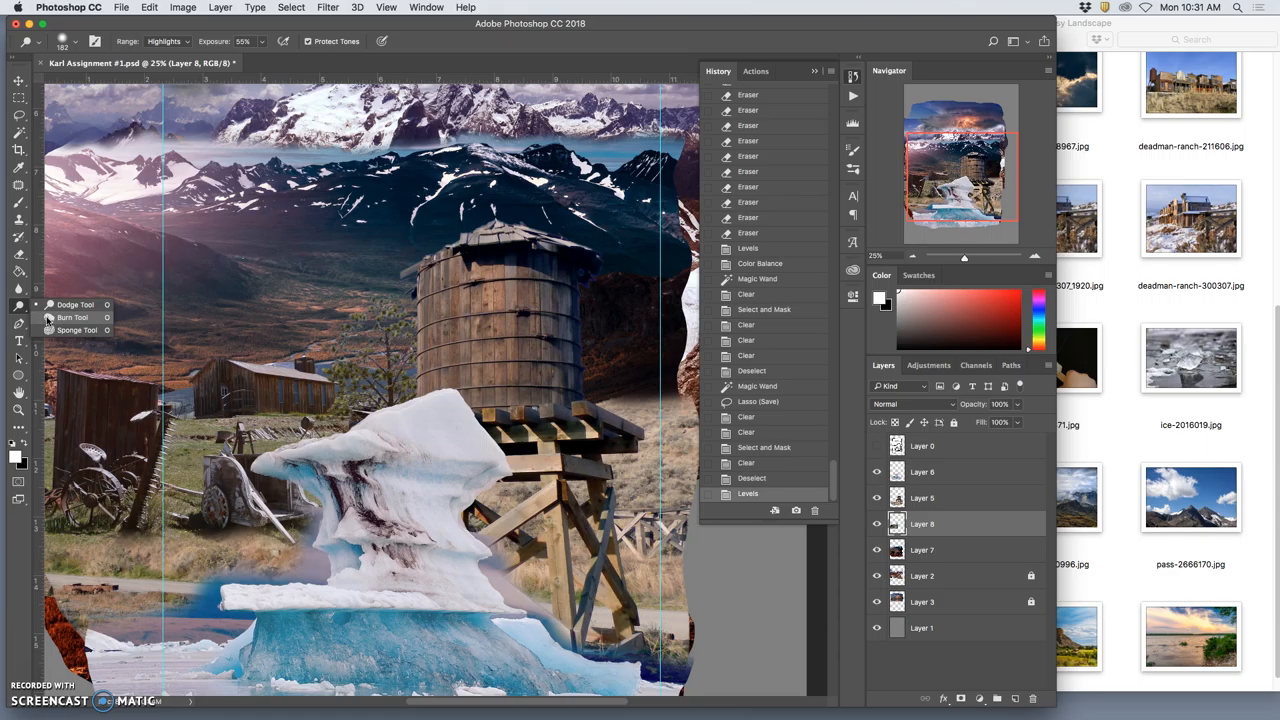
left_click(72, 316)
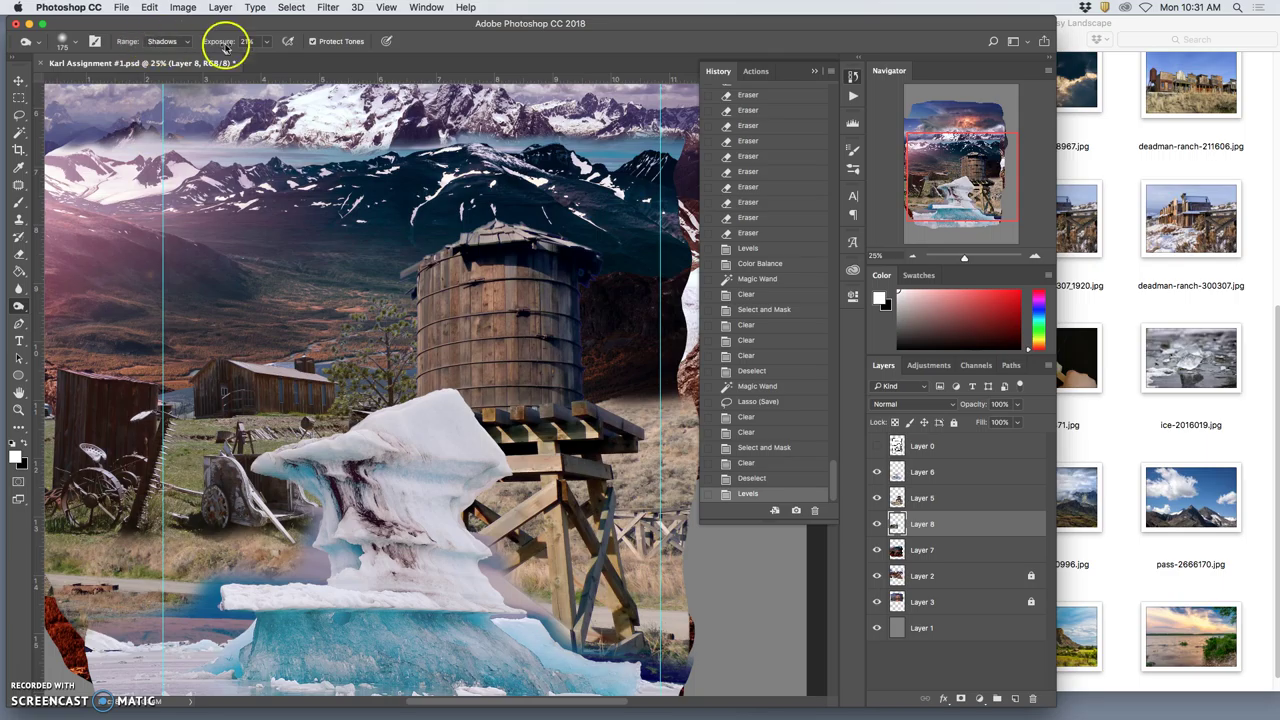
left_click(162, 40)
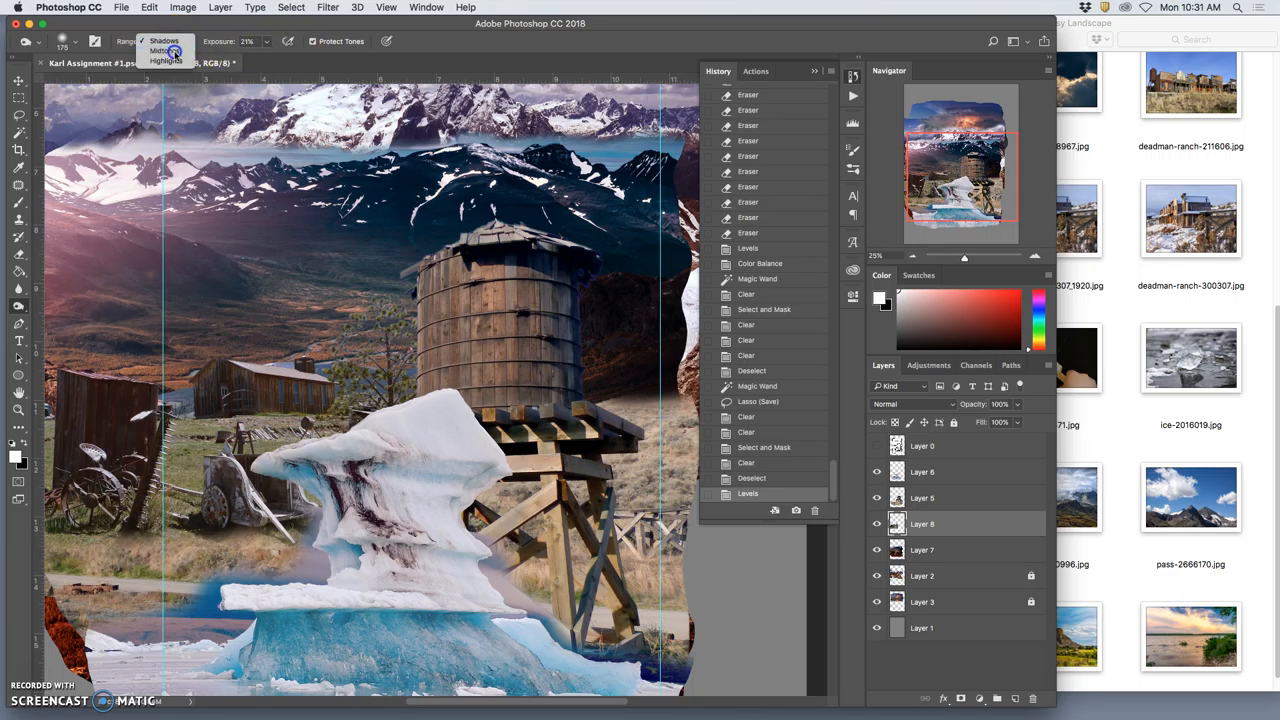
left_click(164, 52)
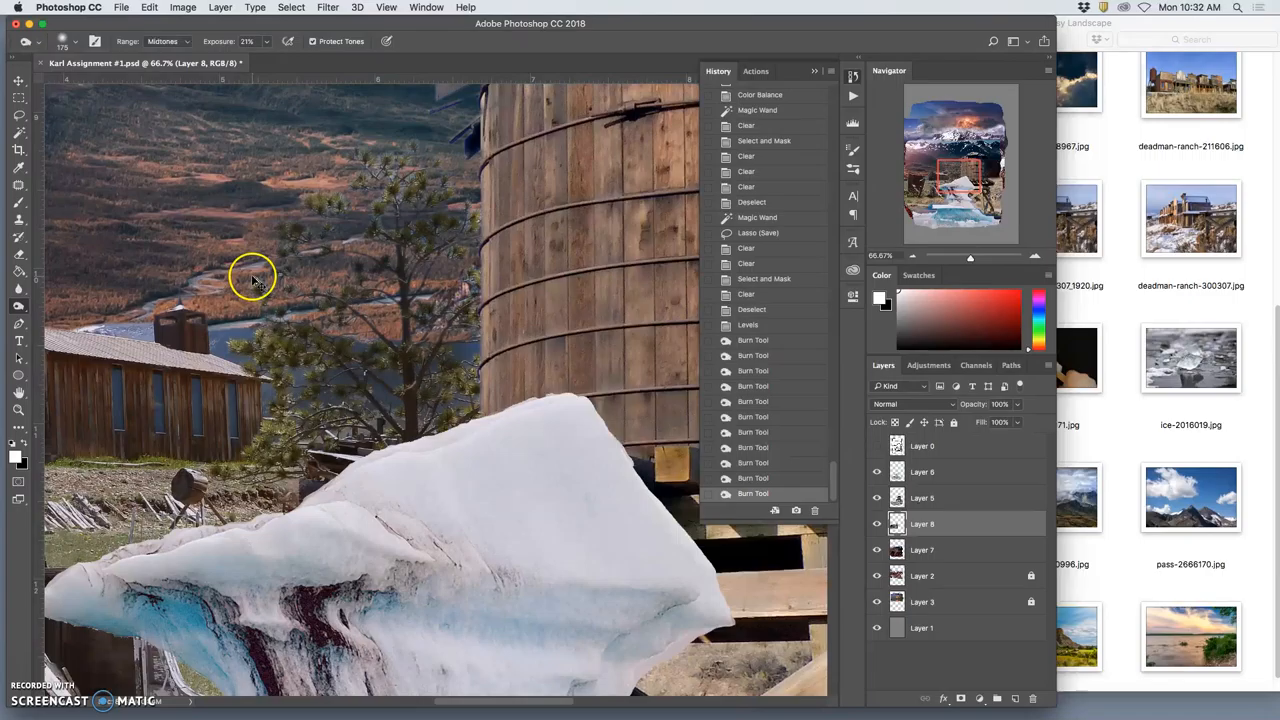
Revert to an earlier burn state, set Burn range to Highlights, and bring the references folder forward.
left_click(252, 278)
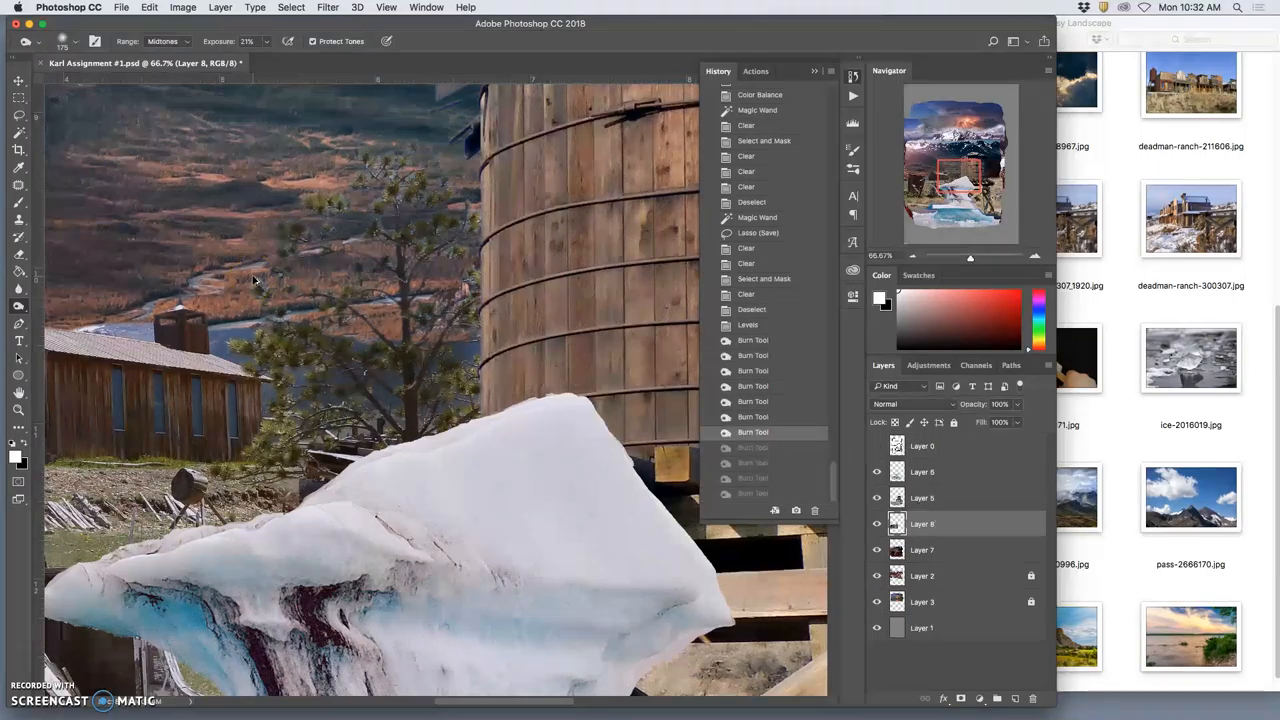
mouse_move(356, 262)
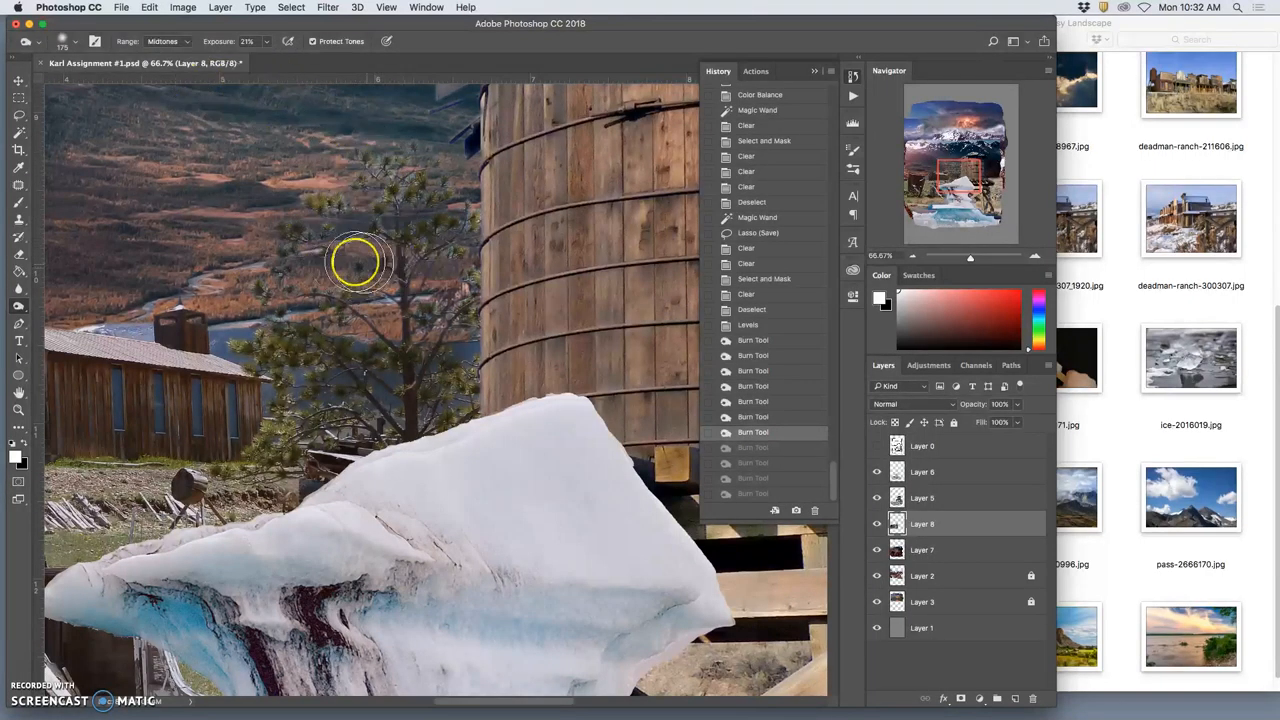
left_click(162, 40)
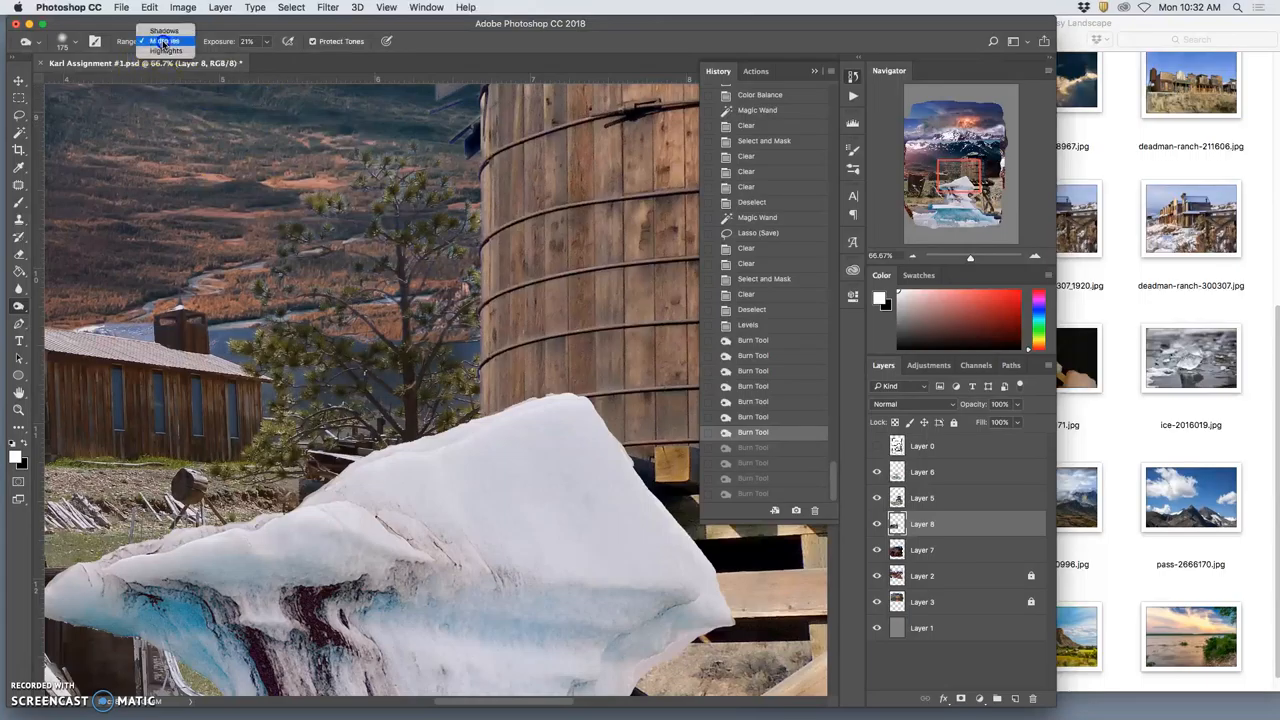
left_click(166, 52)
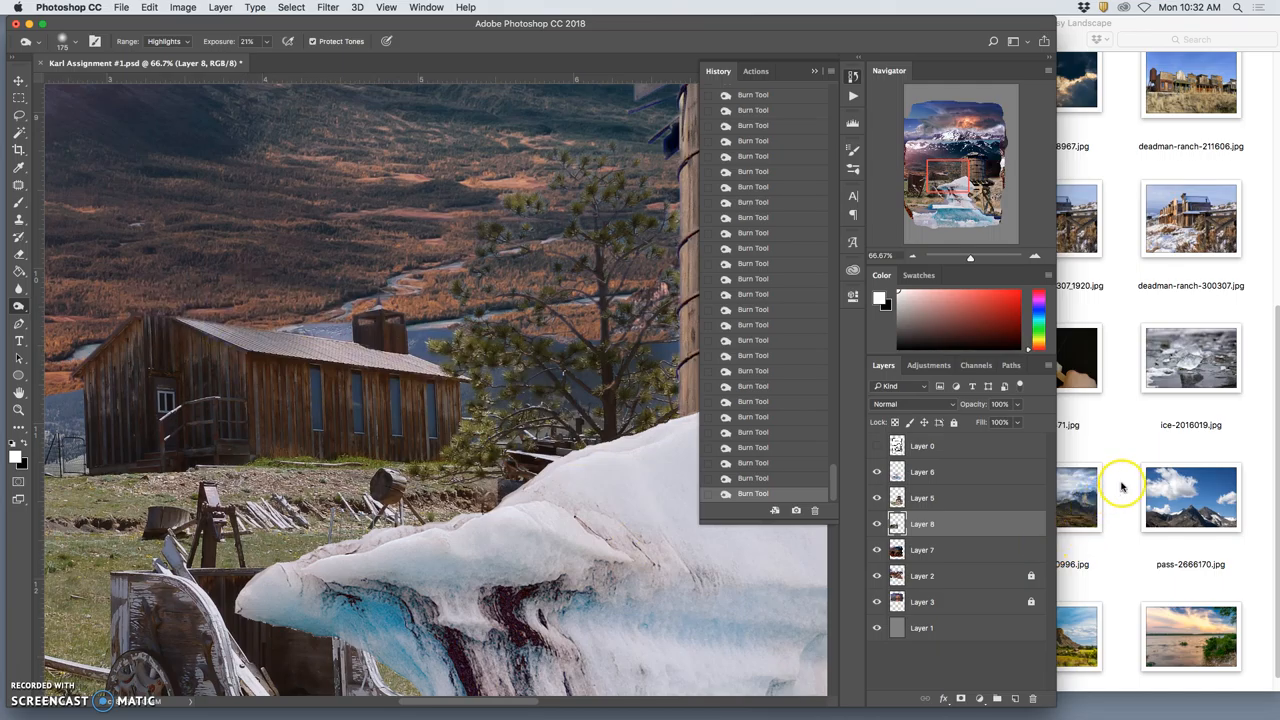
left_click(912, 358)
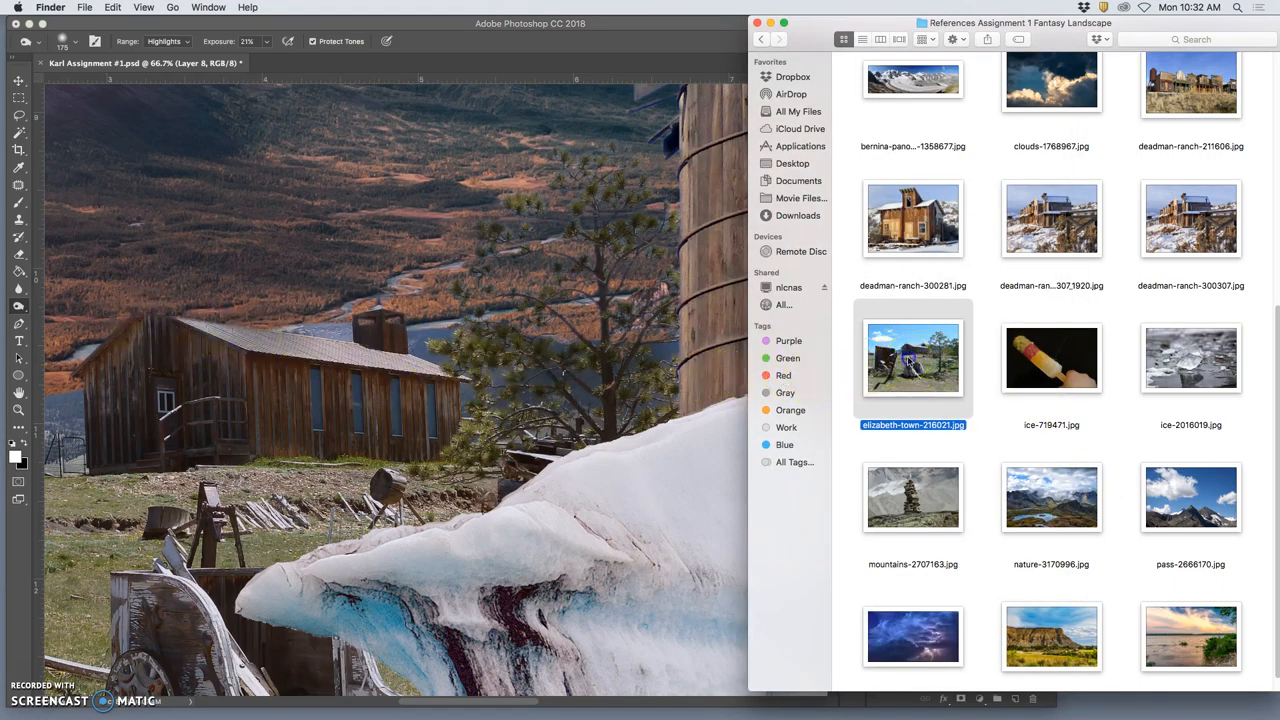
Open the old-town reference photo from the Finder folder in Preview.
double_click(912, 358)
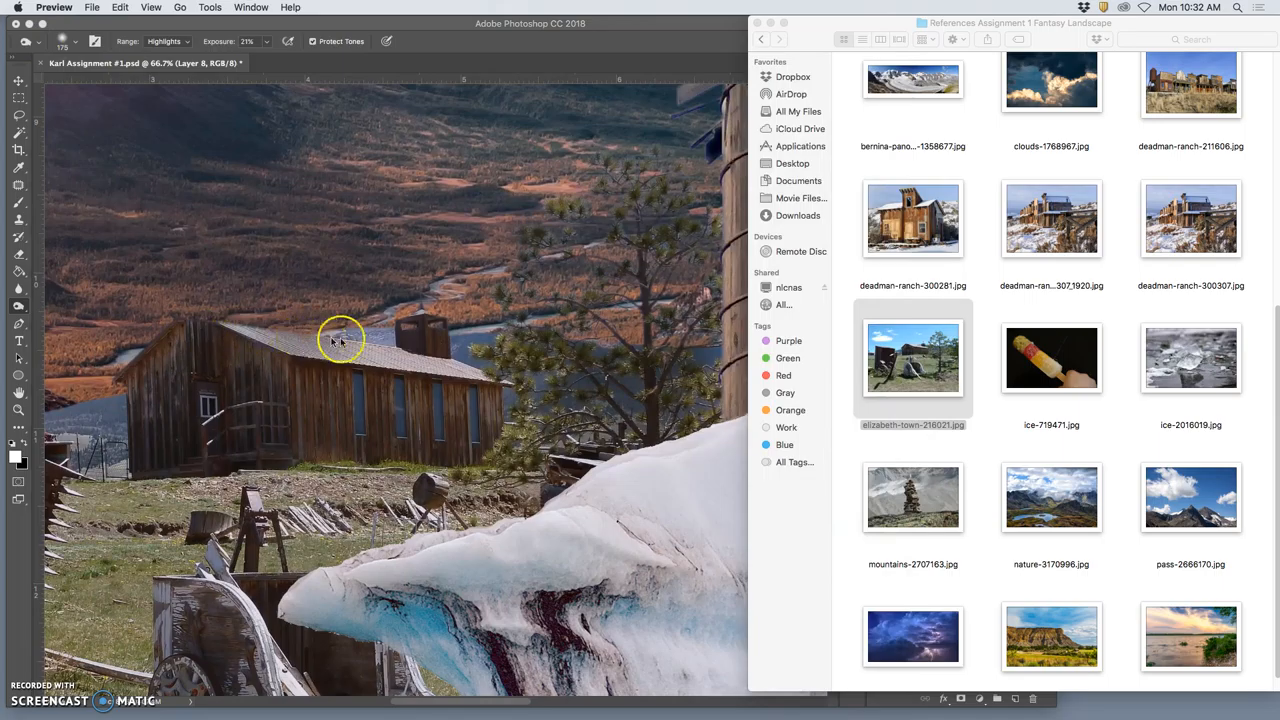
mouse_move(184, 320)
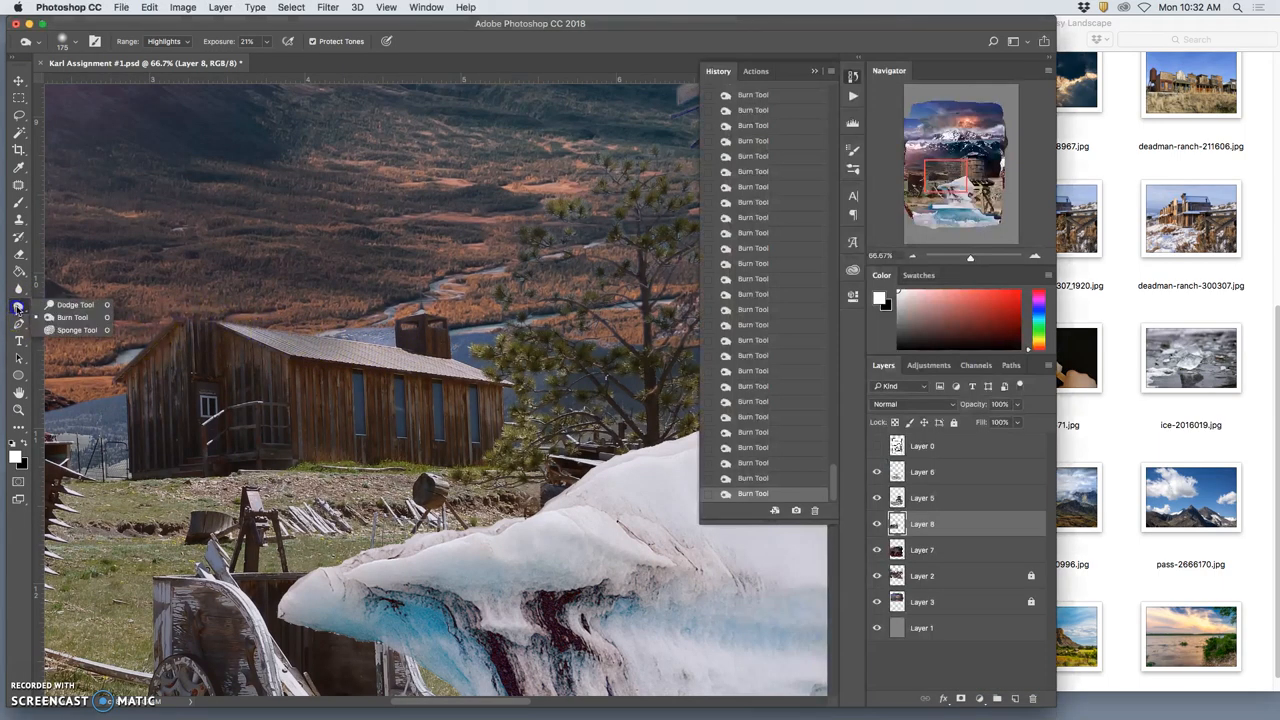
Switch to the Dodge Tool and choose its tonal Range for lightening the barn.
left_click(164, 40)
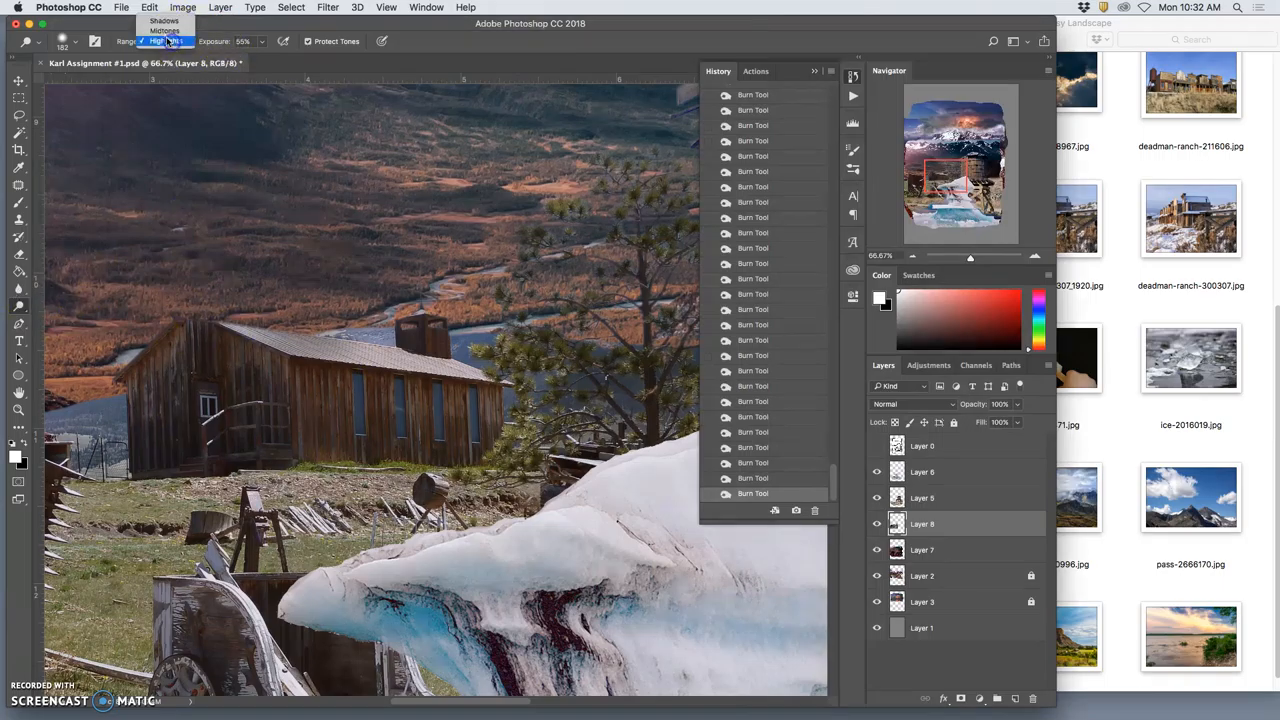
left_click(76, 40)
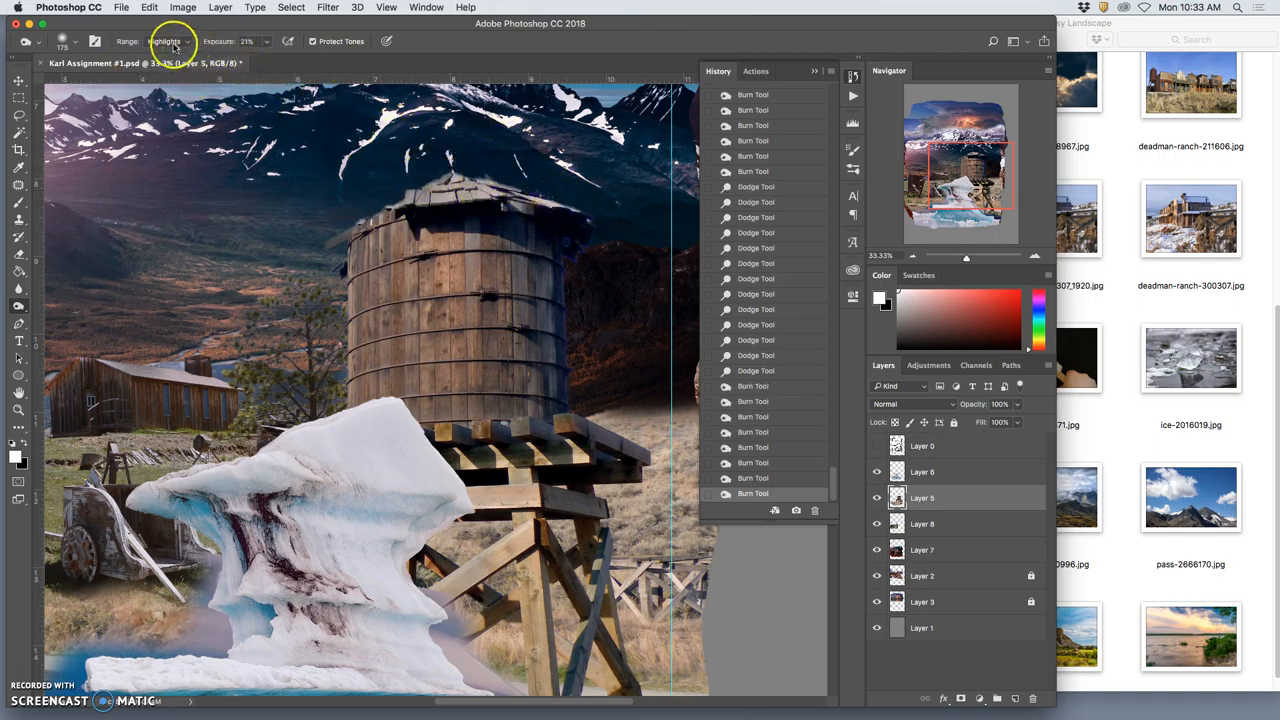
Set the Burn range and darken part of the water tower's roof.
left_click(164, 40)
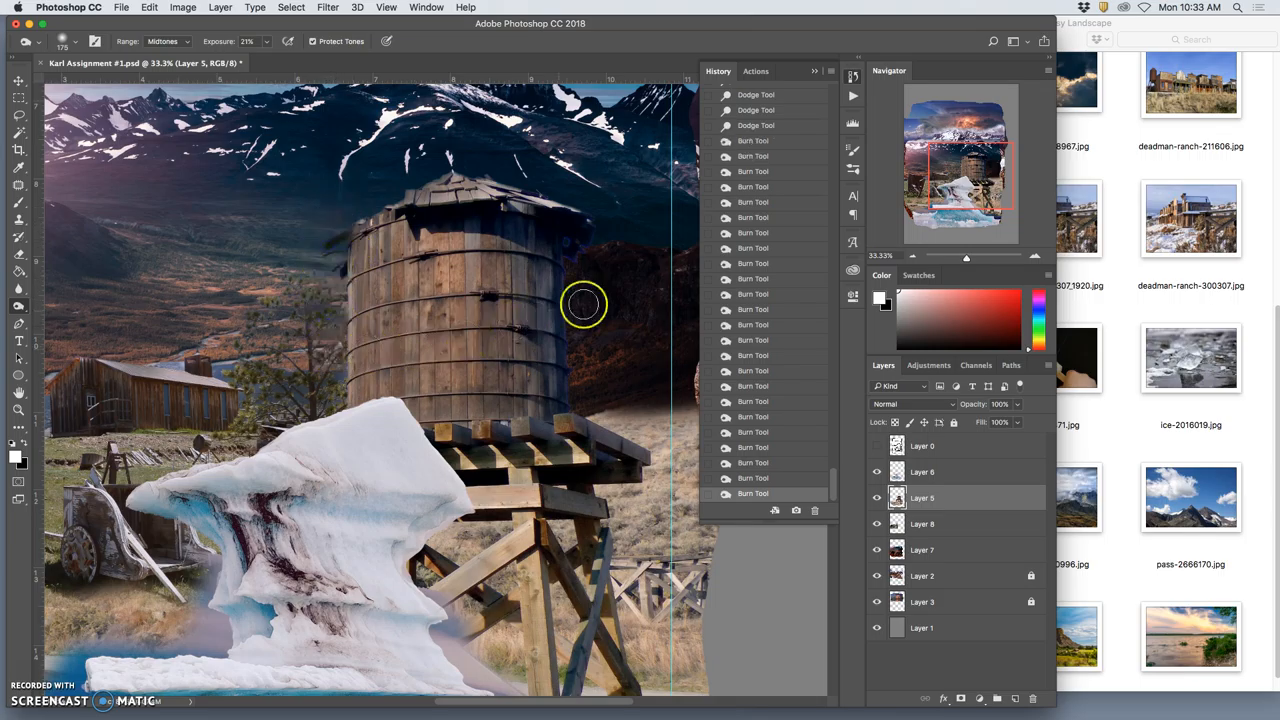
mouse_move(148, 28)
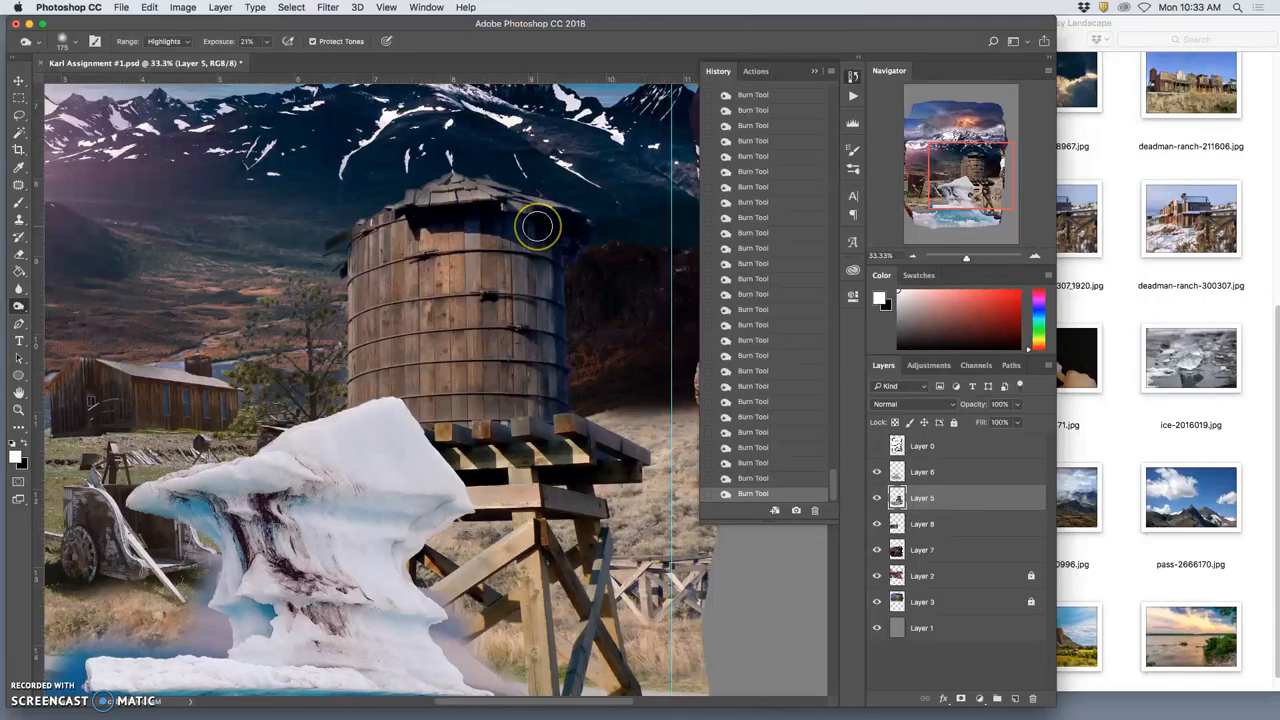
mouse_move(532, 220)
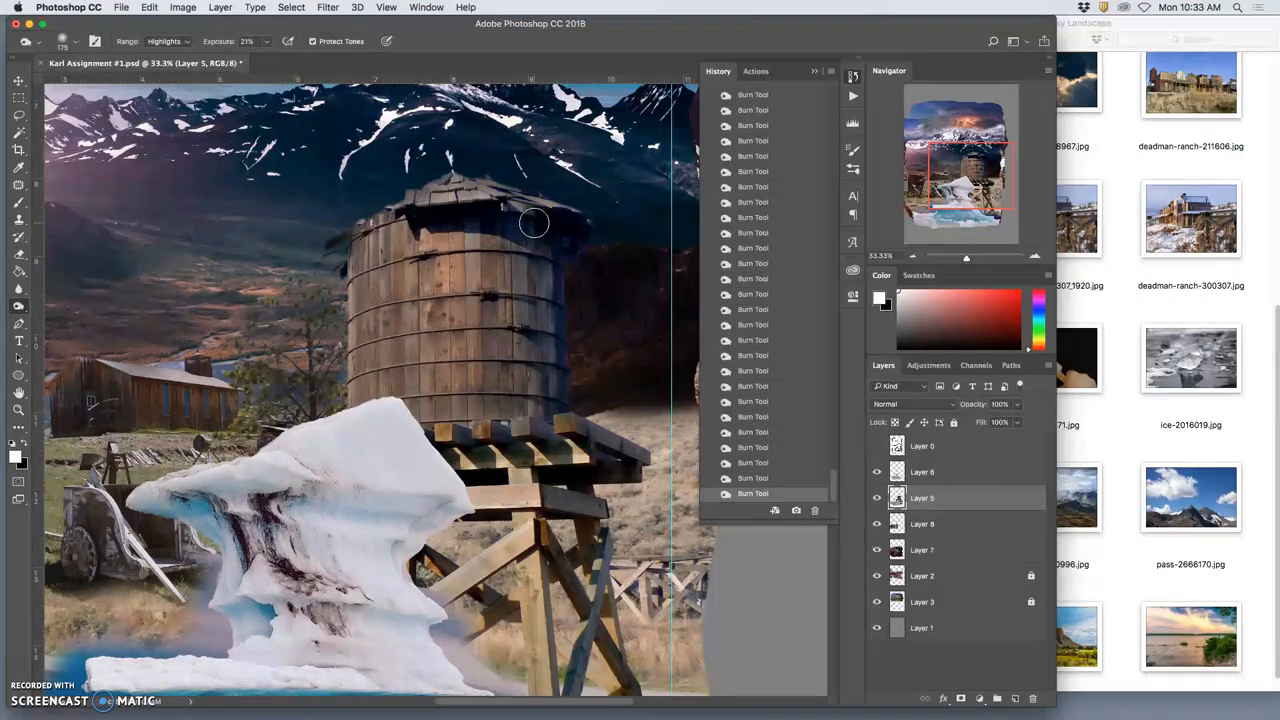
left_click(534, 222)
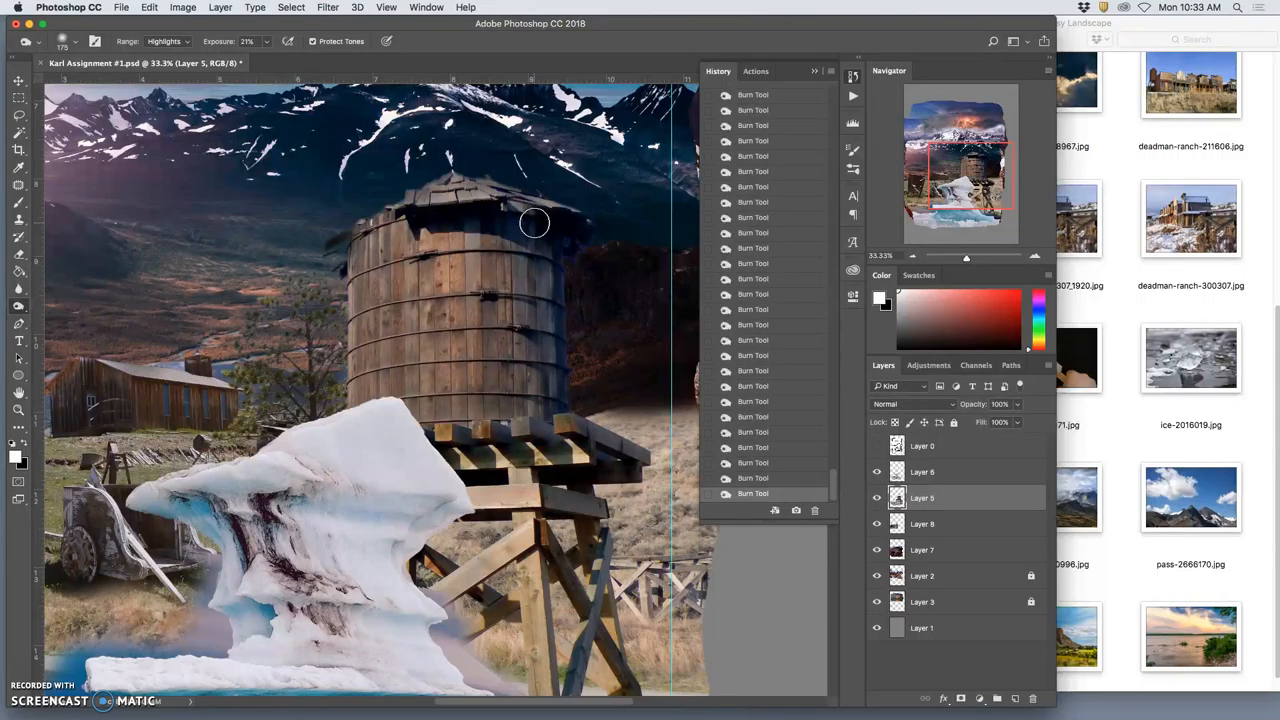
mouse_move(528, 254)
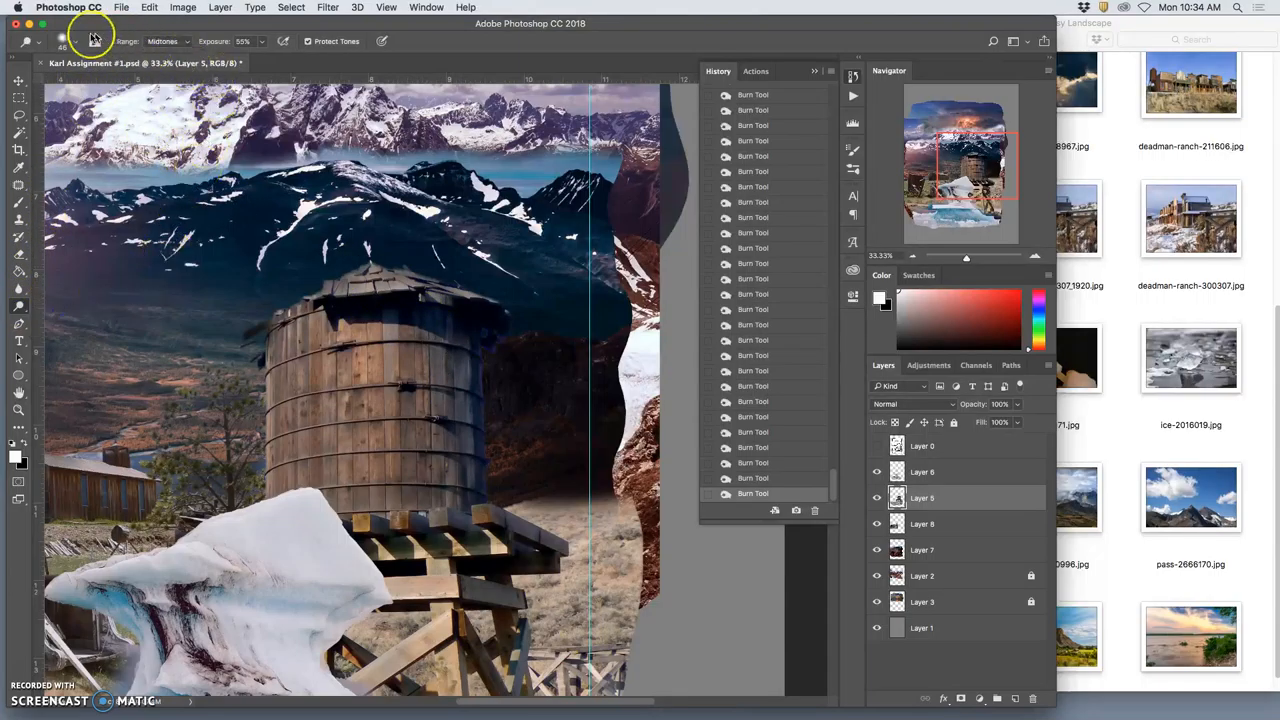
Limit burning to Shadows, briefly try Dodge, then return to Burn and darken the tower's right edge.
left_click(94, 40)
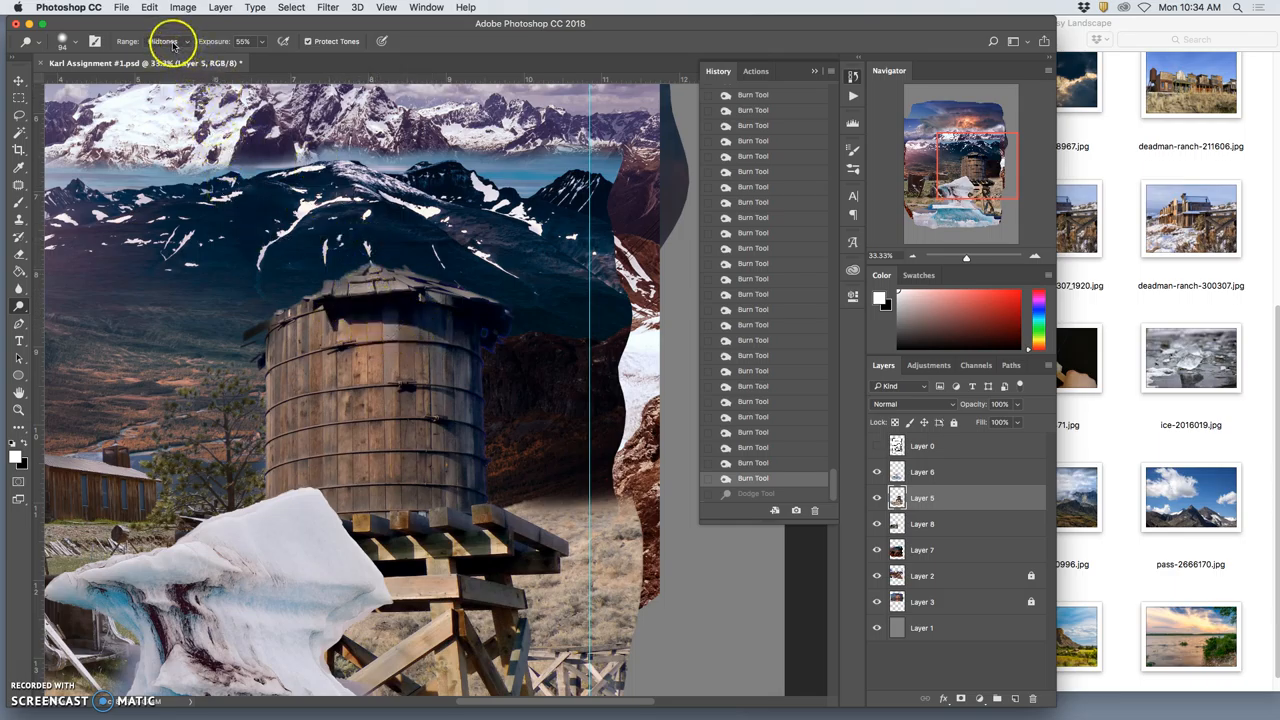
left_click(164, 40)
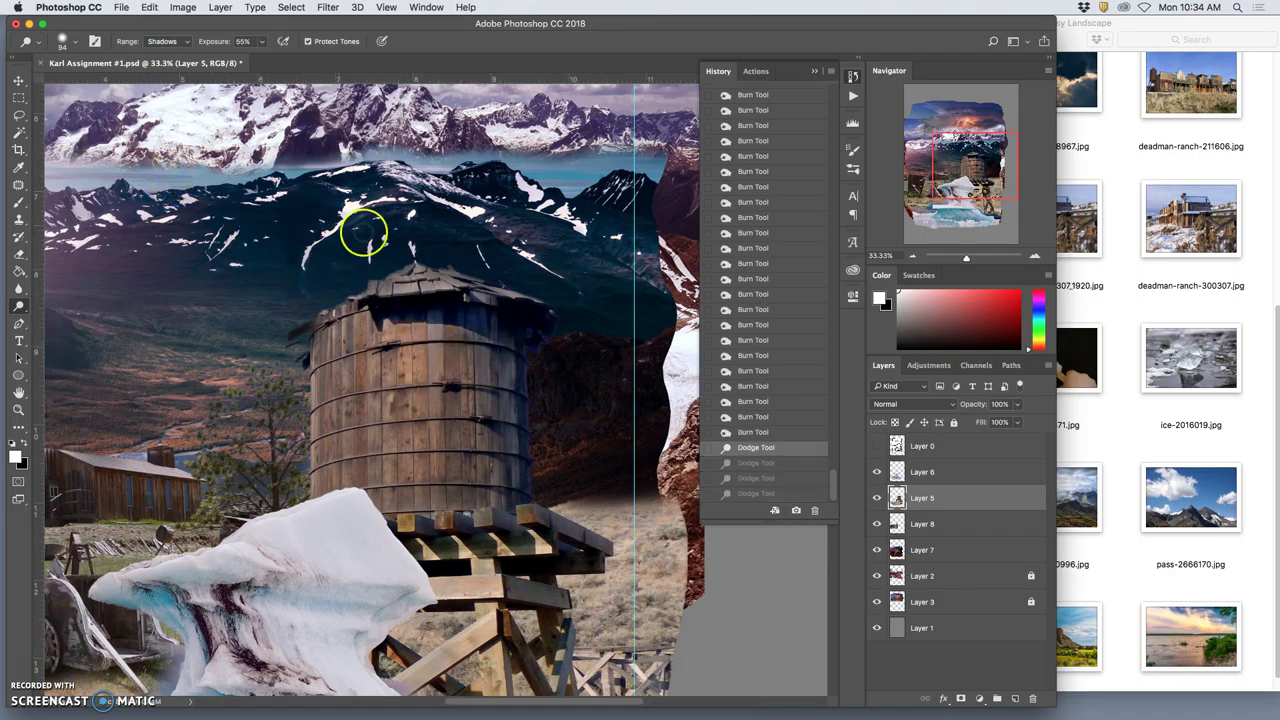
left_click(18, 304)
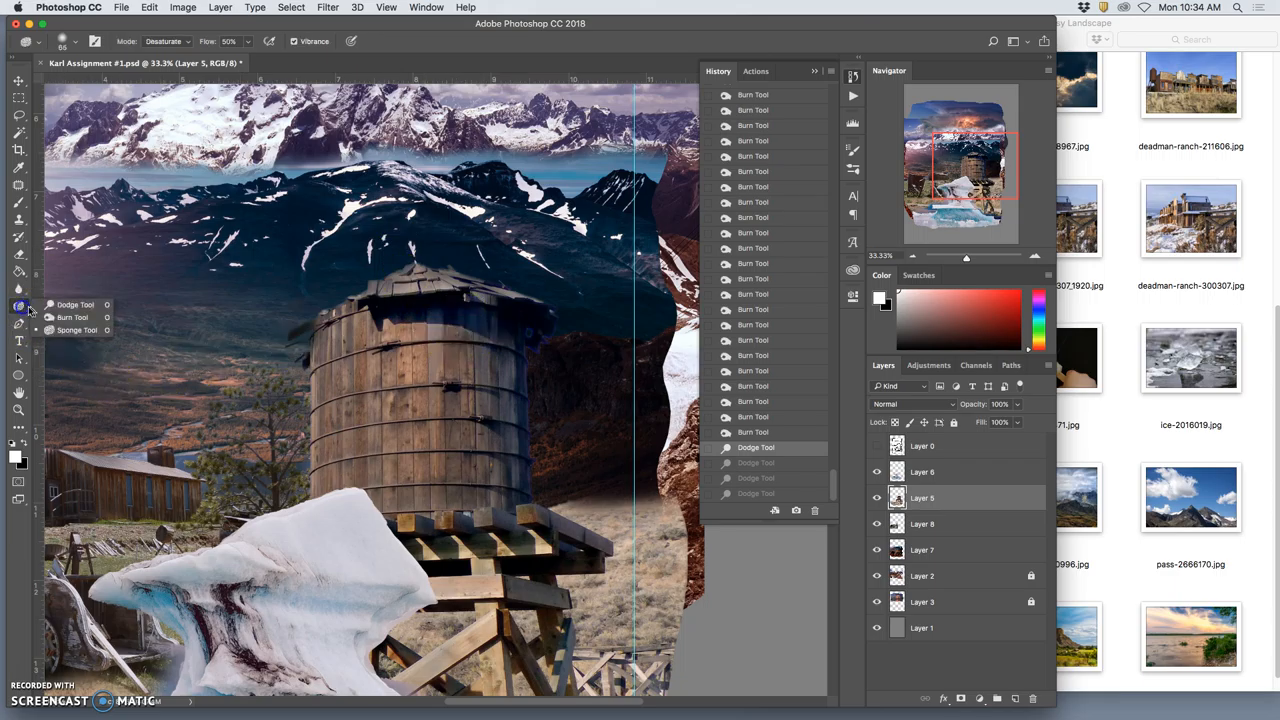
left_click(72, 316)
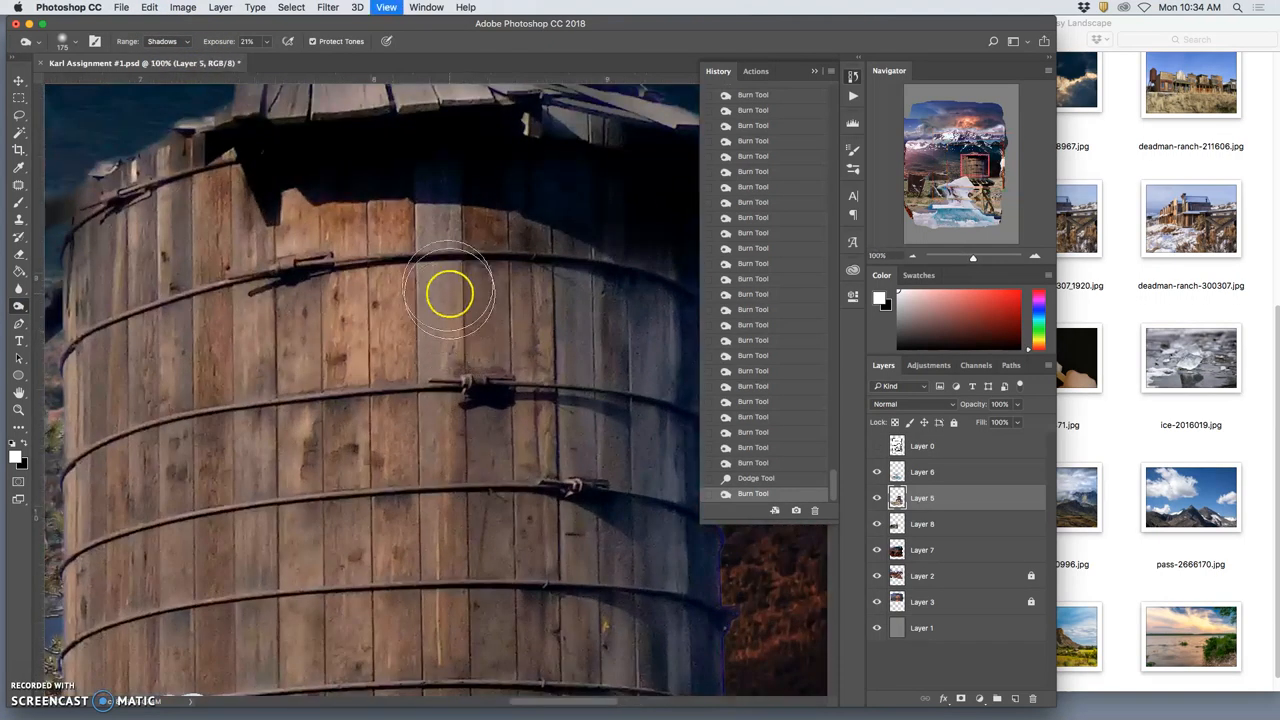
mouse_move(388, 240)
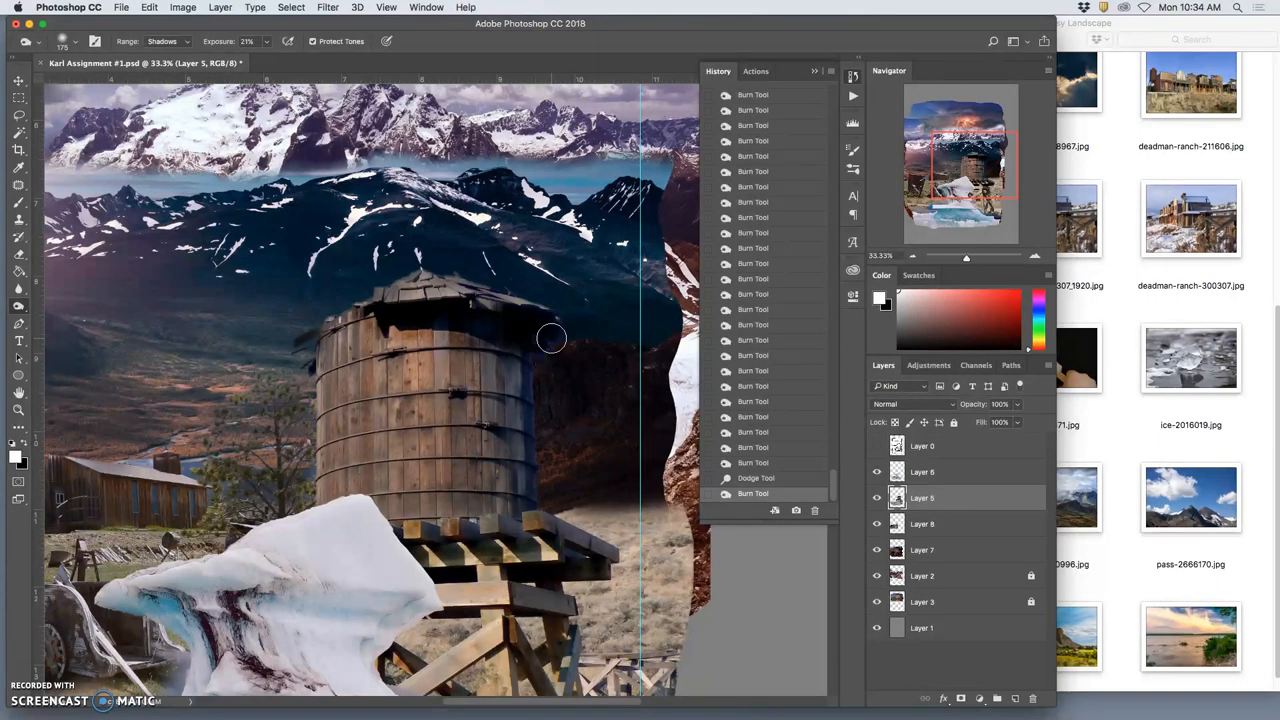
left_click(556, 344)
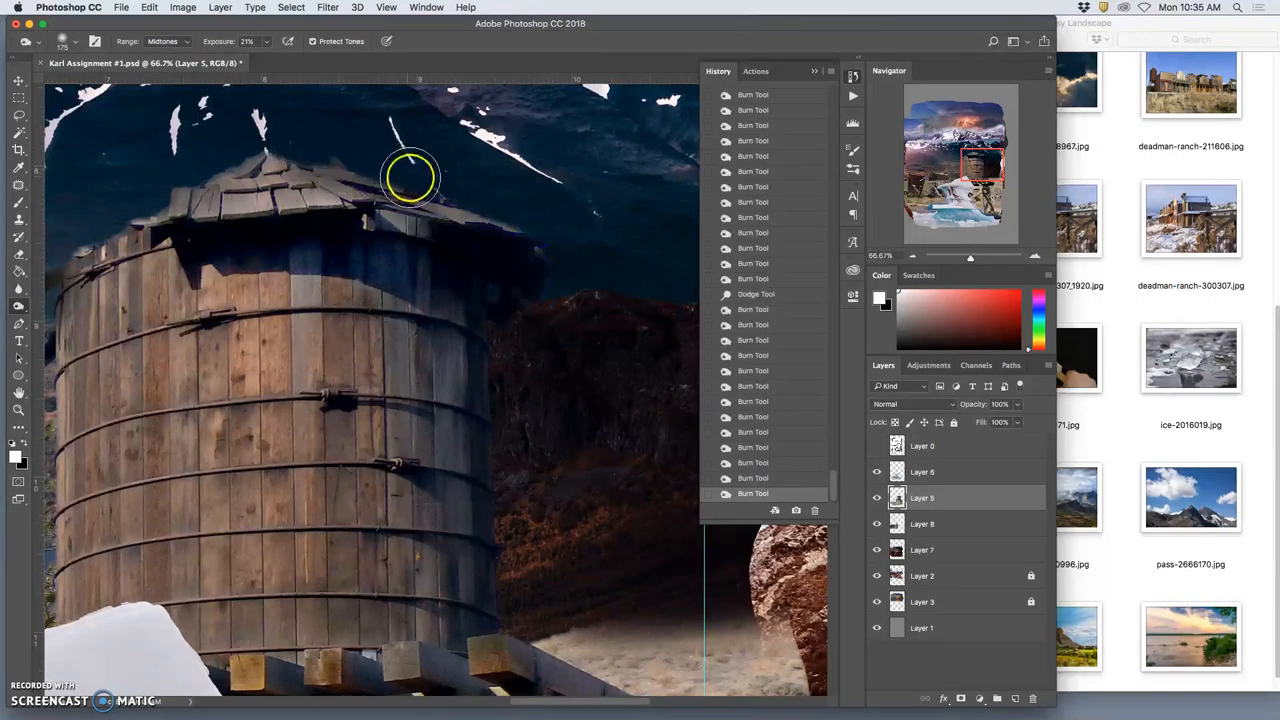
mouse_move(640, 222)
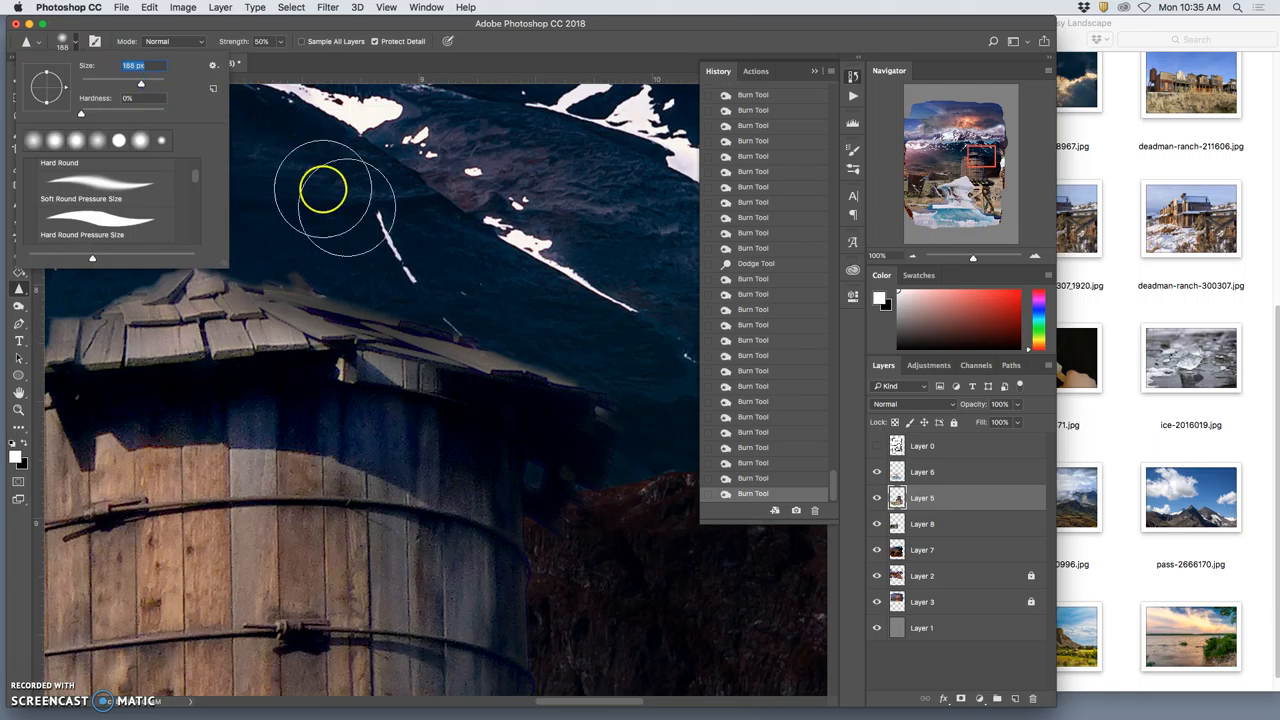
Enlarge the Sharpen Tool brush for crisping the tower roof against the mountainside.
left_click_drag(140, 84, 128, 84)
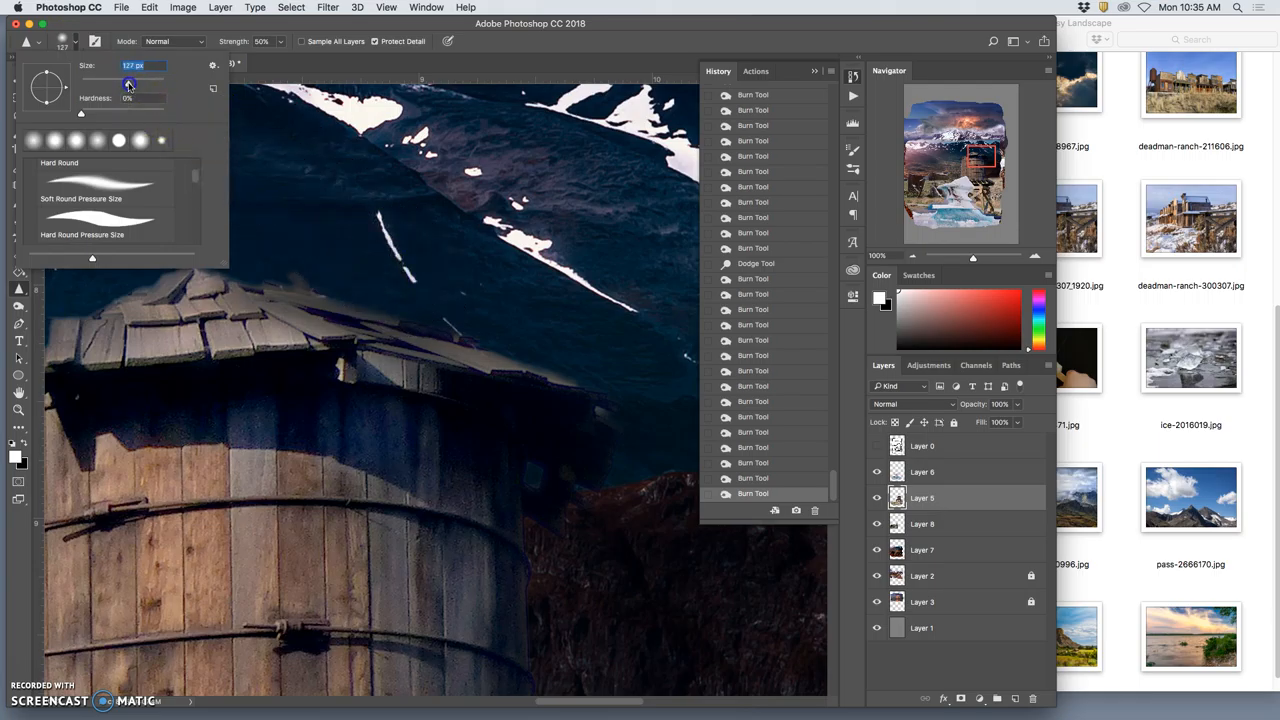
left_click(364, 292)
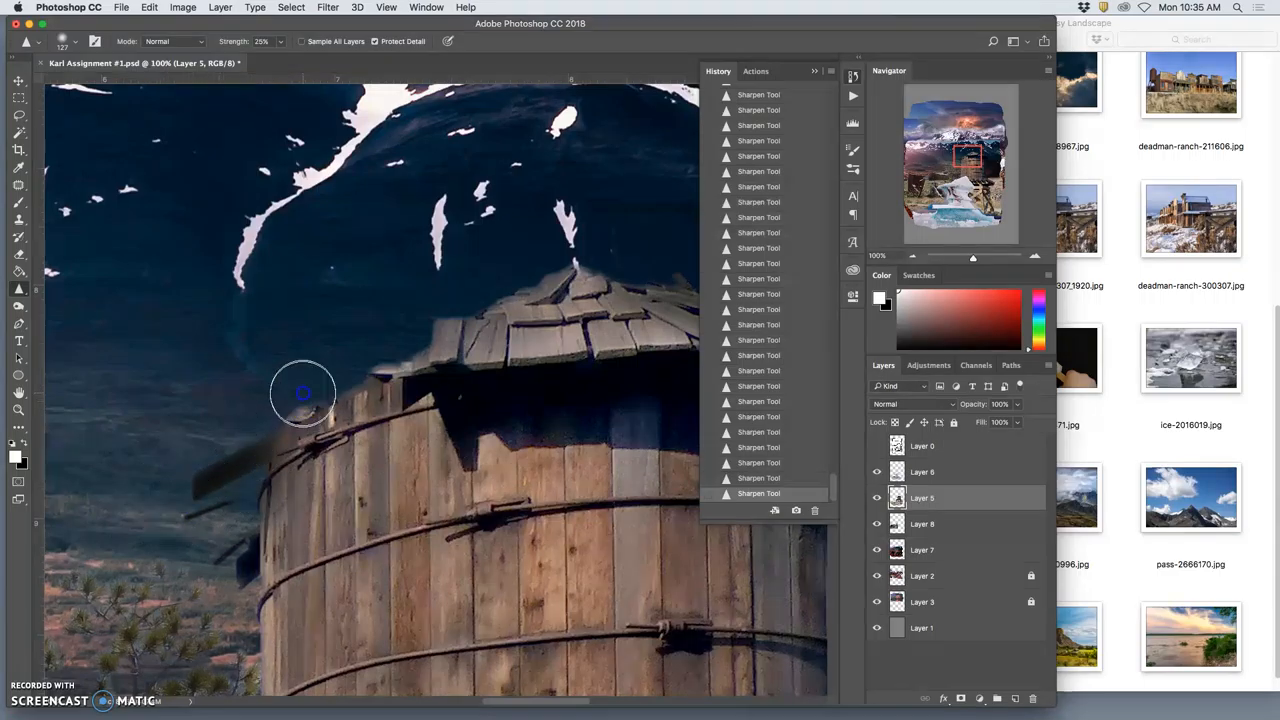
mouse_move(560, 276)
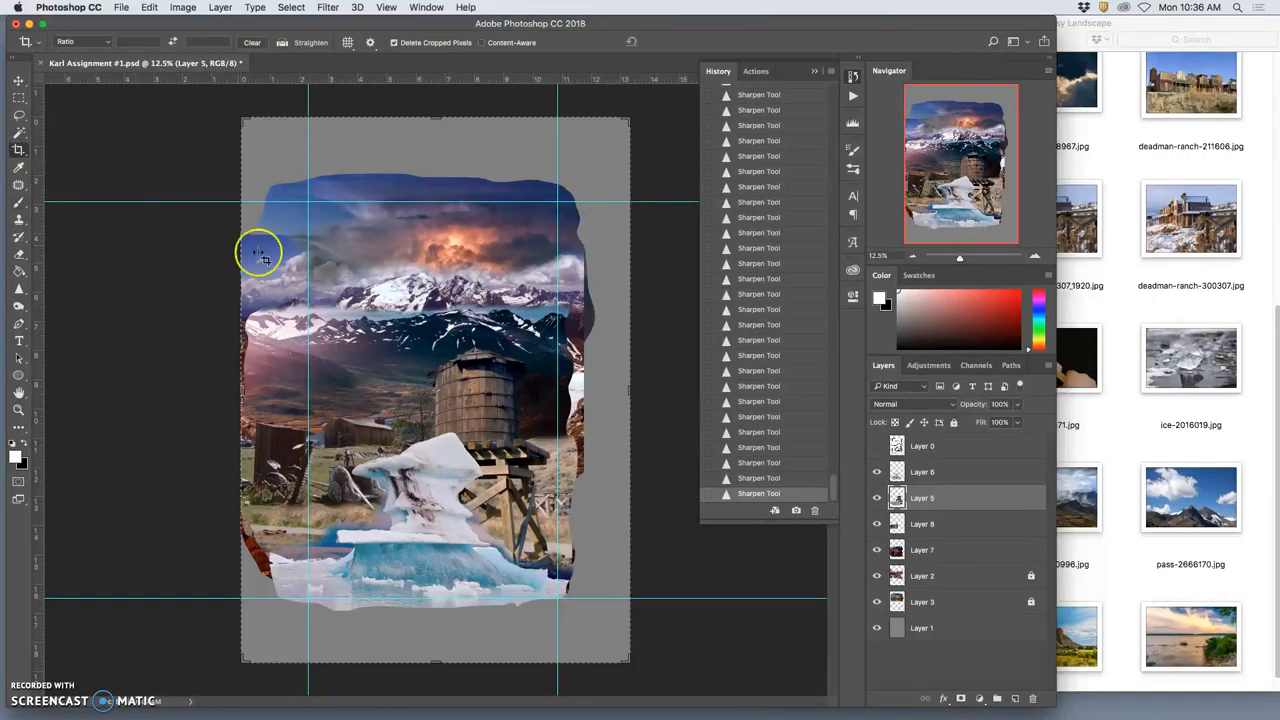
Pull the crop's corners, sides, top and bottom inward past the composite's ragged edges.
left_click_drag(258, 250, 264, 152)
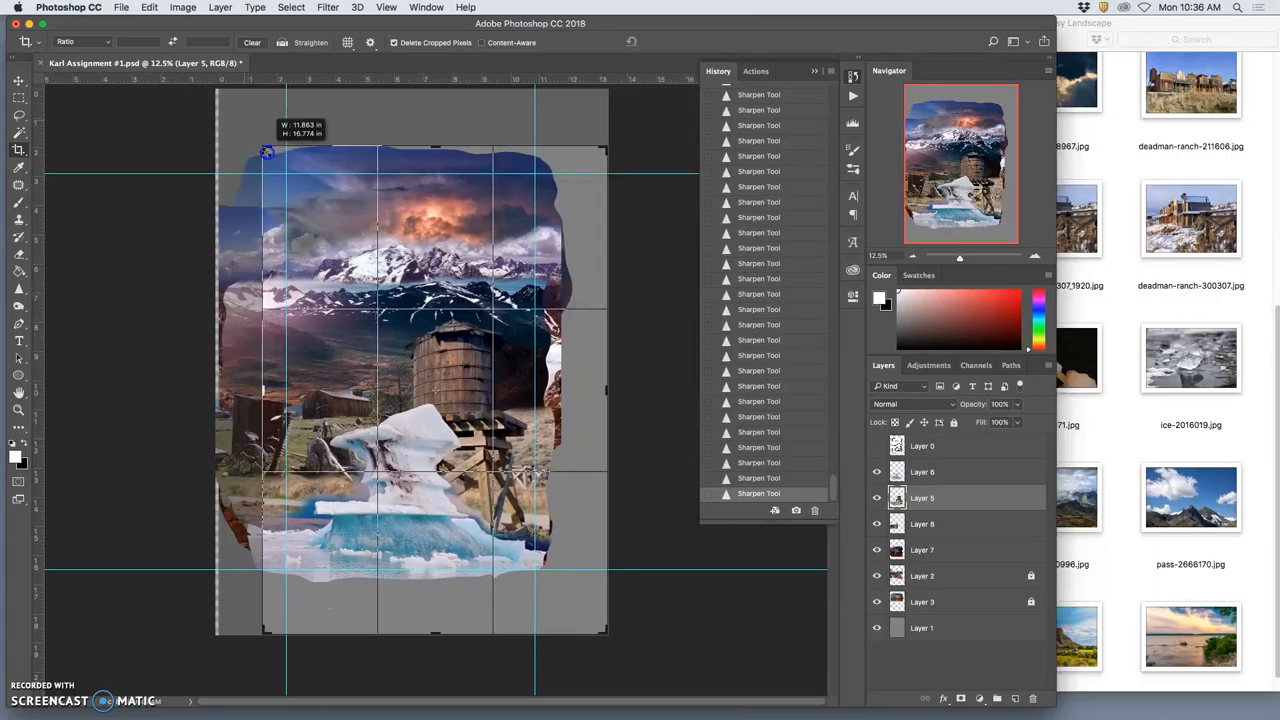
left_click_drag(268, 152, 276, 156)
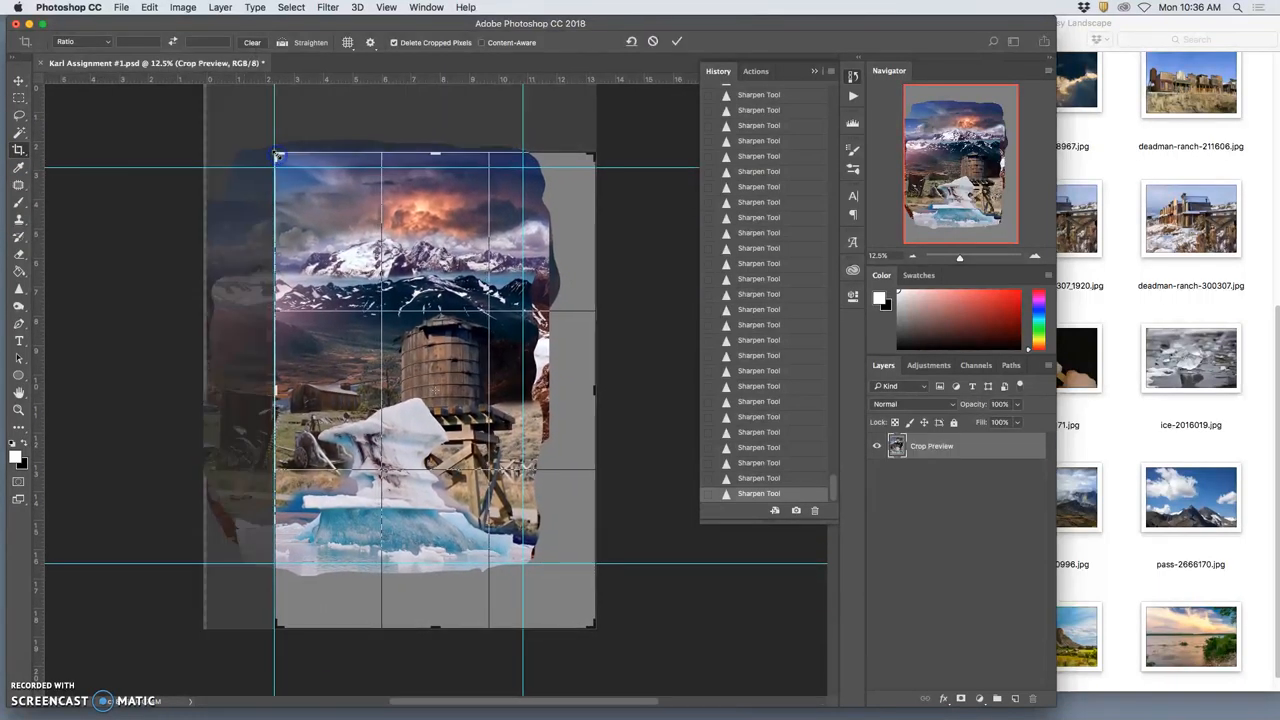
left_click_drag(596, 390, 572, 390)
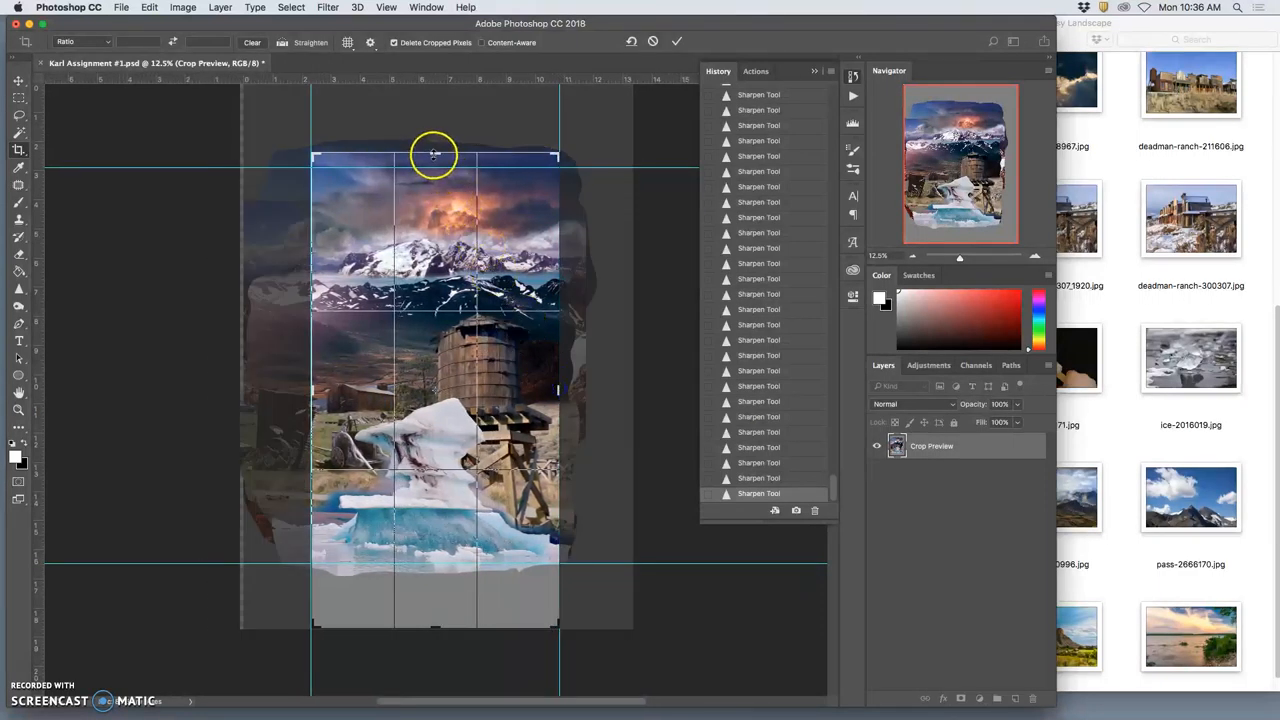
left_click_drag(434, 156, 434, 156)
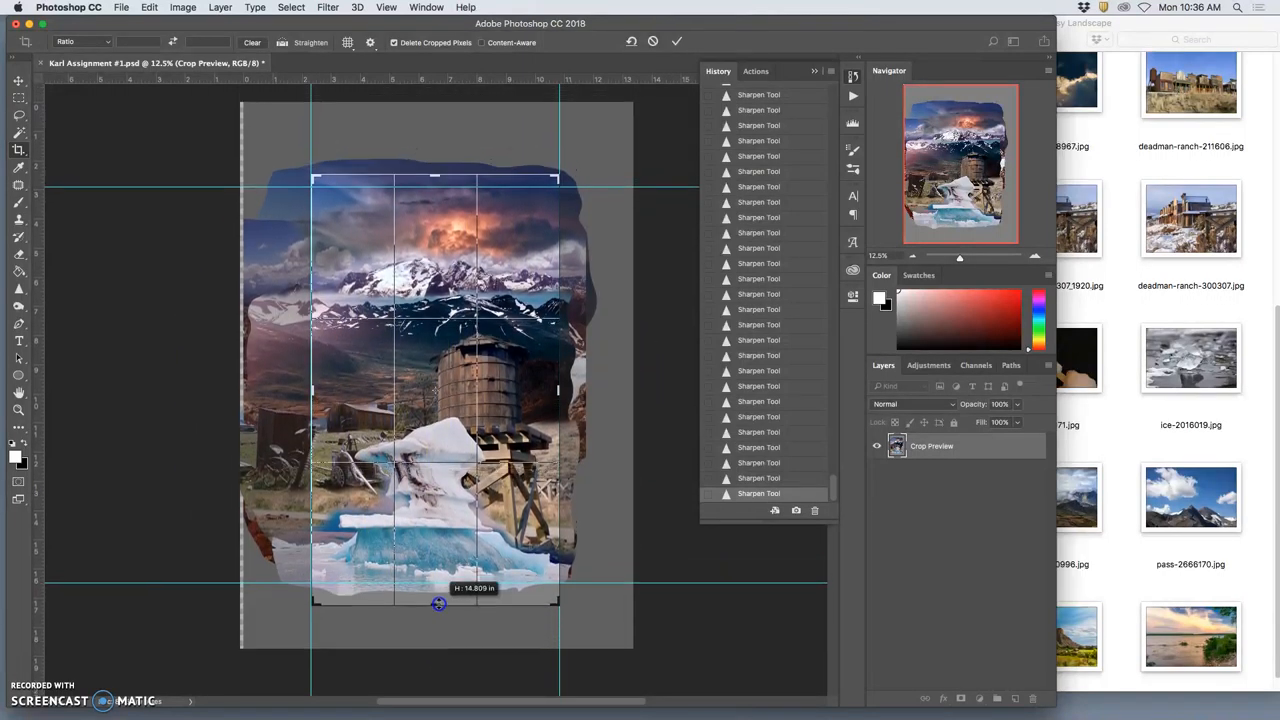
left_click_drag(438, 604, 438, 596)
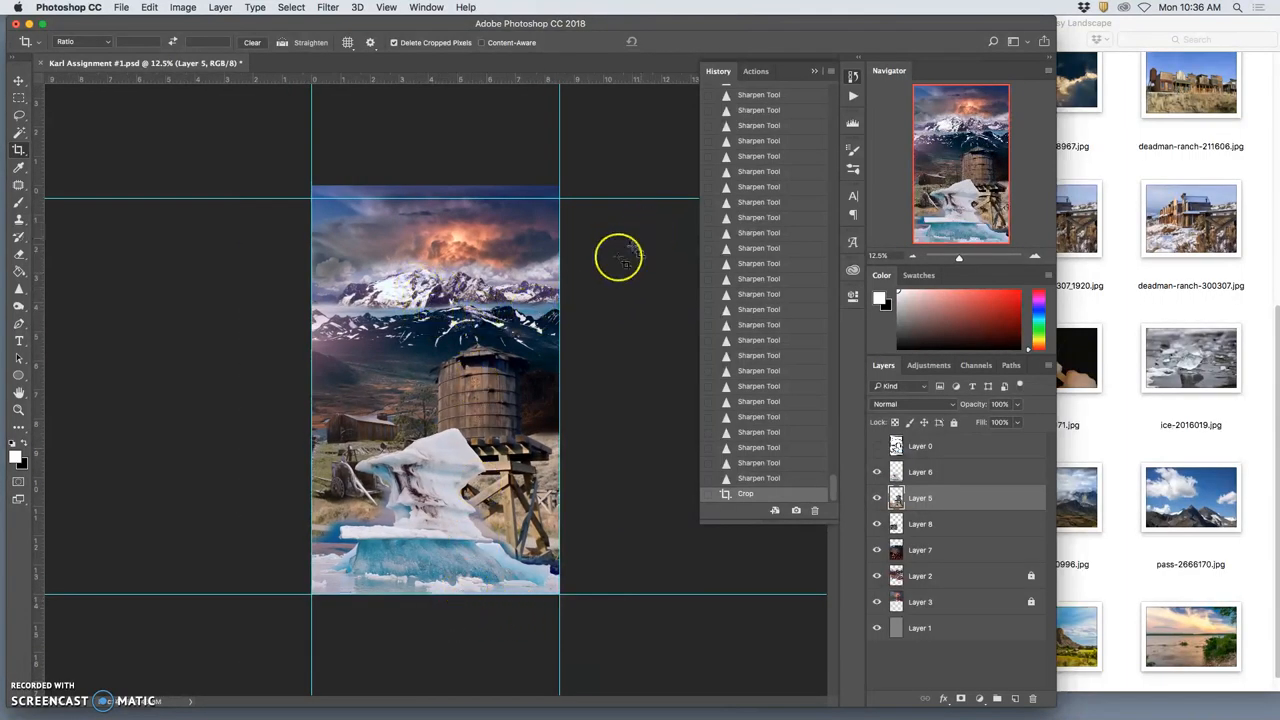
mouse_move(604, 300)
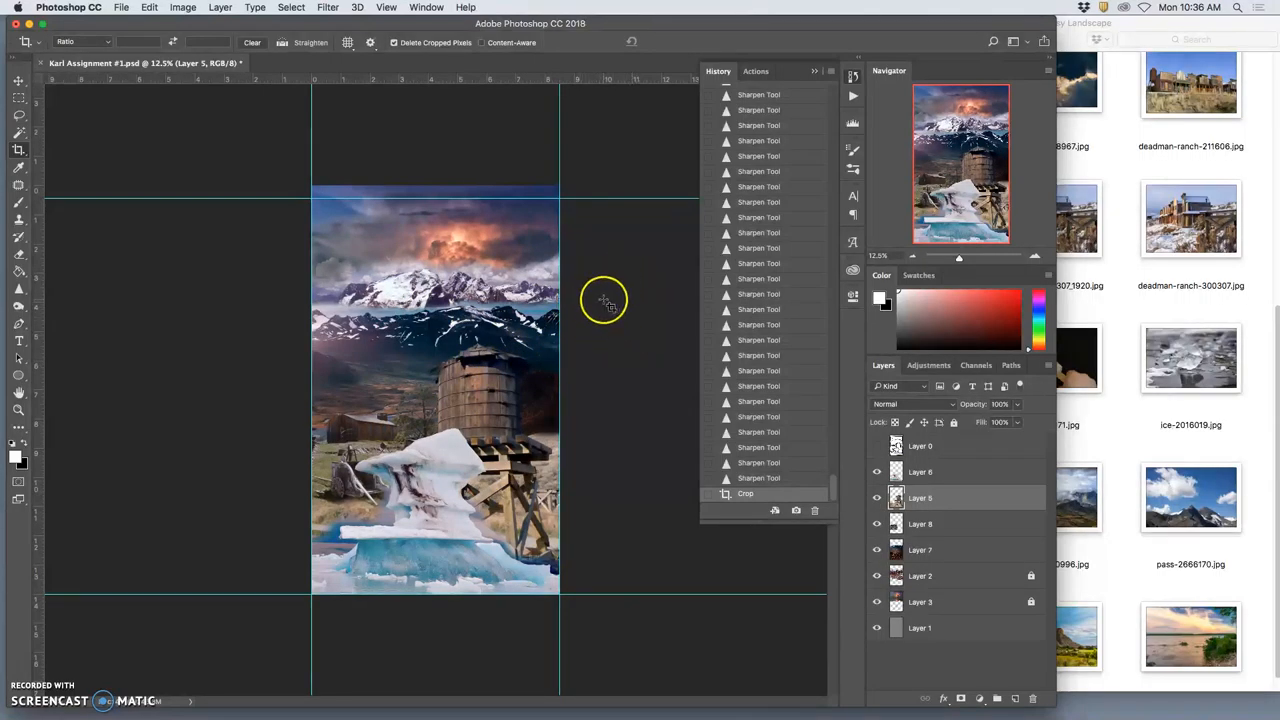
mouse_move(1044, 388)
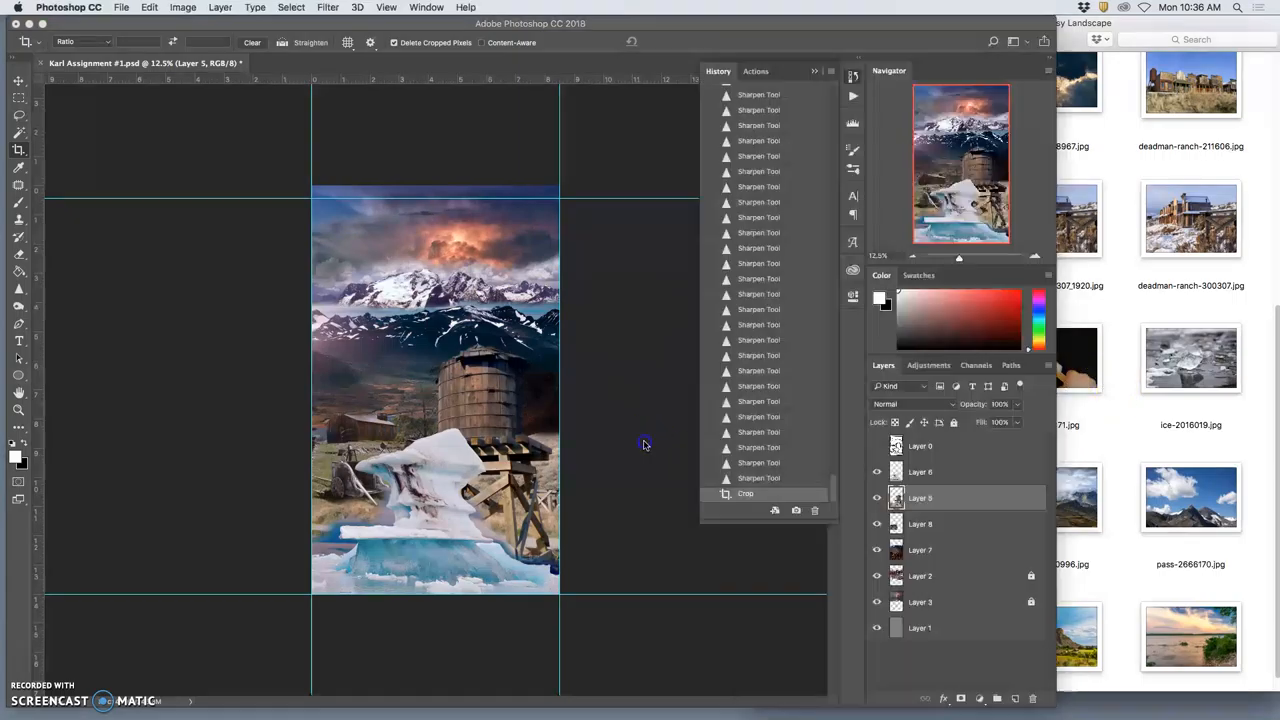
mouse_move(588, 496)
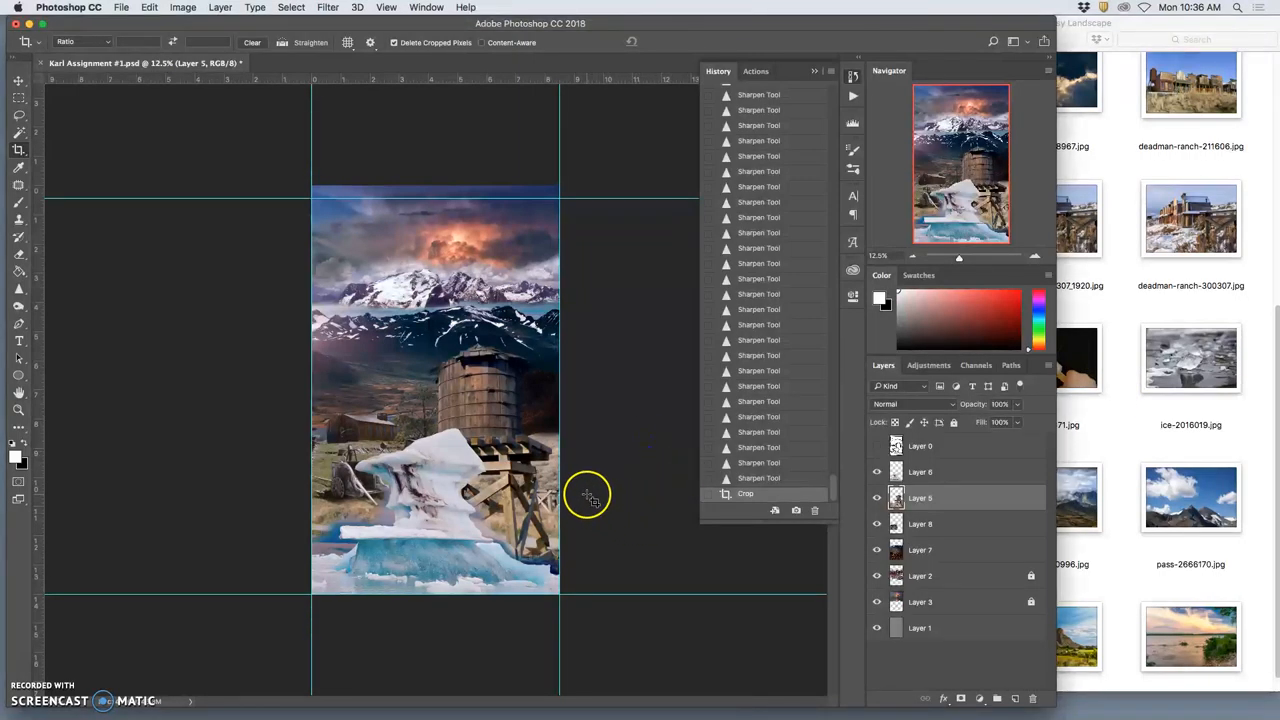
mouse_move(550, 390)
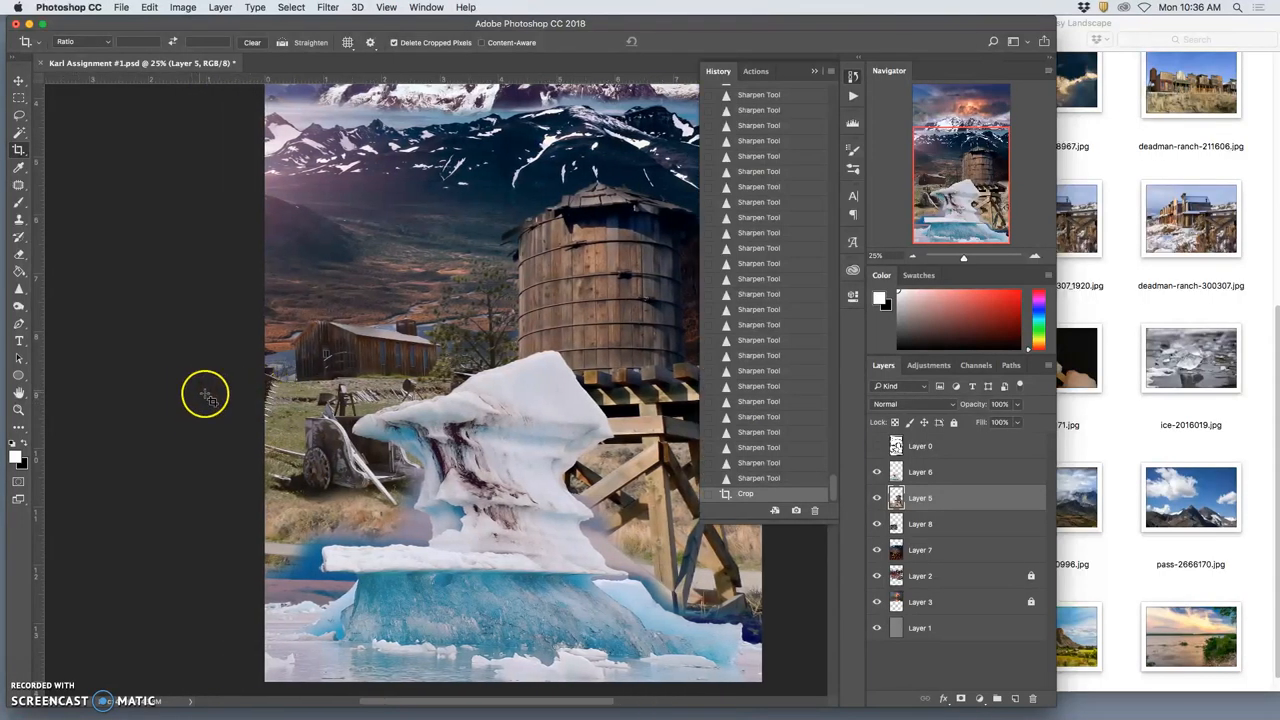
mouse_move(284, 404)
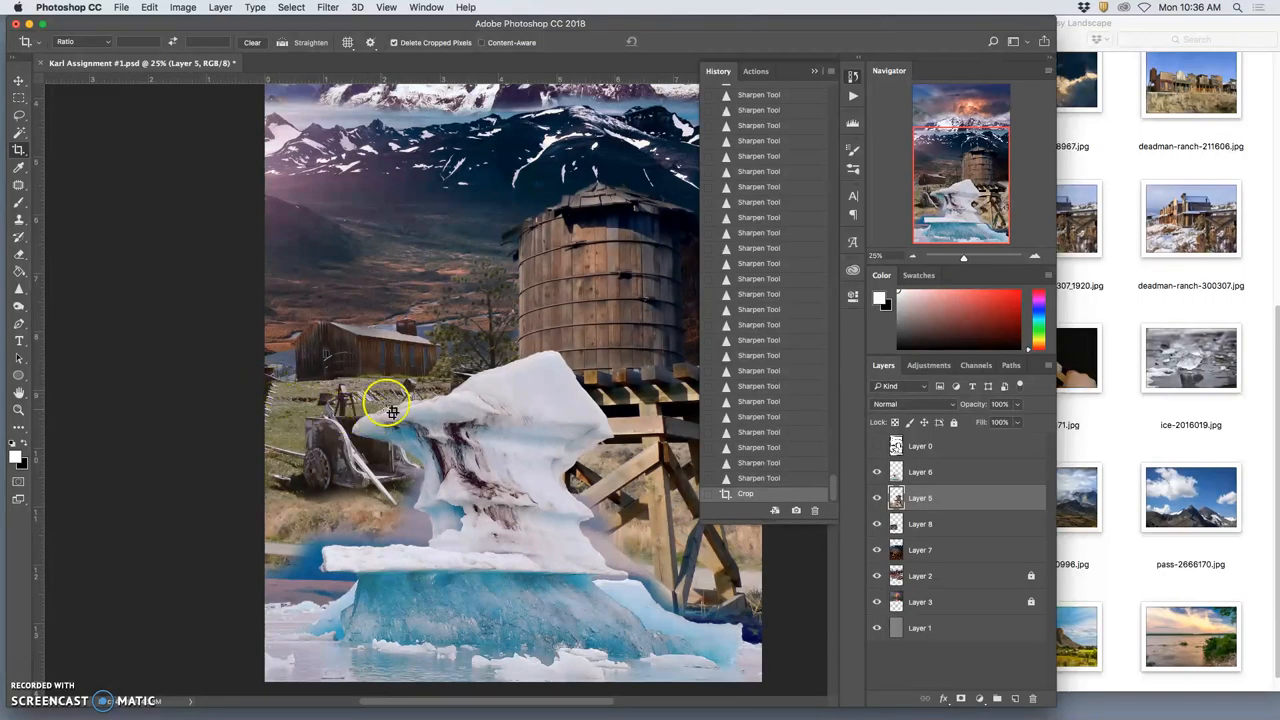
Commit the portrait crop of the composite.
left_click(920, 524)
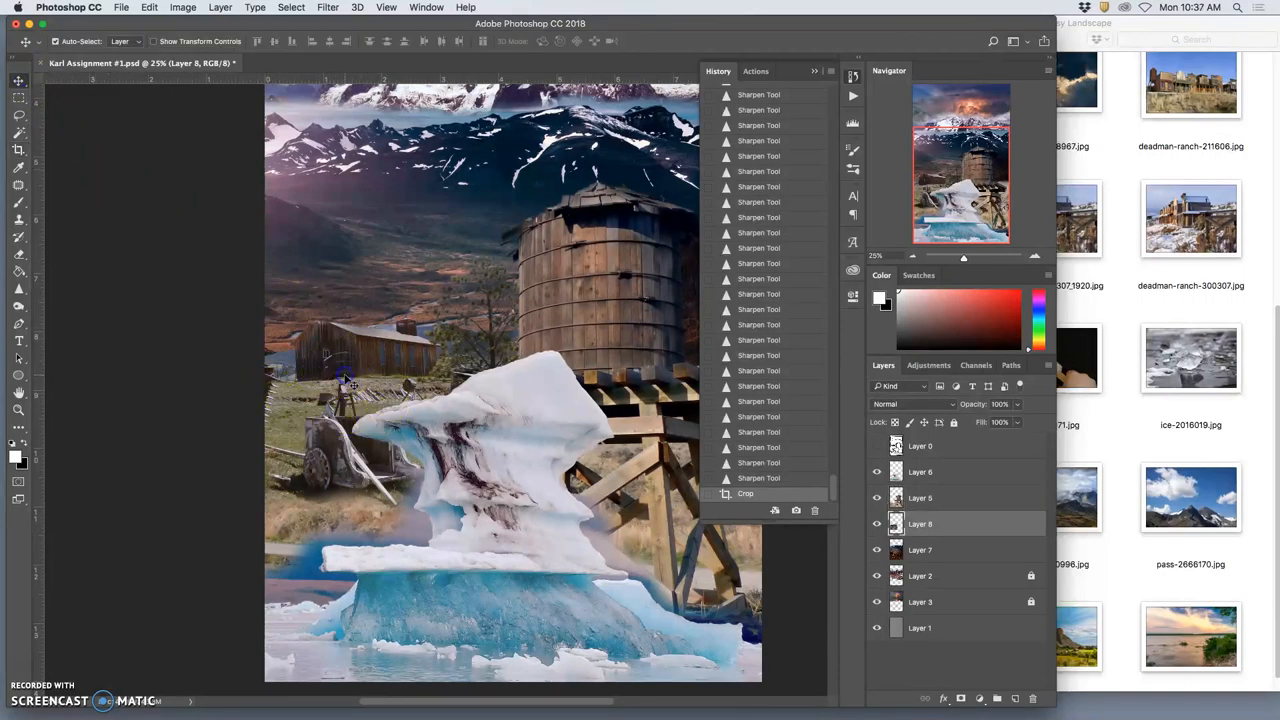
mouse_move(290, 356)
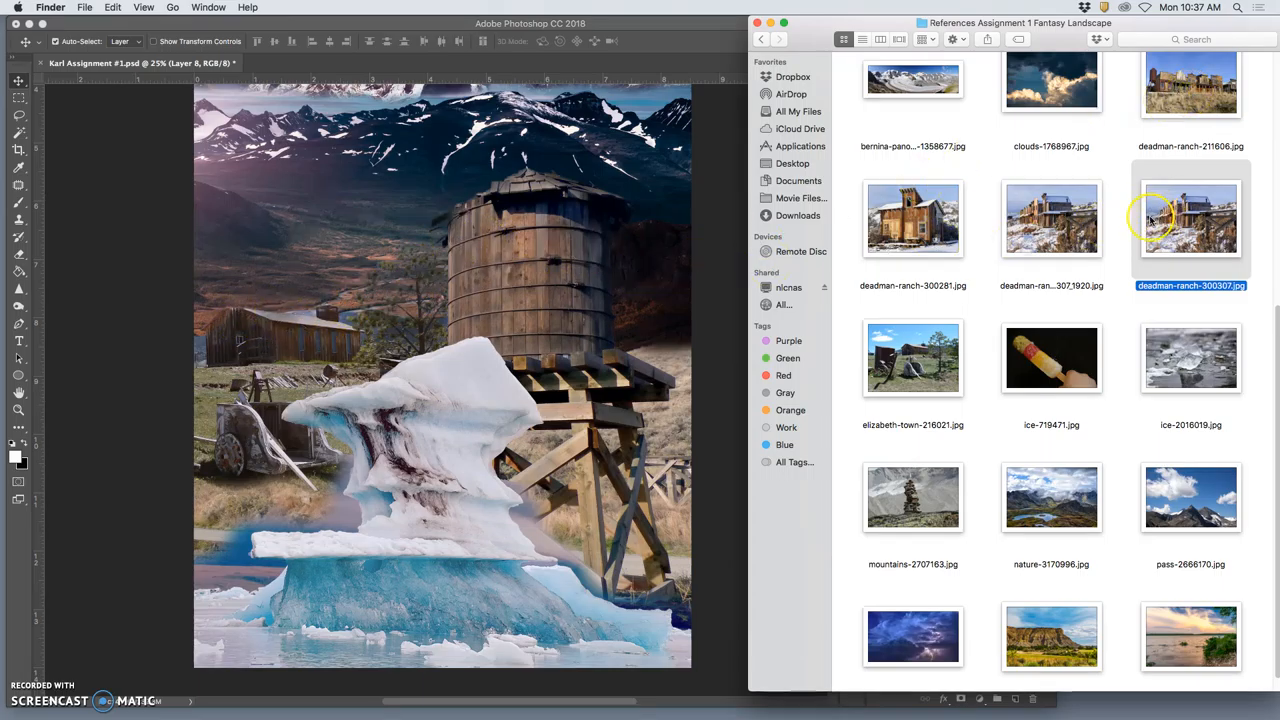
mouse_move(912, 218)
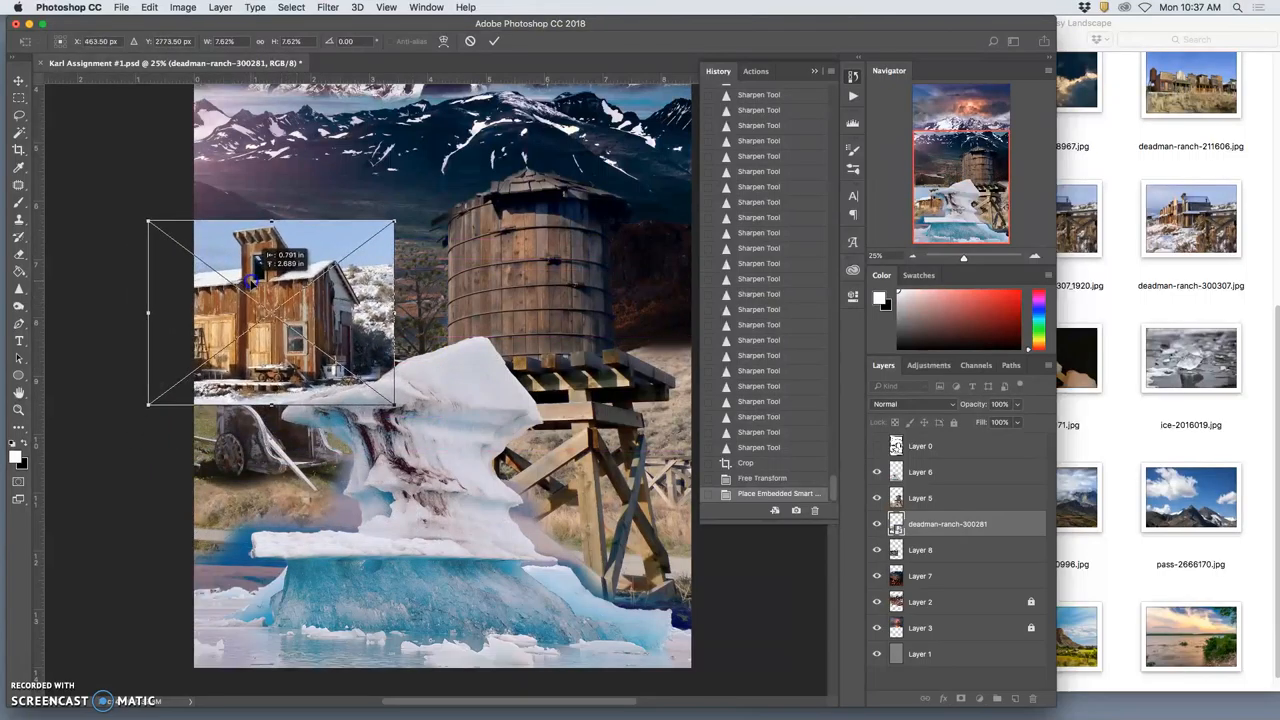
Scale and move the placed cabin photo over the old barn, lowering opacity temporarily to align it.
left_click_drag(390, 224, 332, 272)
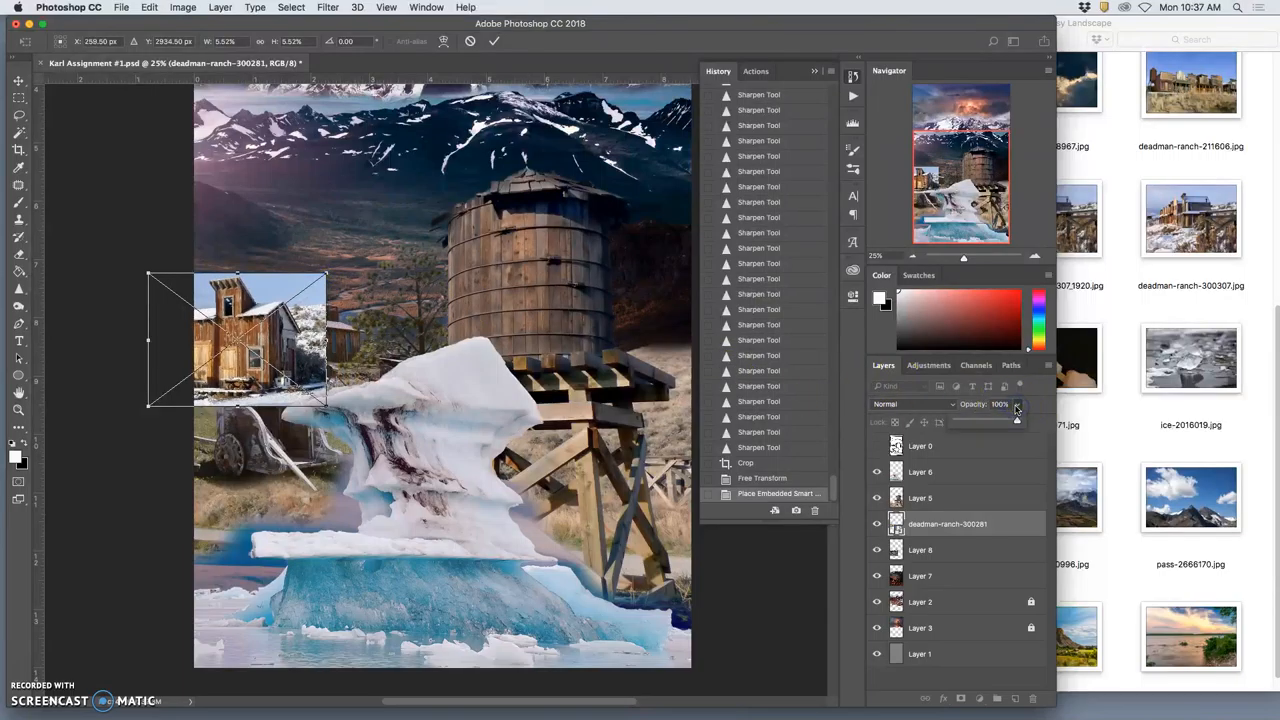
left_click_drag(236, 340, 310, 330)
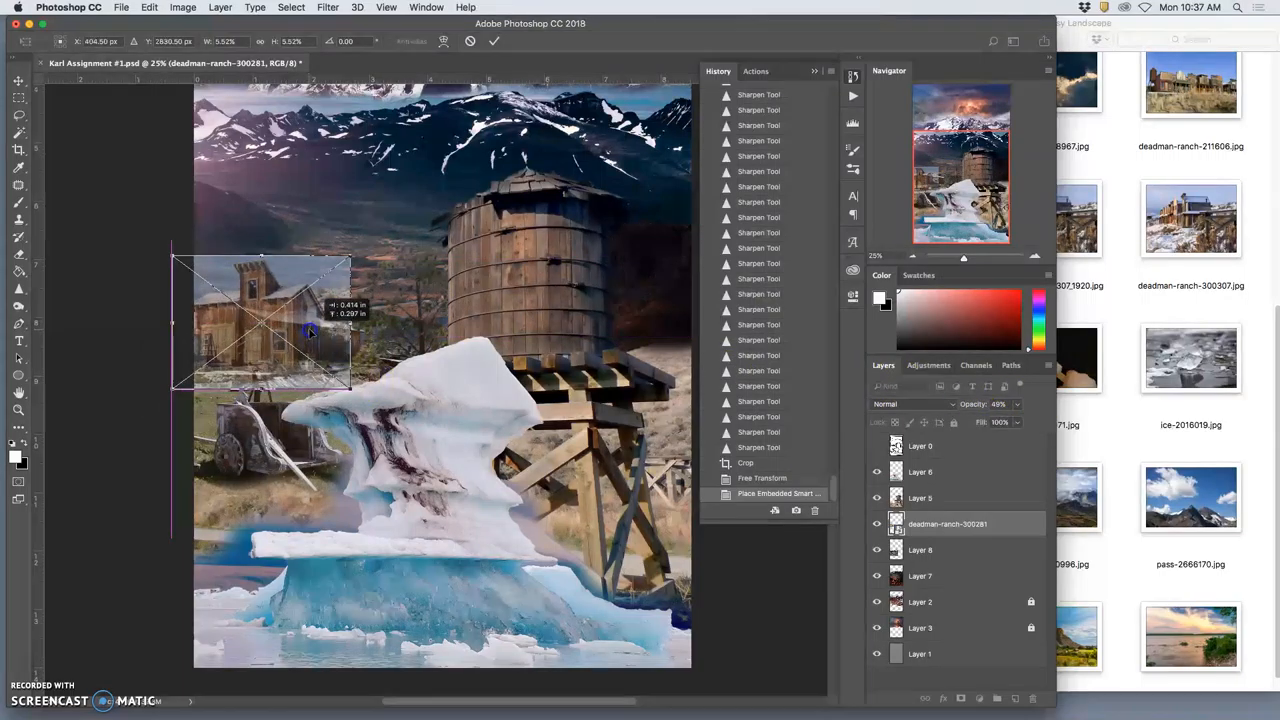
left_click_drag(310, 330, 288, 336)
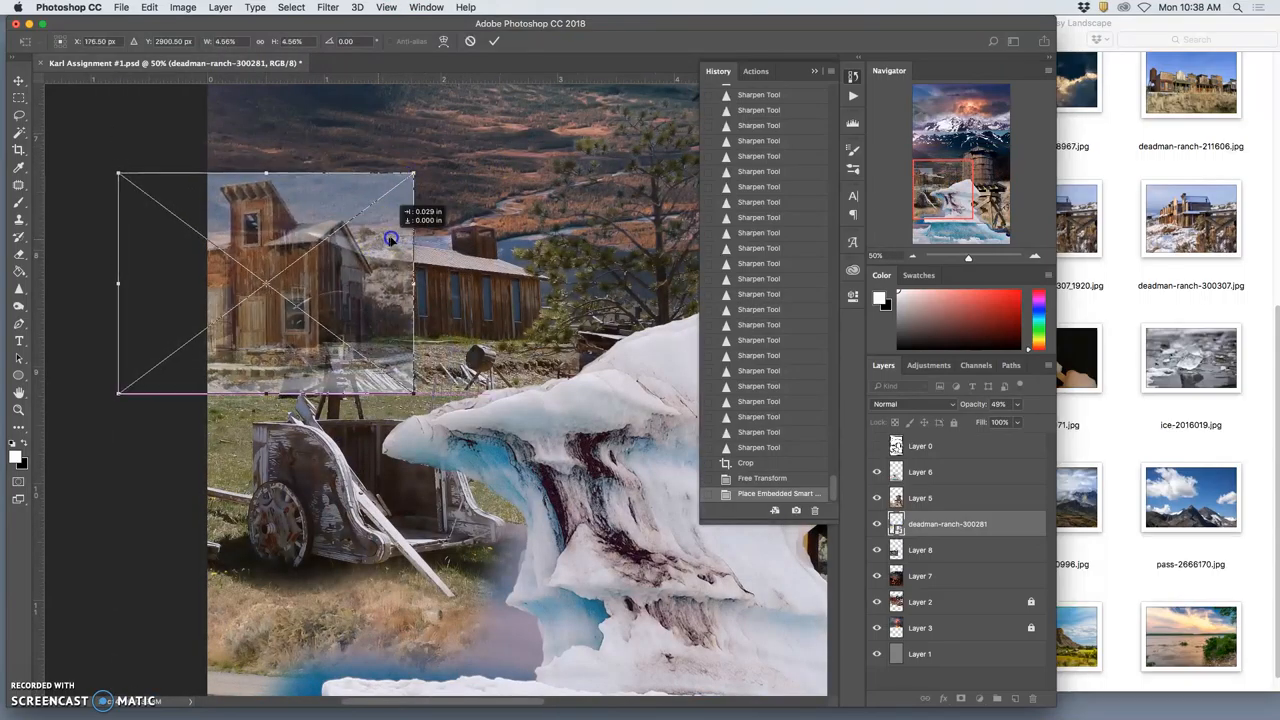
left_click_drag(390, 238, 412, 240)
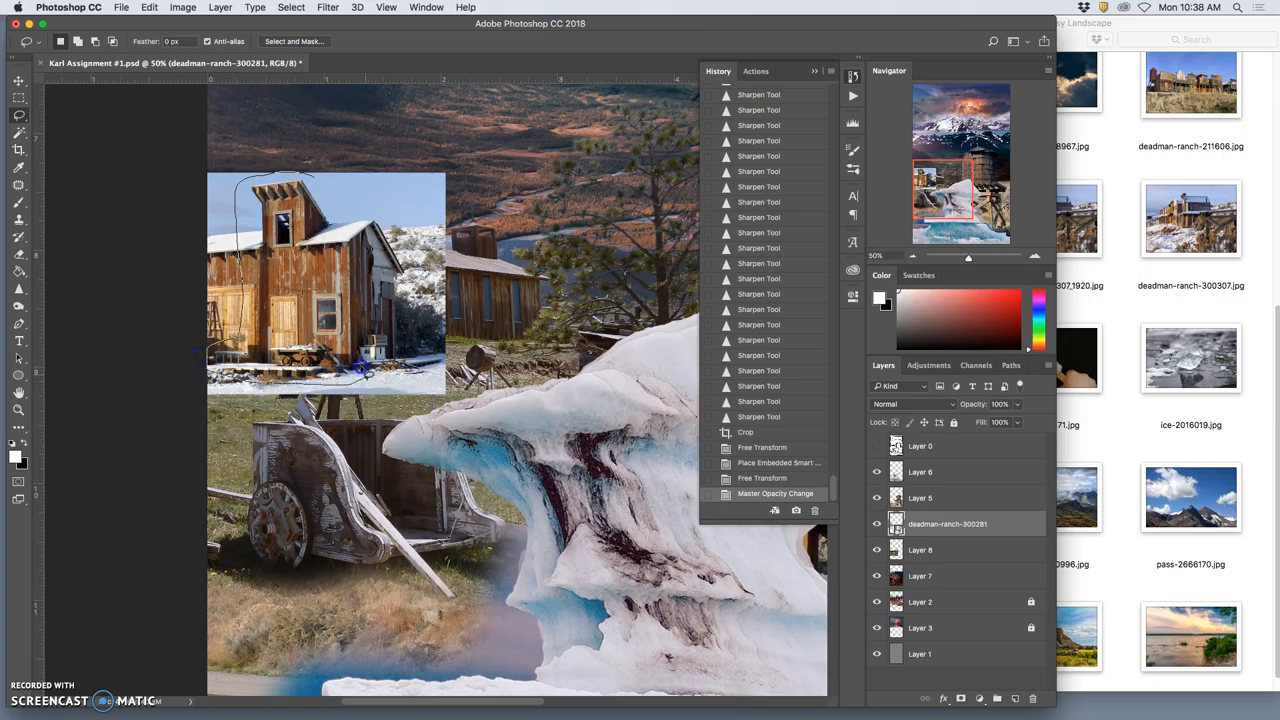
mouse_move(310, 330)
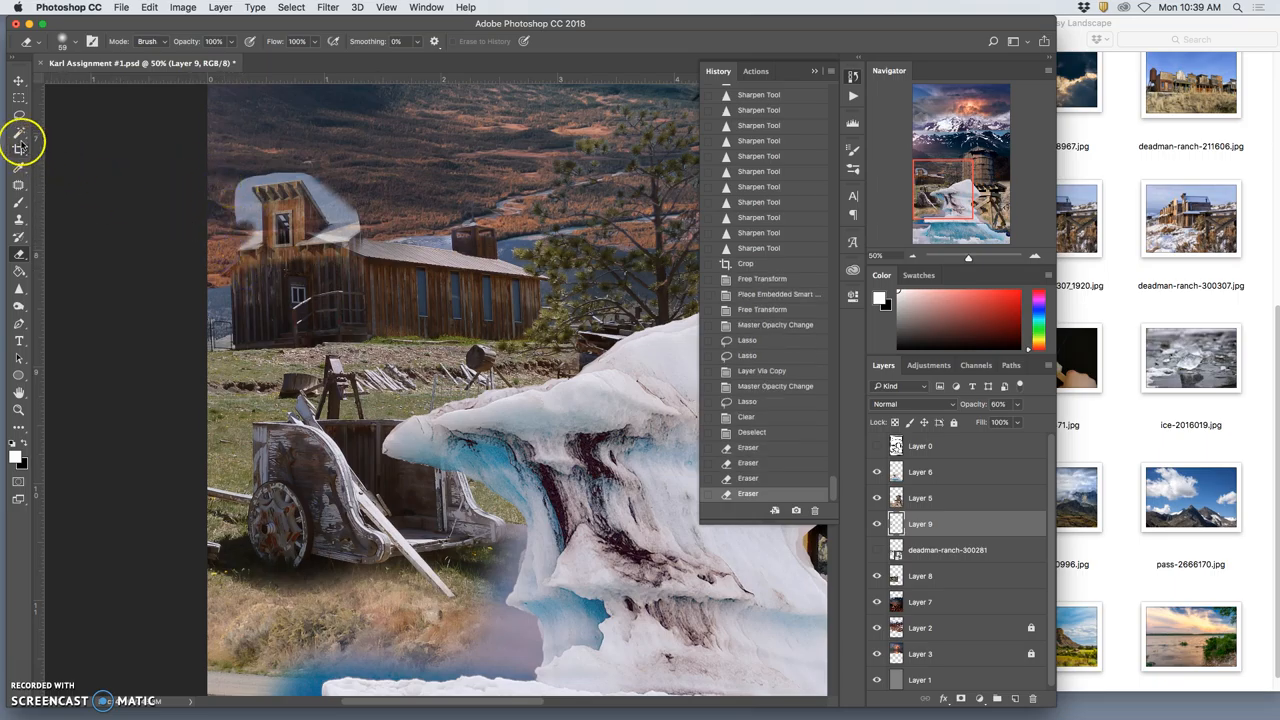
Choose a selection tool to refine the tower cut-out.
left_click(18, 132)
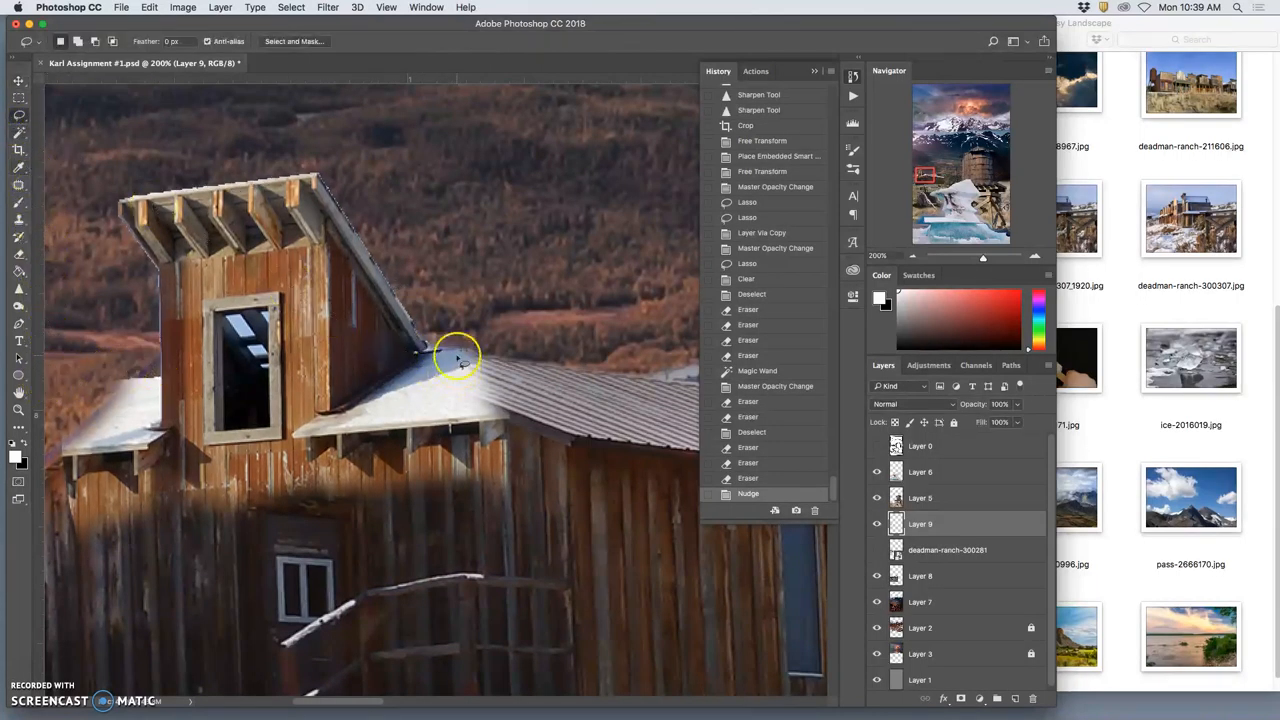
Switch to the Polygonal Lasso for straight-edged selections along the roof line.
left_click(18, 118)
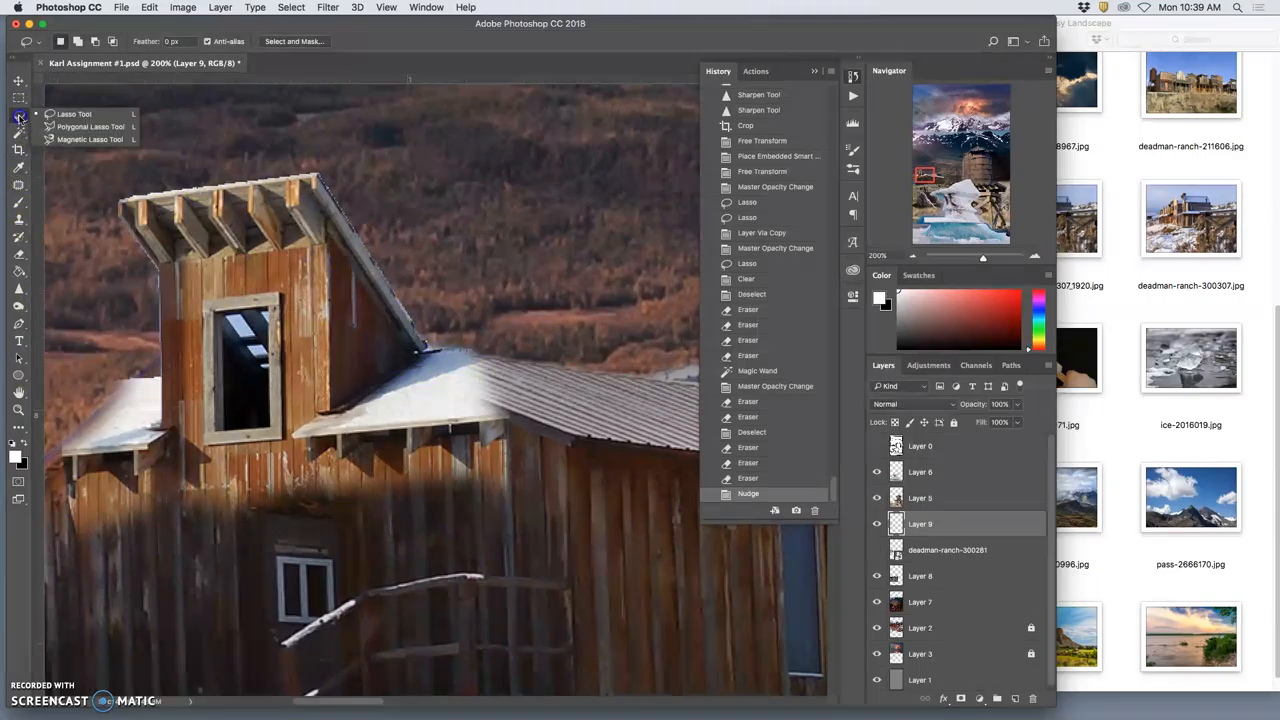
left_click(18, 116)
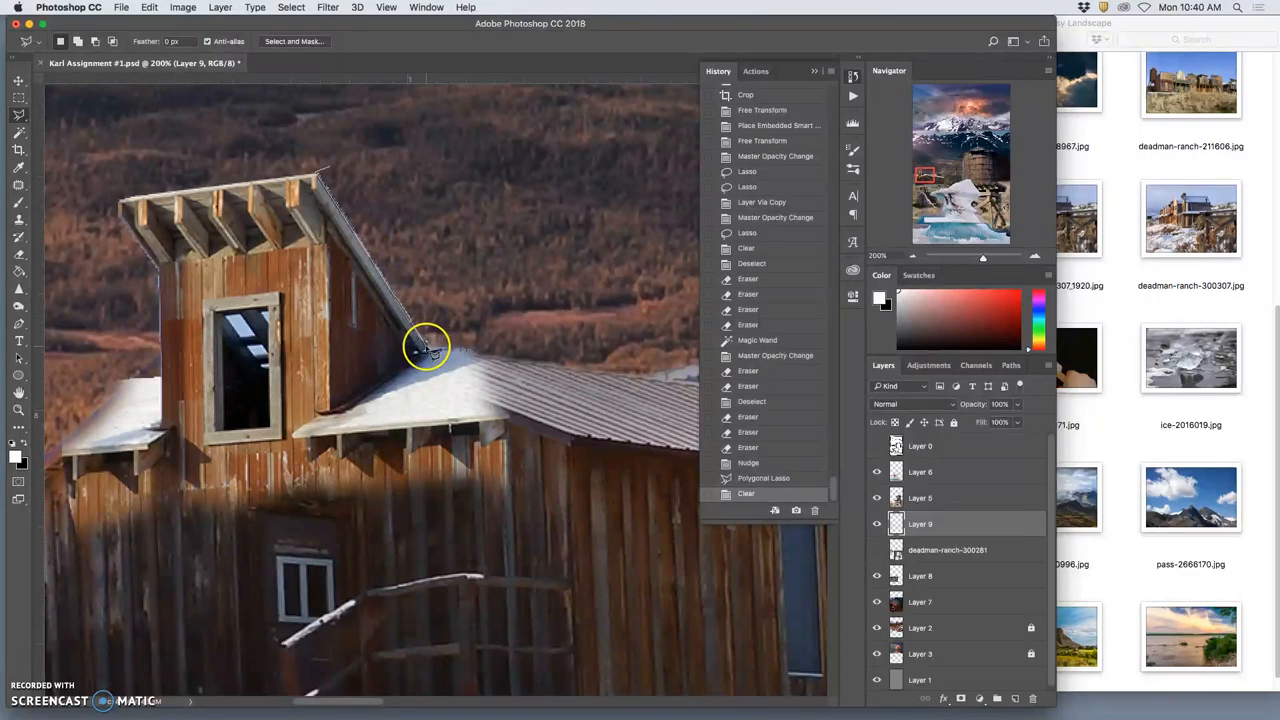
mouse_move(470, 352)
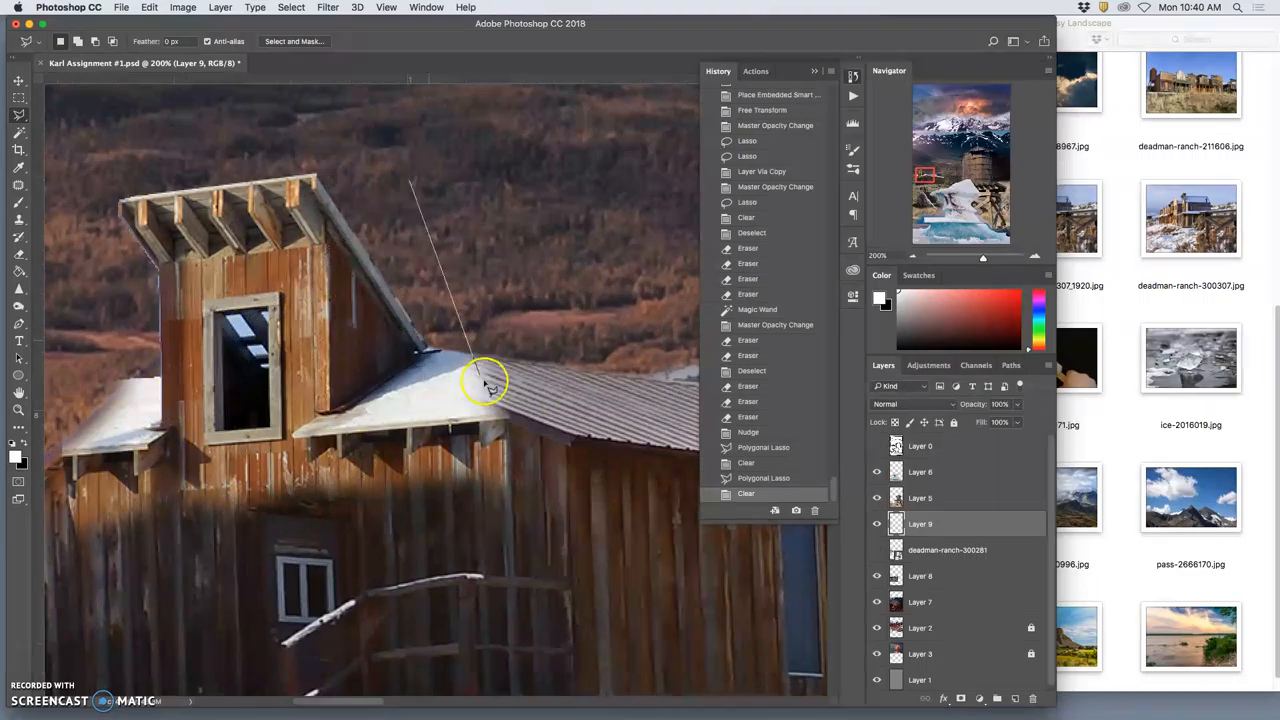
mouse_move(560, 436)
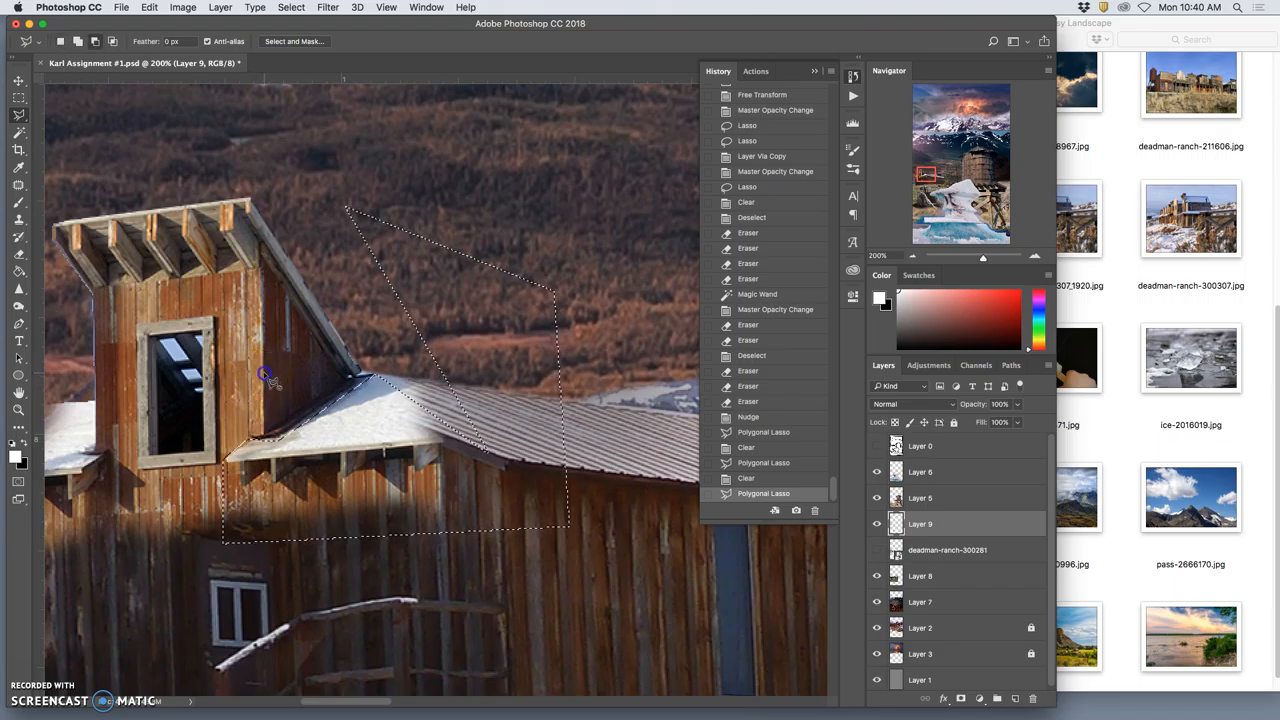
mouse_move(270, 556)
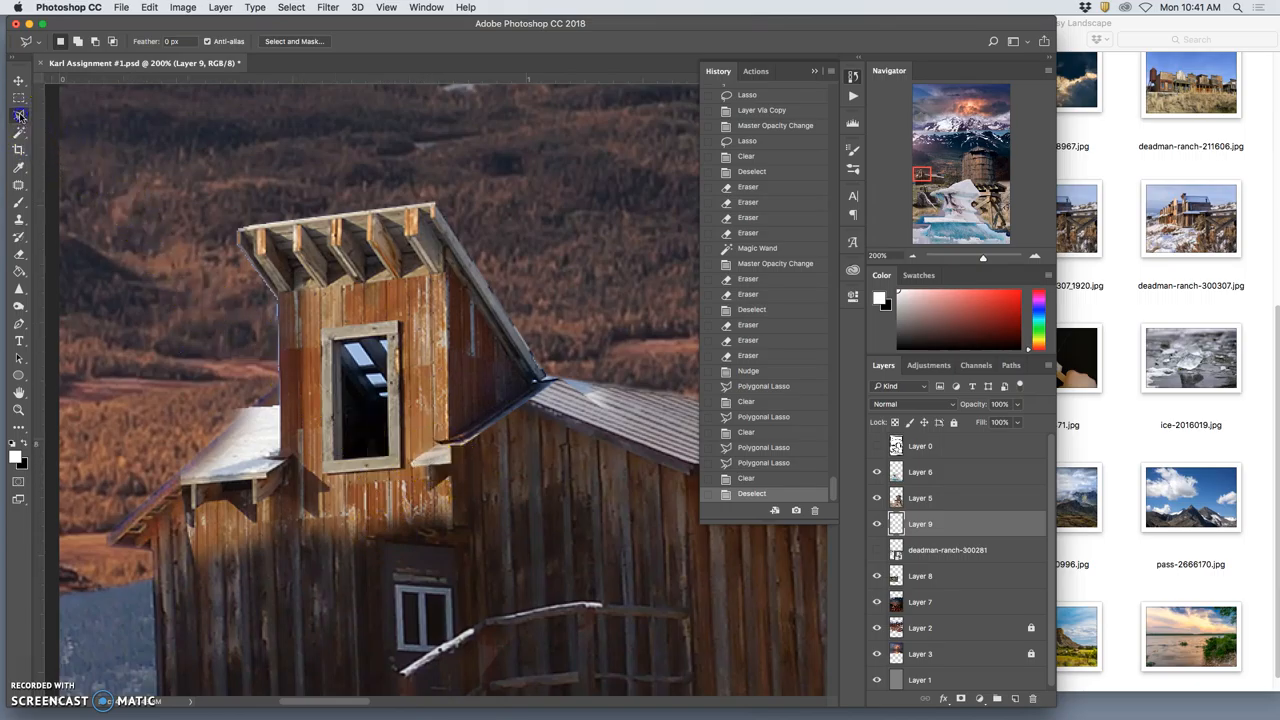
mouse_move(238, 248)
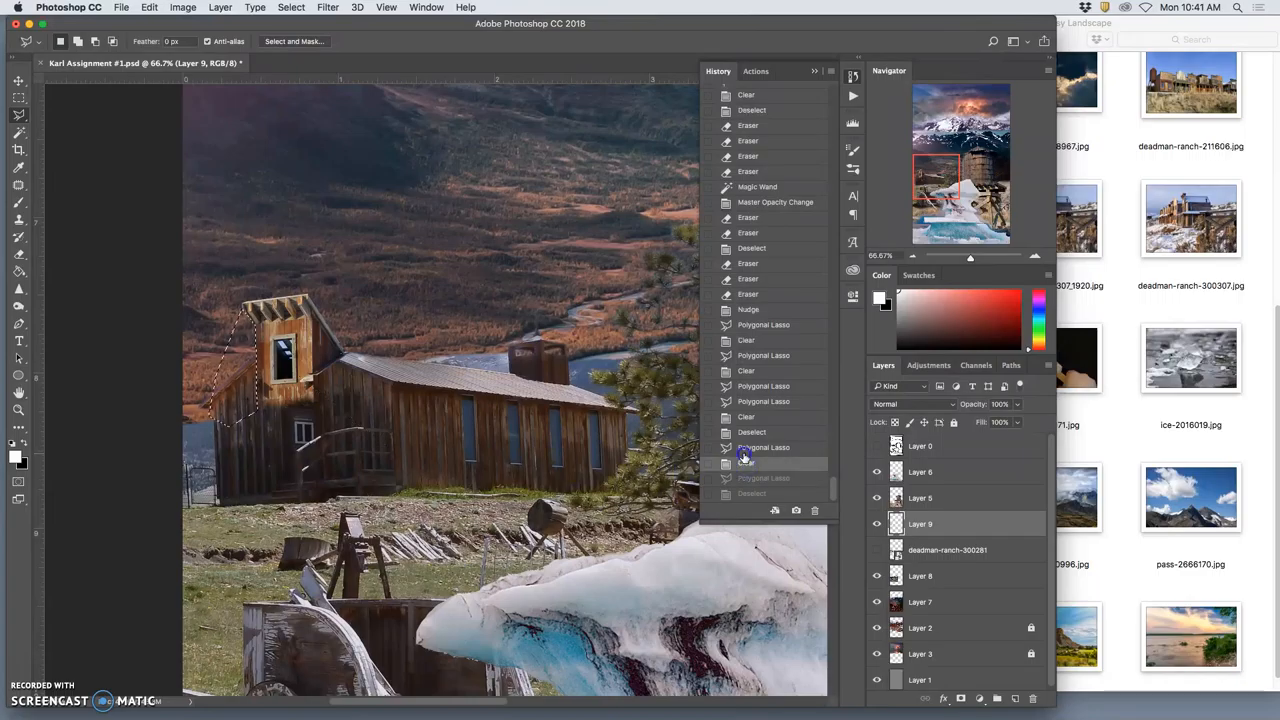
left_click(744, 456)
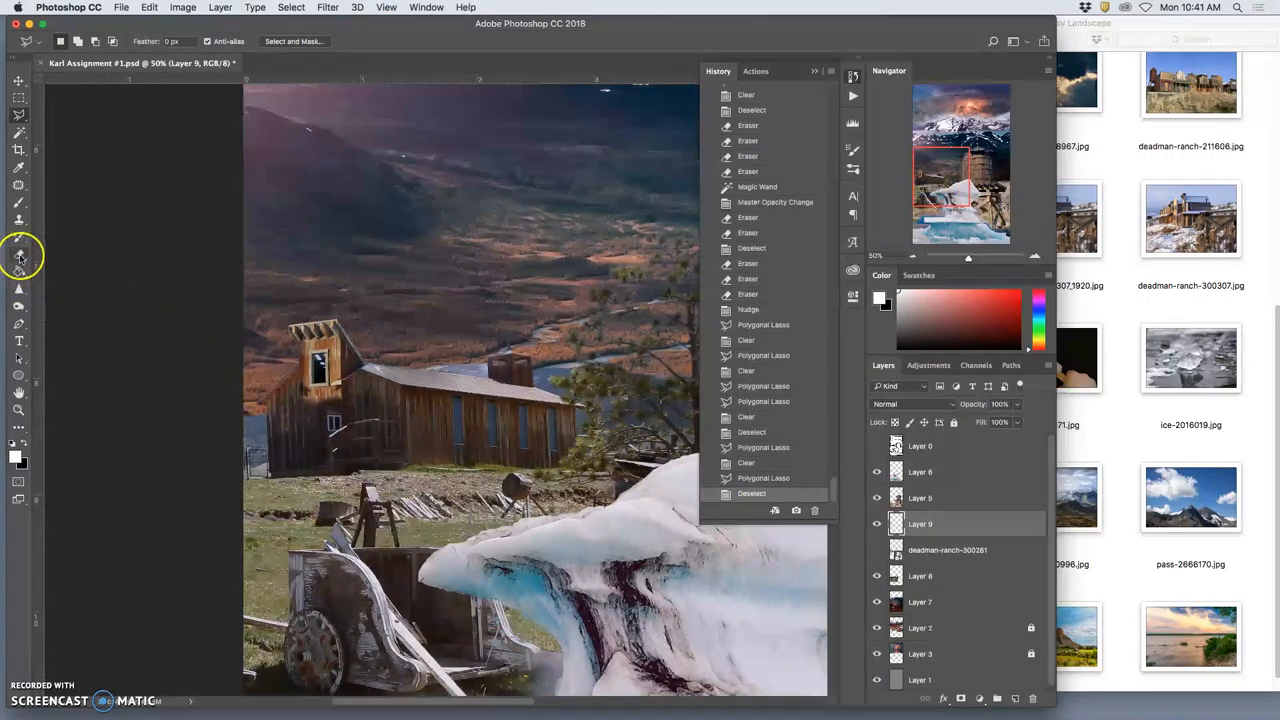
left_click(18, 252)
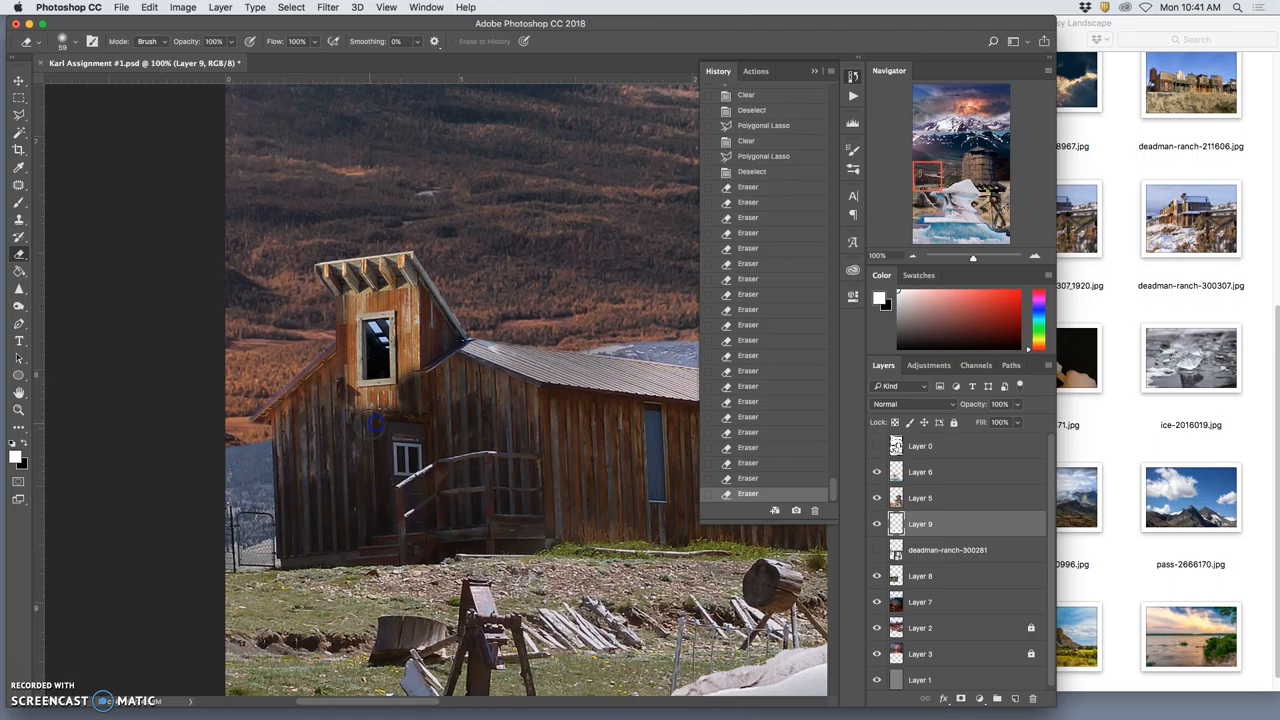
Bring up the image adjustment commands for the erased cabin layer.
left_click(184, 8)
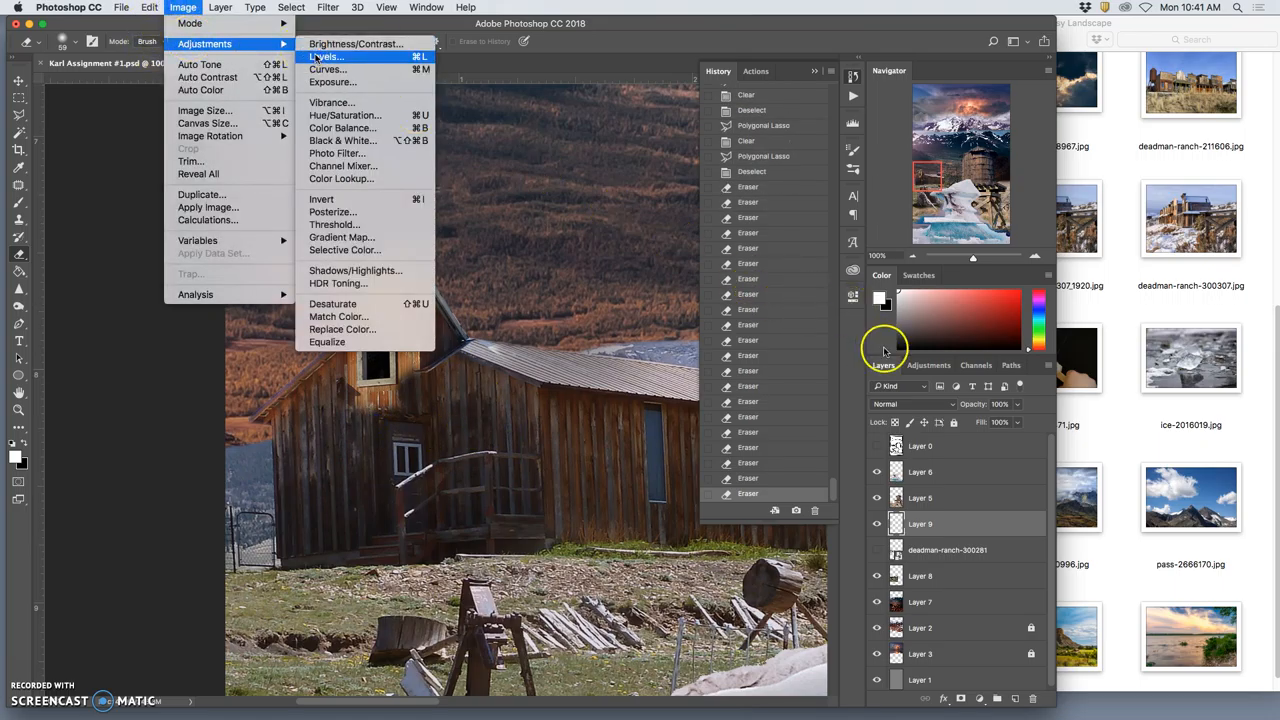
Apply a Levels adjustment shifting midtones and lowering white output to darken the tower.
left_click(324, 56)
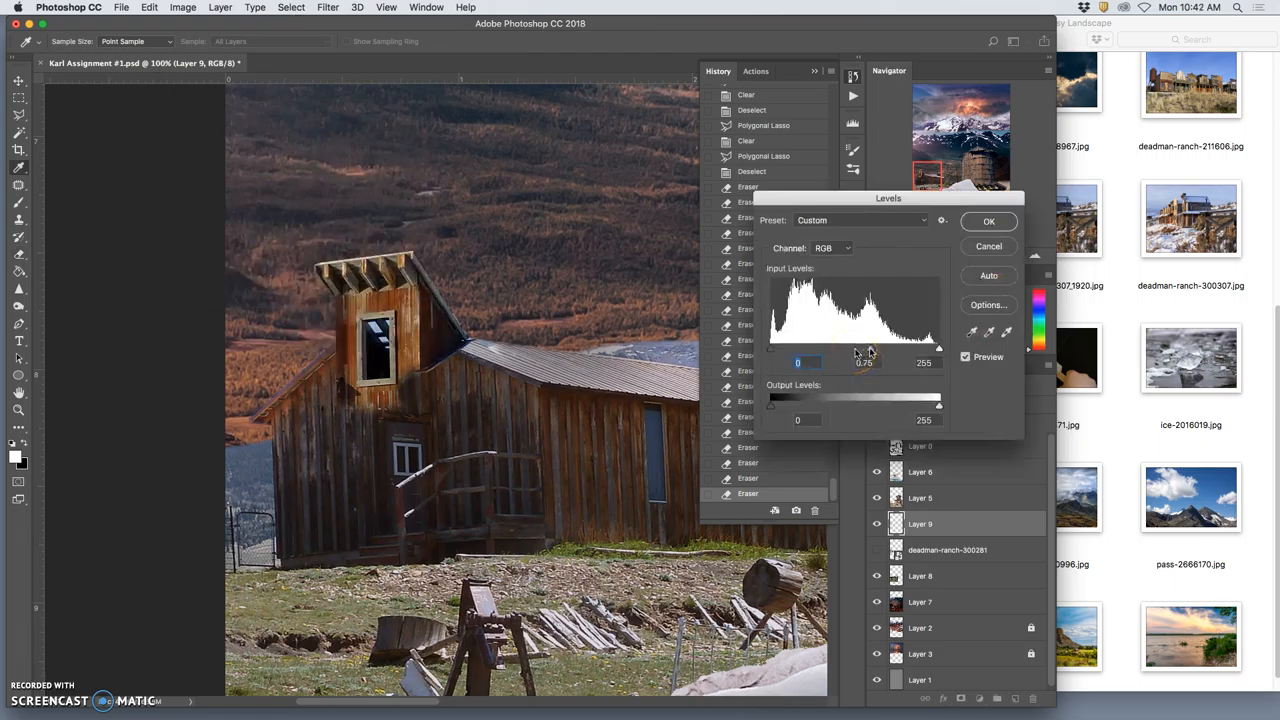
left_click_drag(938, 408, 924, 408)
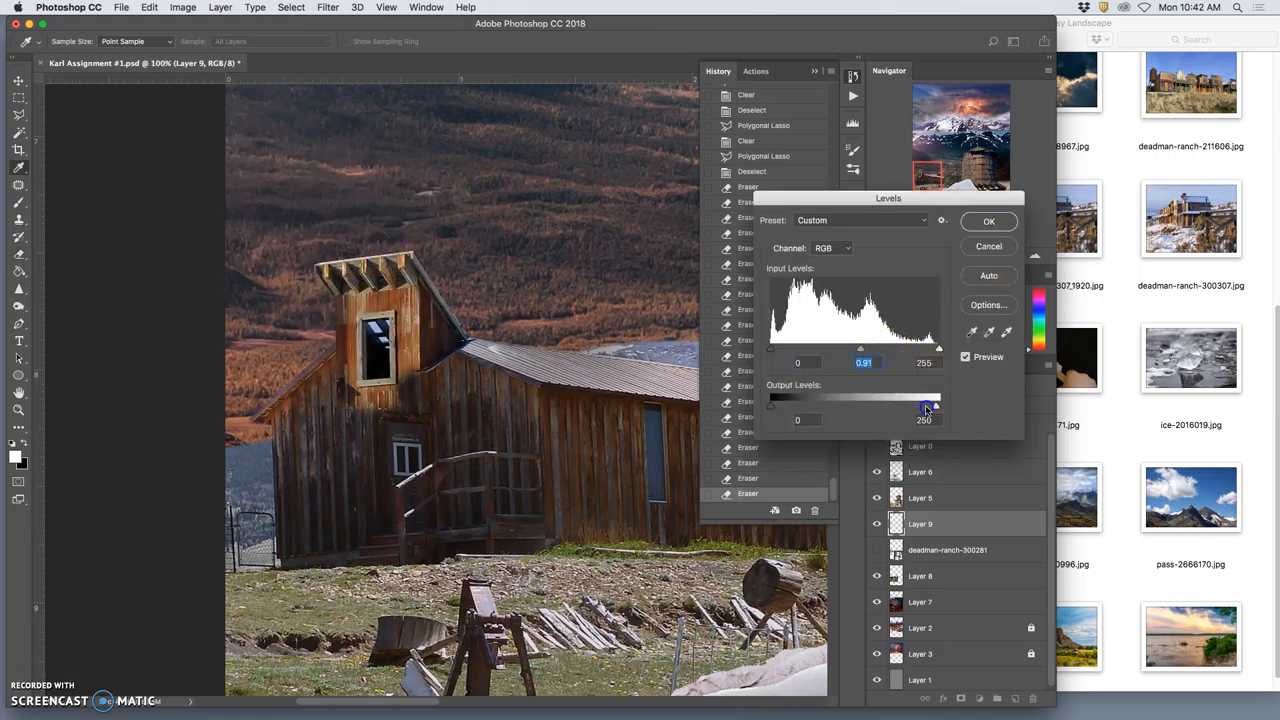
left_click_drag(936, 408, 892, 408)
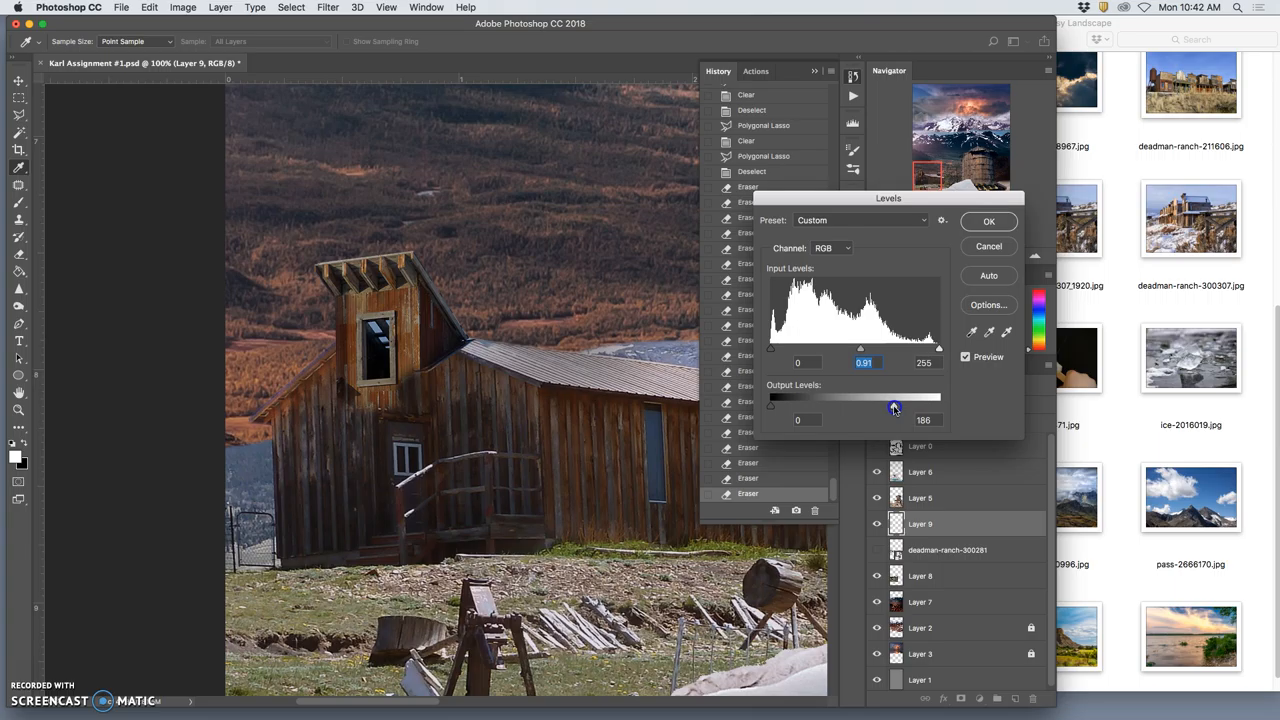
left_click_drag(892, 408, 900, 408)
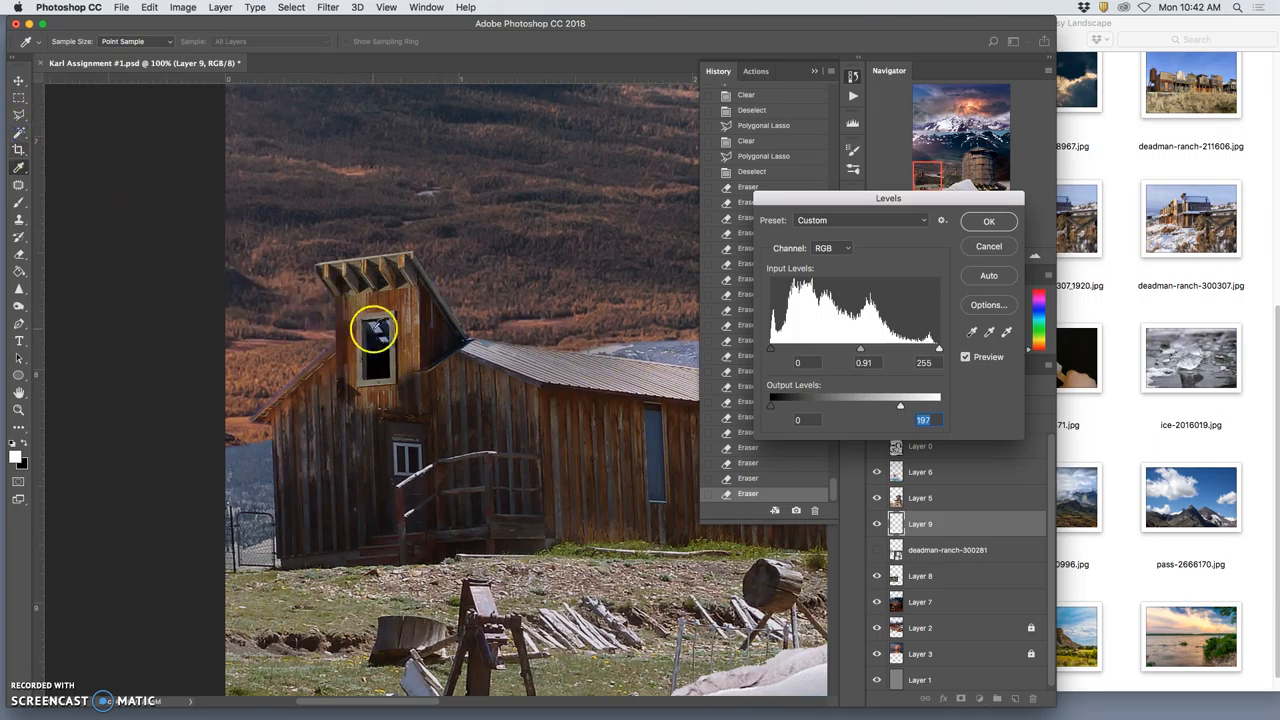
left_click(988, 220)
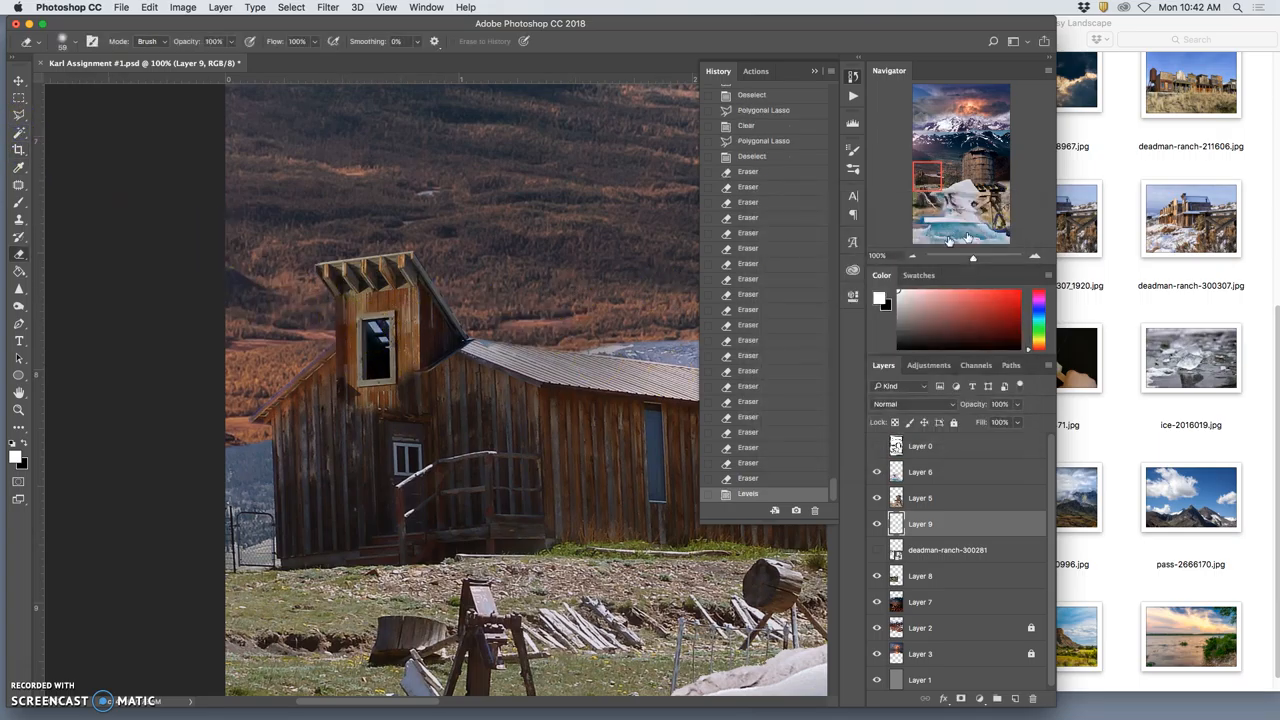
Magic Wand-select the leftover background around the barn and go to Select and Mask.
left_click(18, 132)
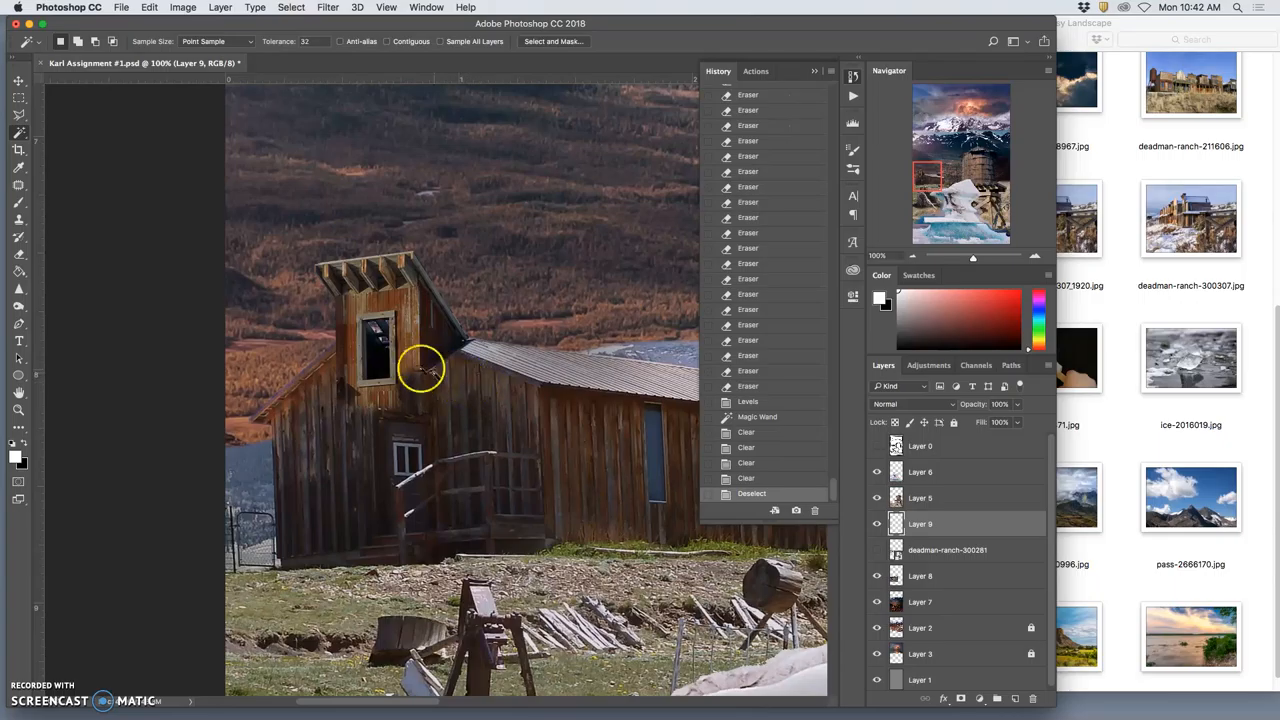
left_click(420, 370)
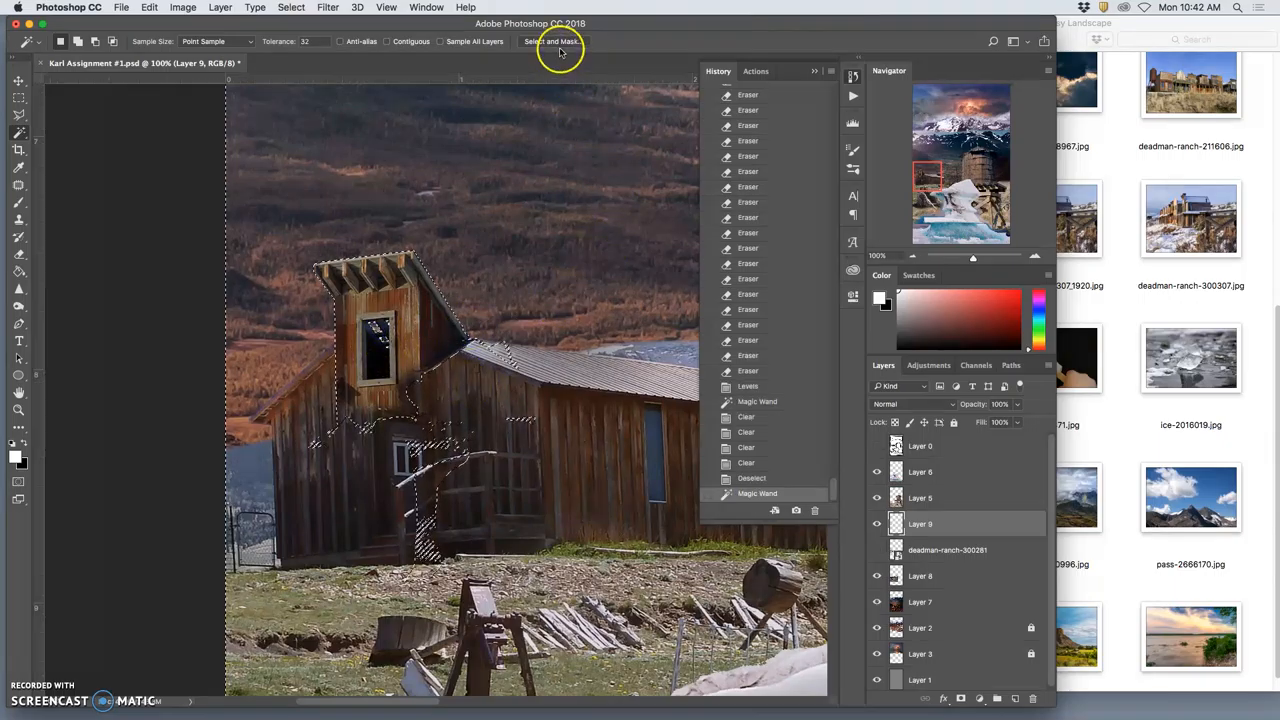
left_click(552, 40)
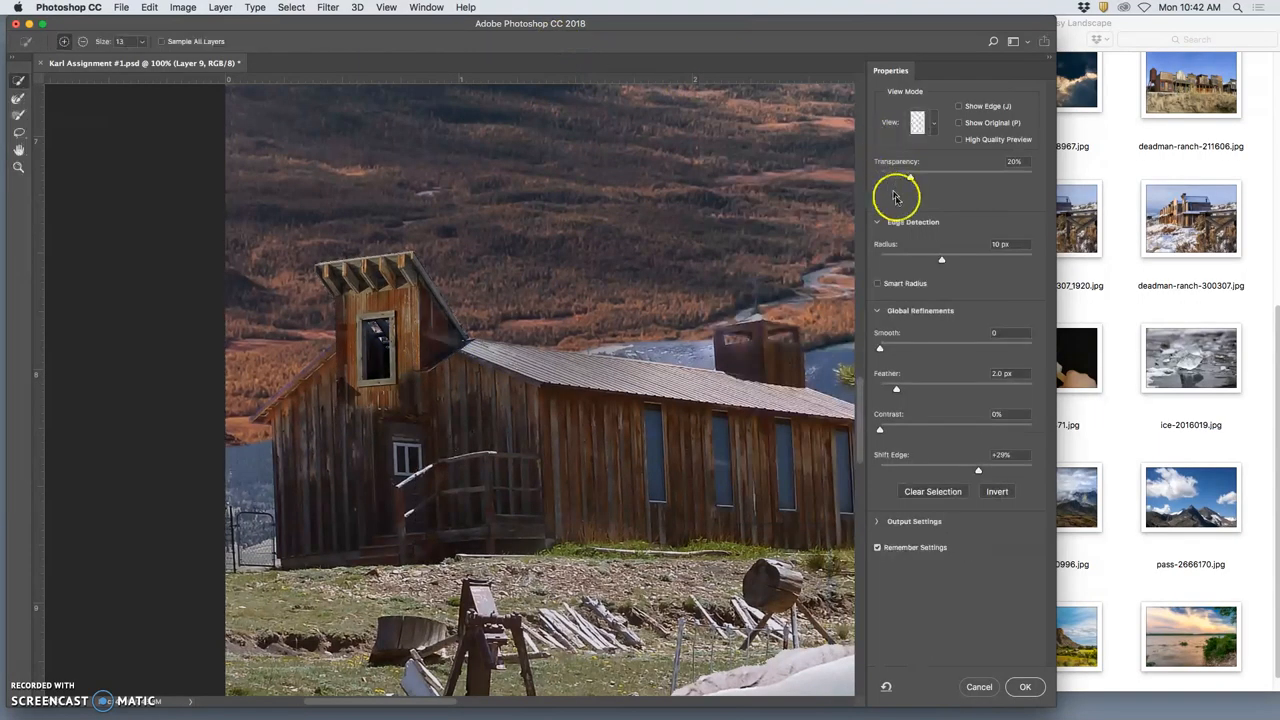
Refine the selection with Radius 5 px and a Shift Edge adjustment, then confirm.
triple_click(1010, 244)
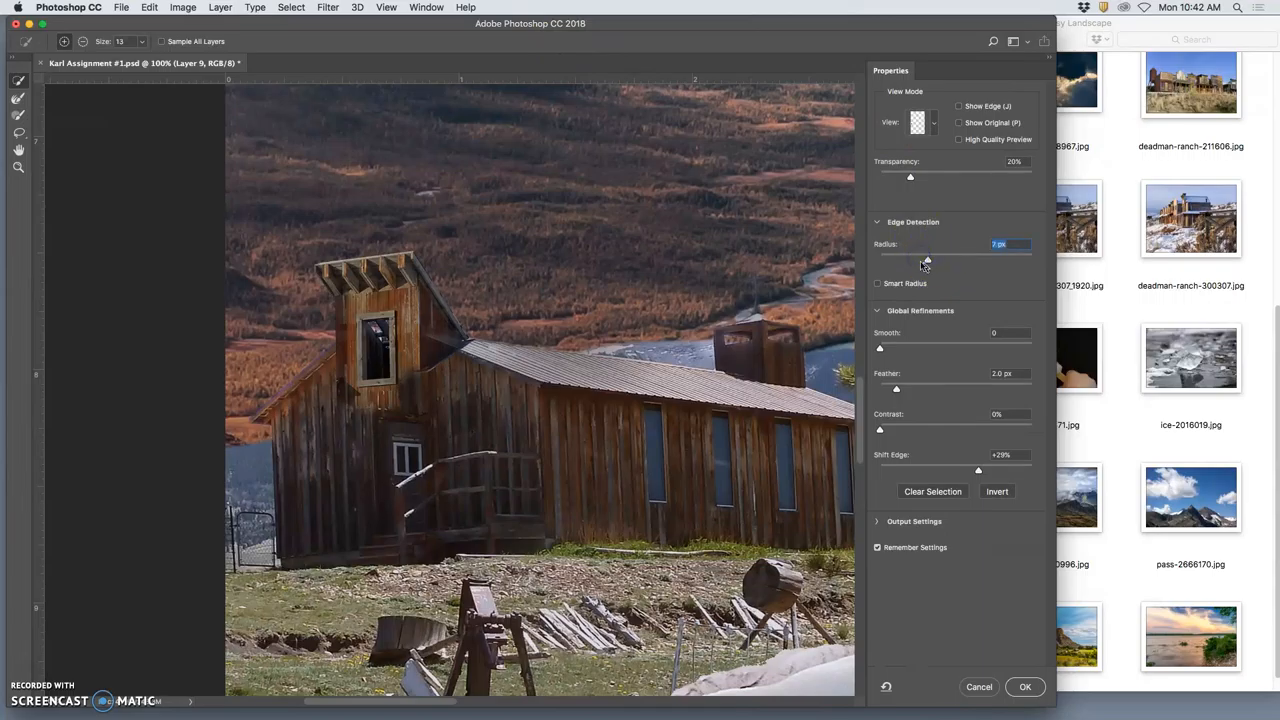
left_click_drag(926, 258, 922, 258)
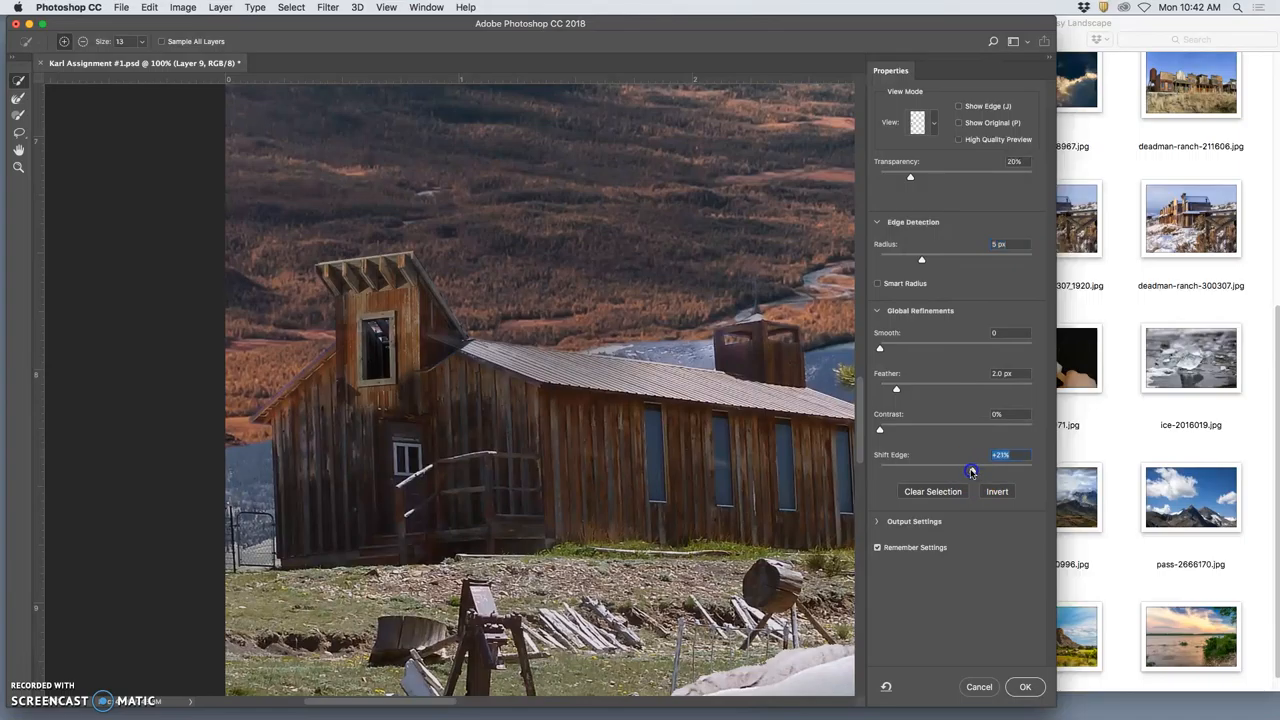
left_click_drag(972, 472, 964, 472)
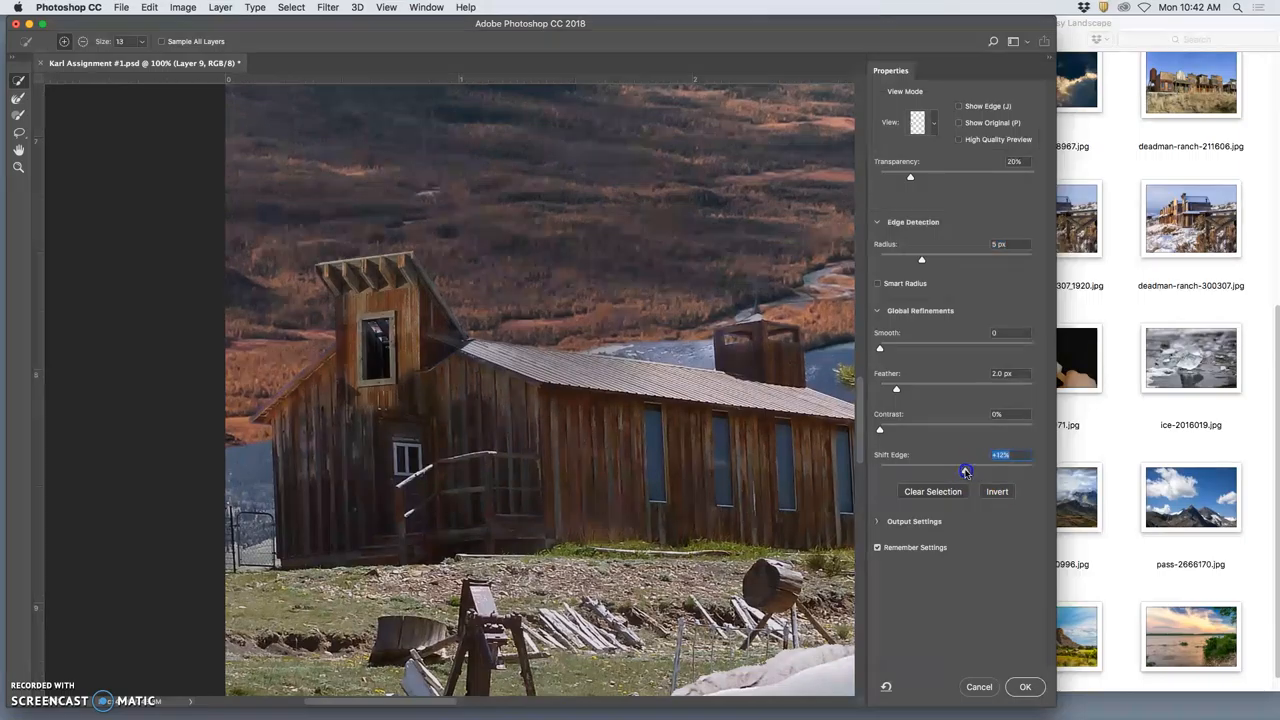
left_click(1024, 686)
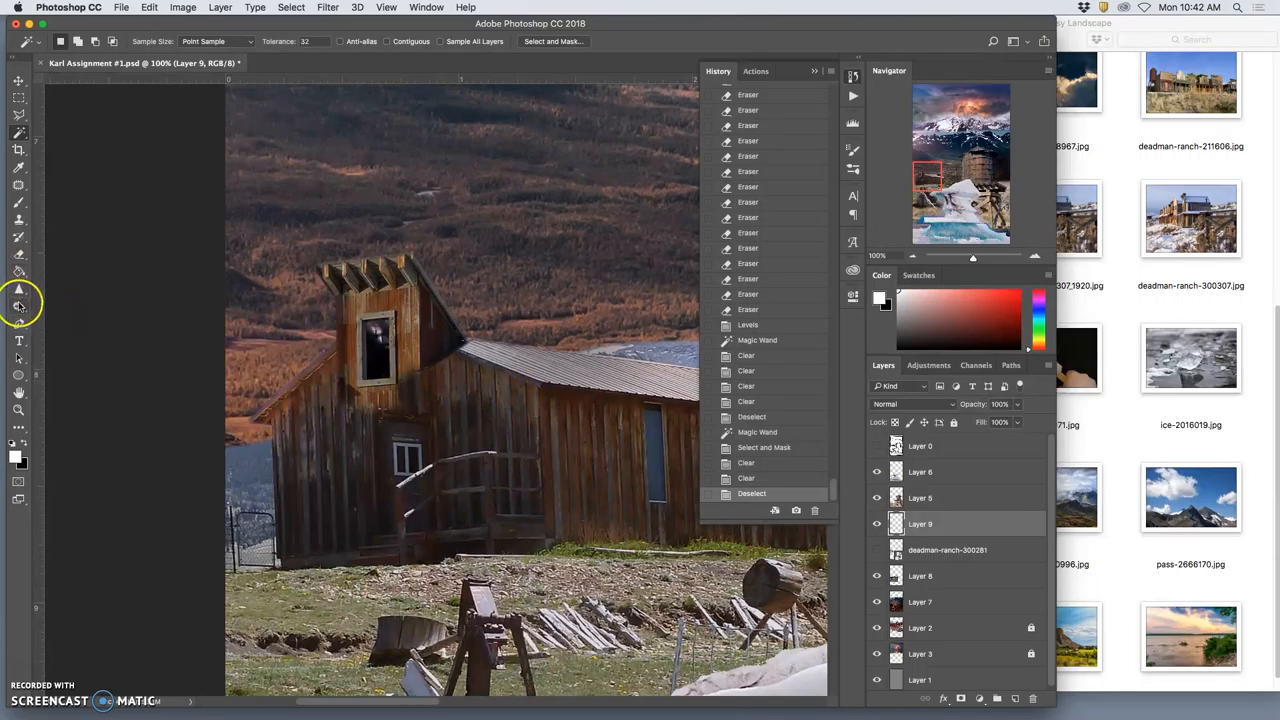
Switch to the Burn tool to darken the tower-barn join.
left_click(18, 306)
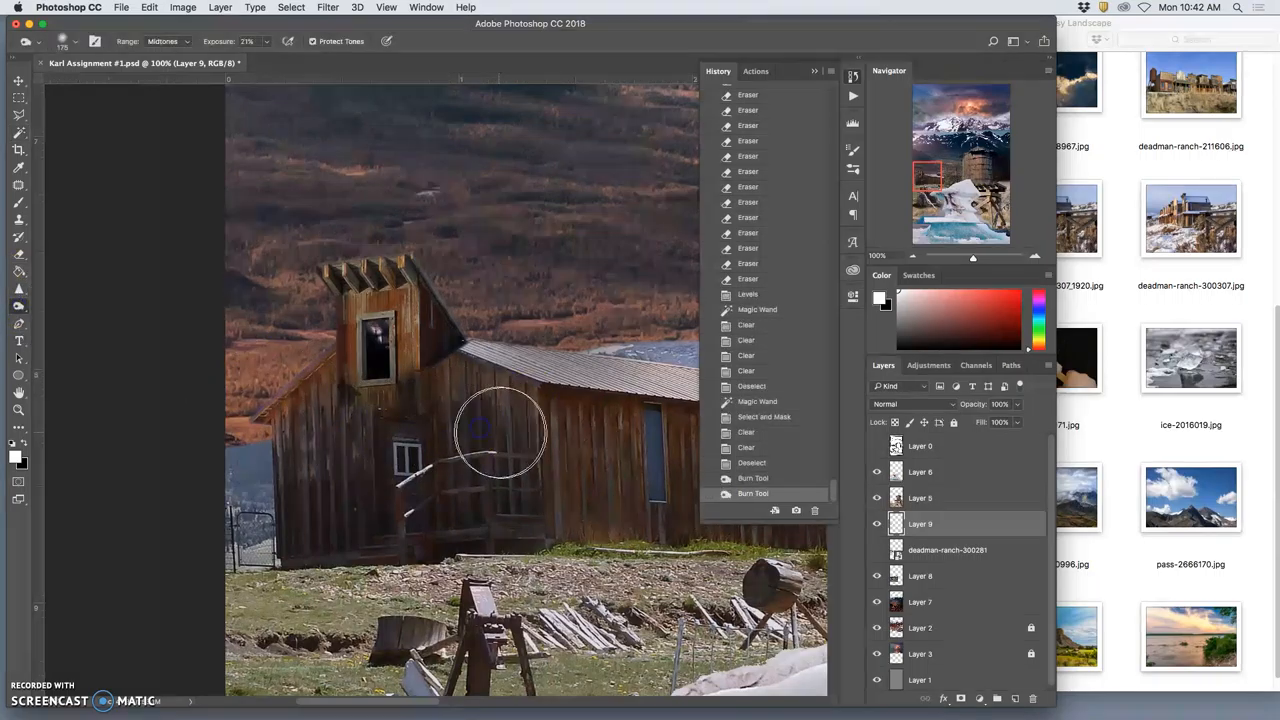
mouse_move(404, 256)
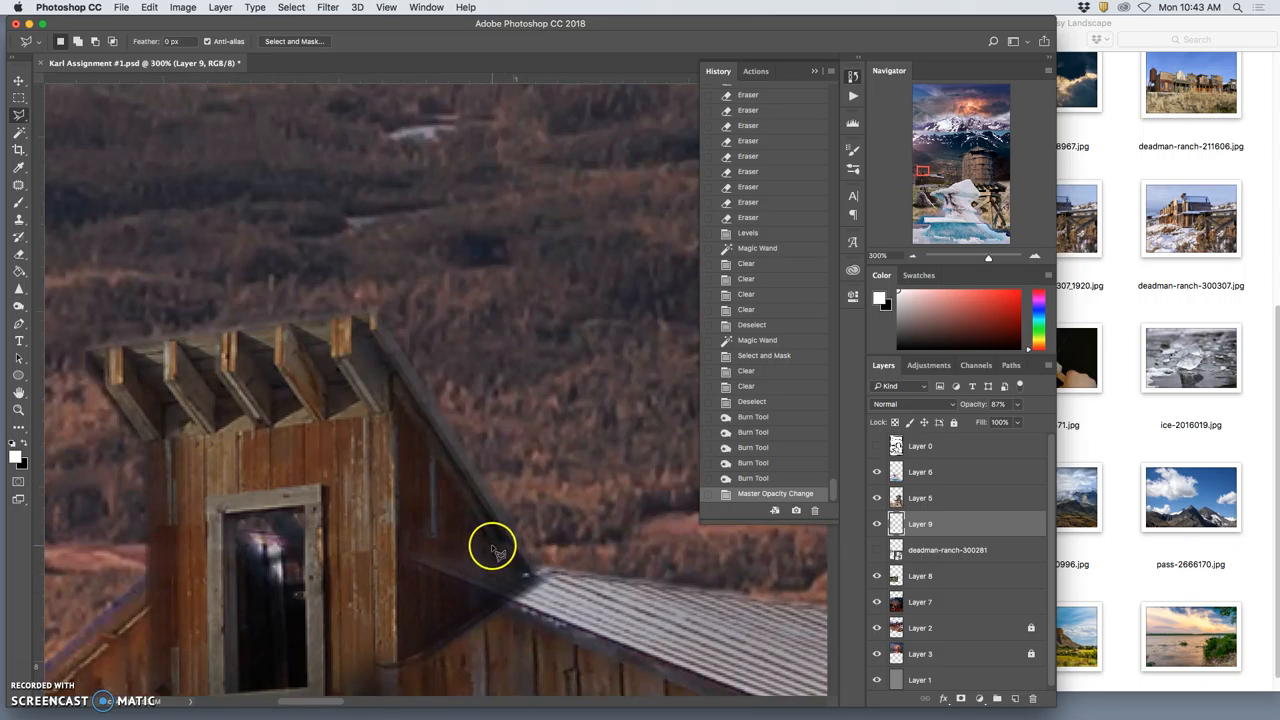
mouse_move(496, 596)
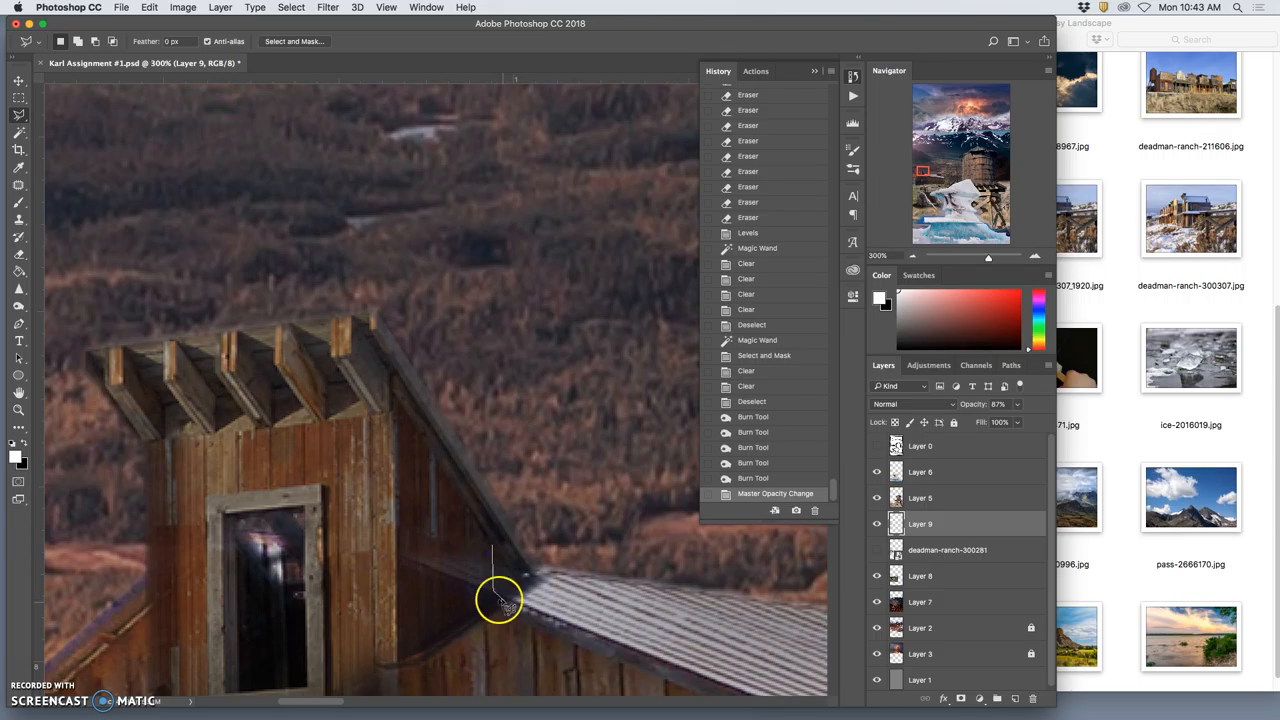
mouse_move(500, 600)
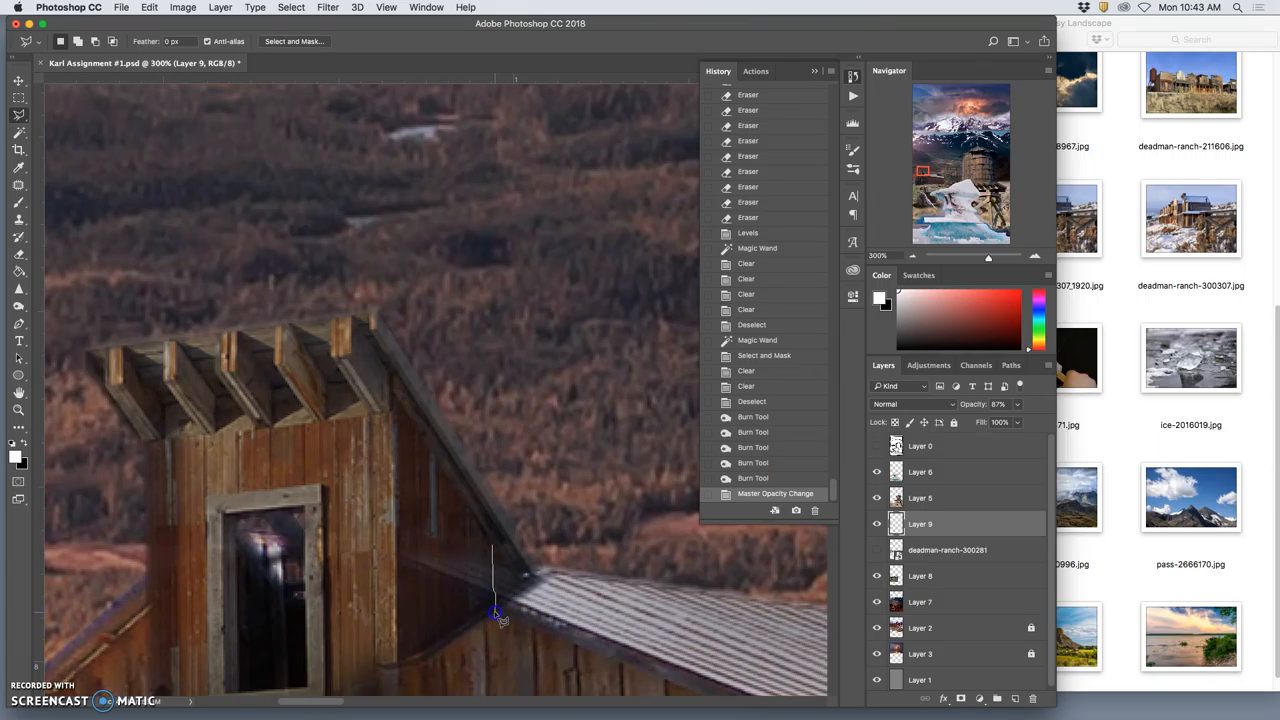
mouse_move(552, 582)
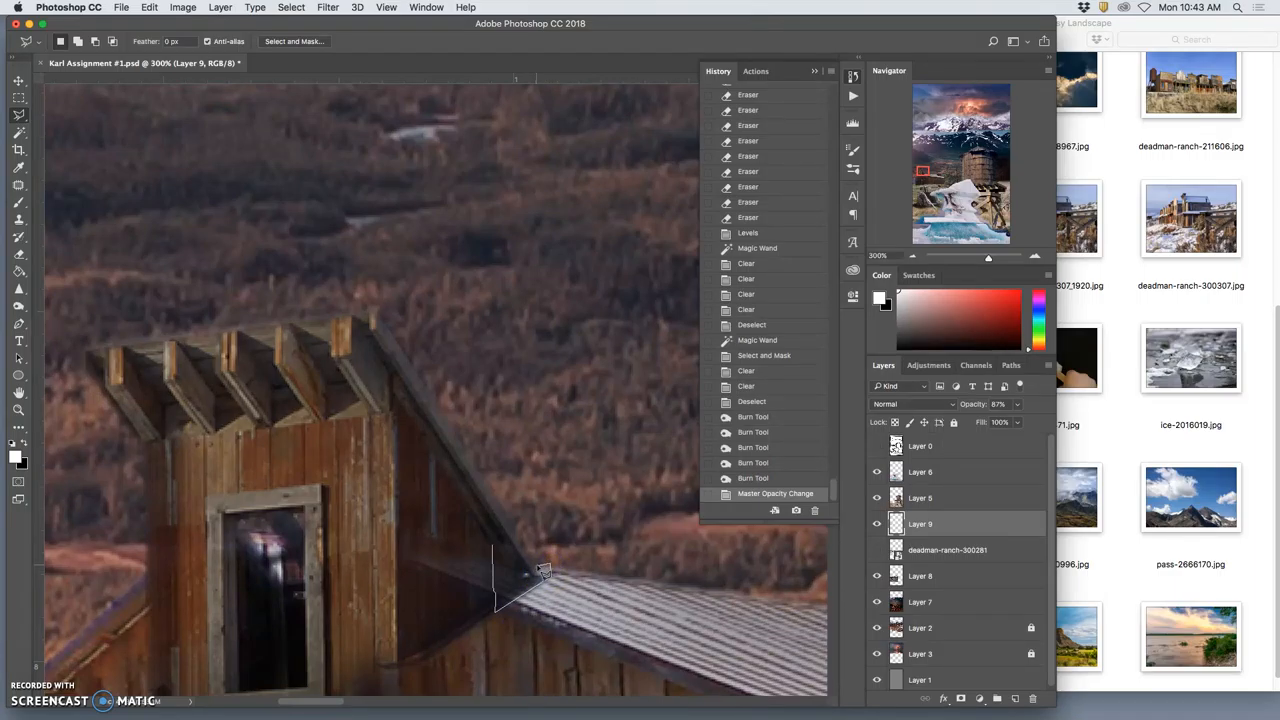
mouse_move(540, 578)
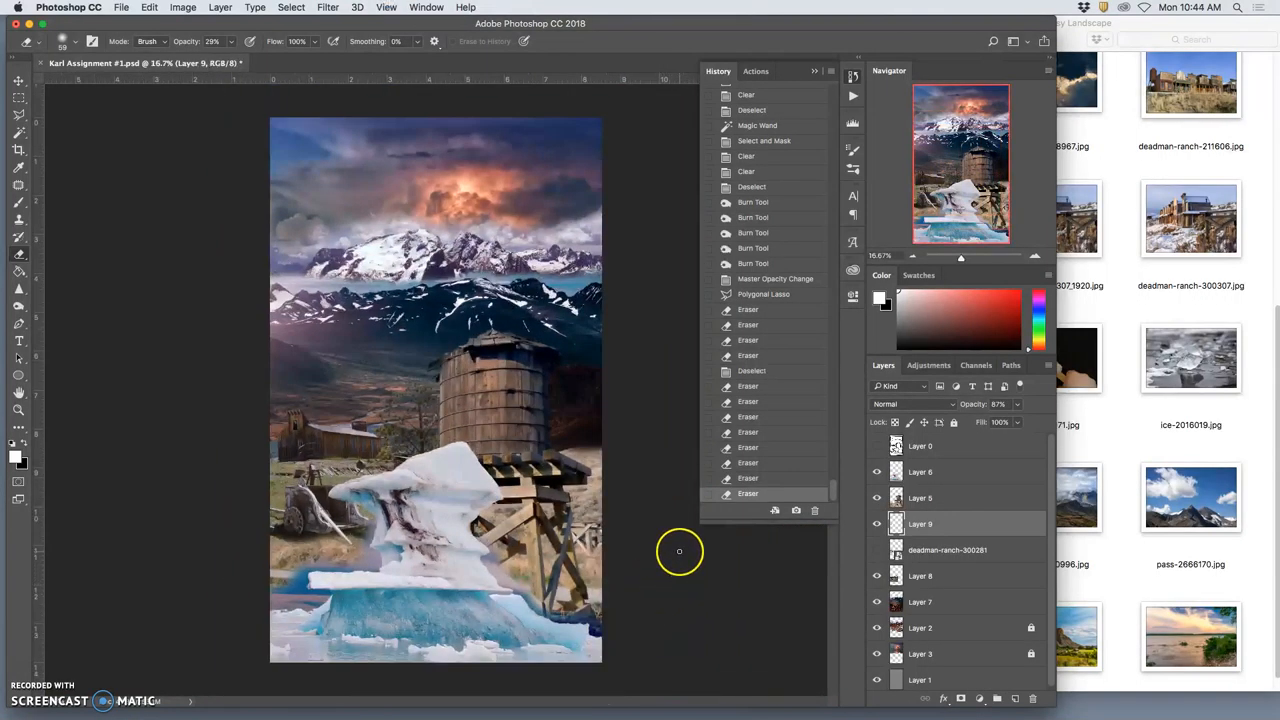
left_click(876, 472)
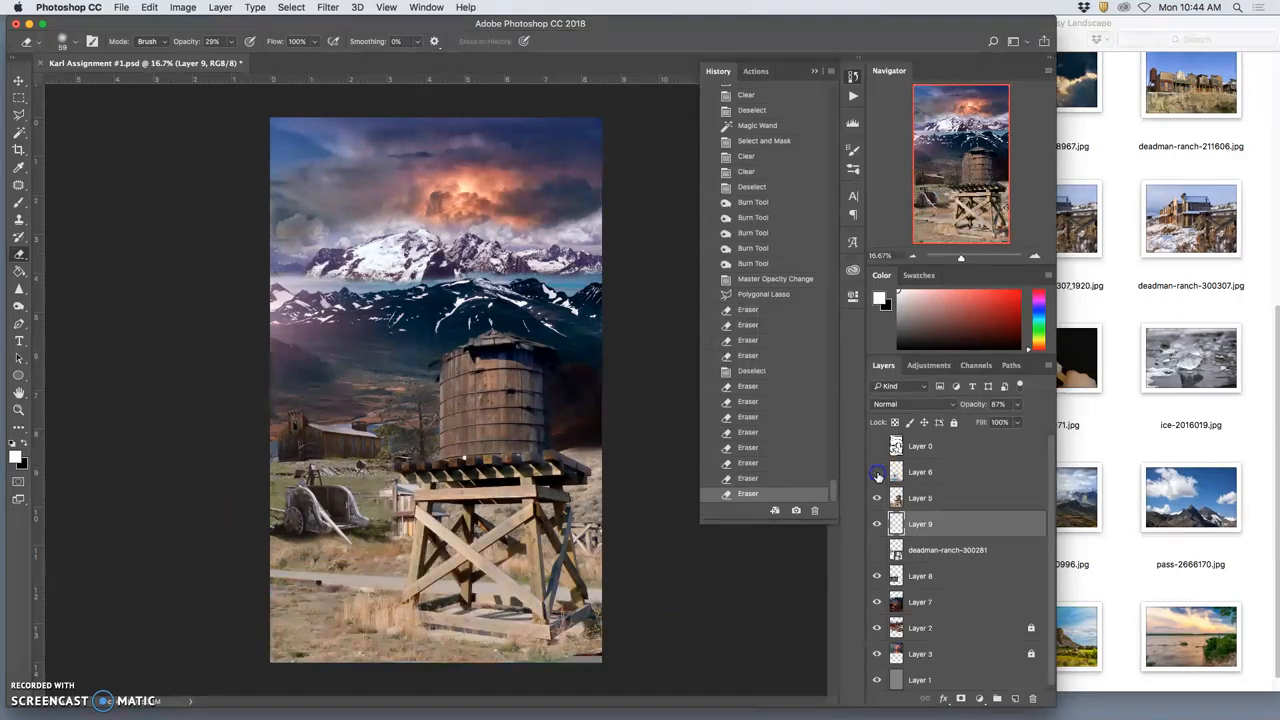
left_click(876, 472)
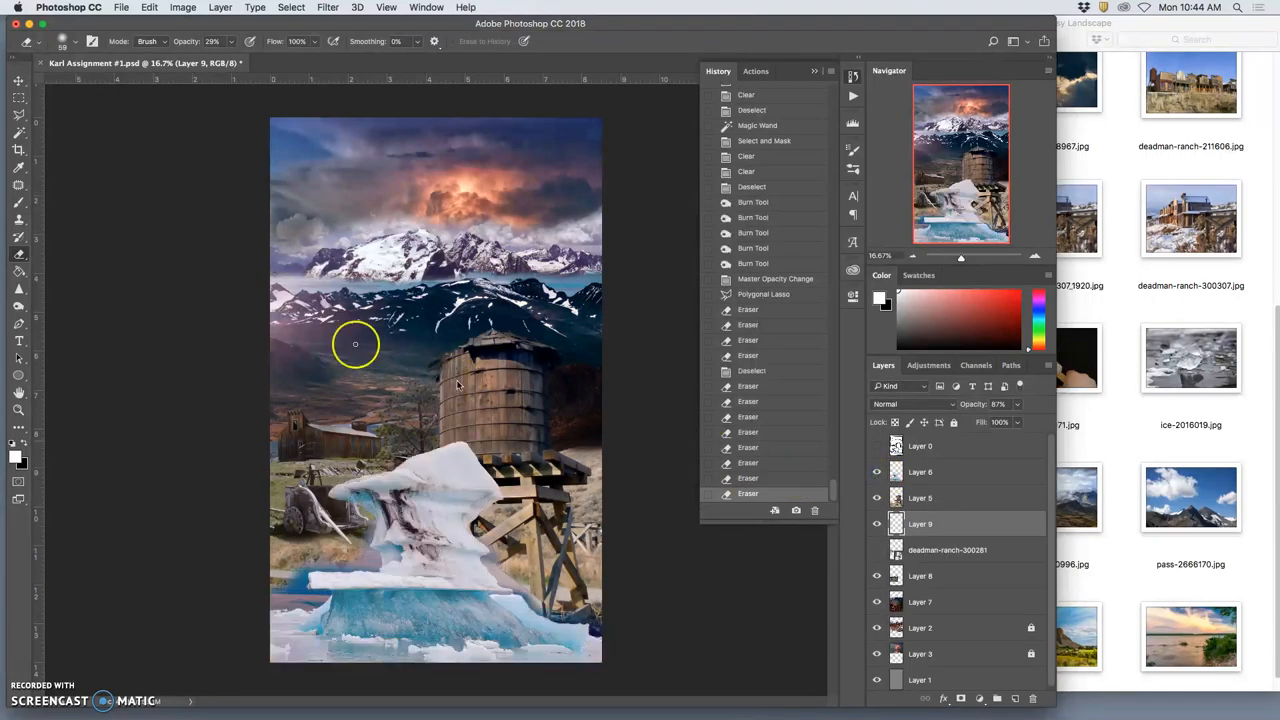
left_click(18, 80)
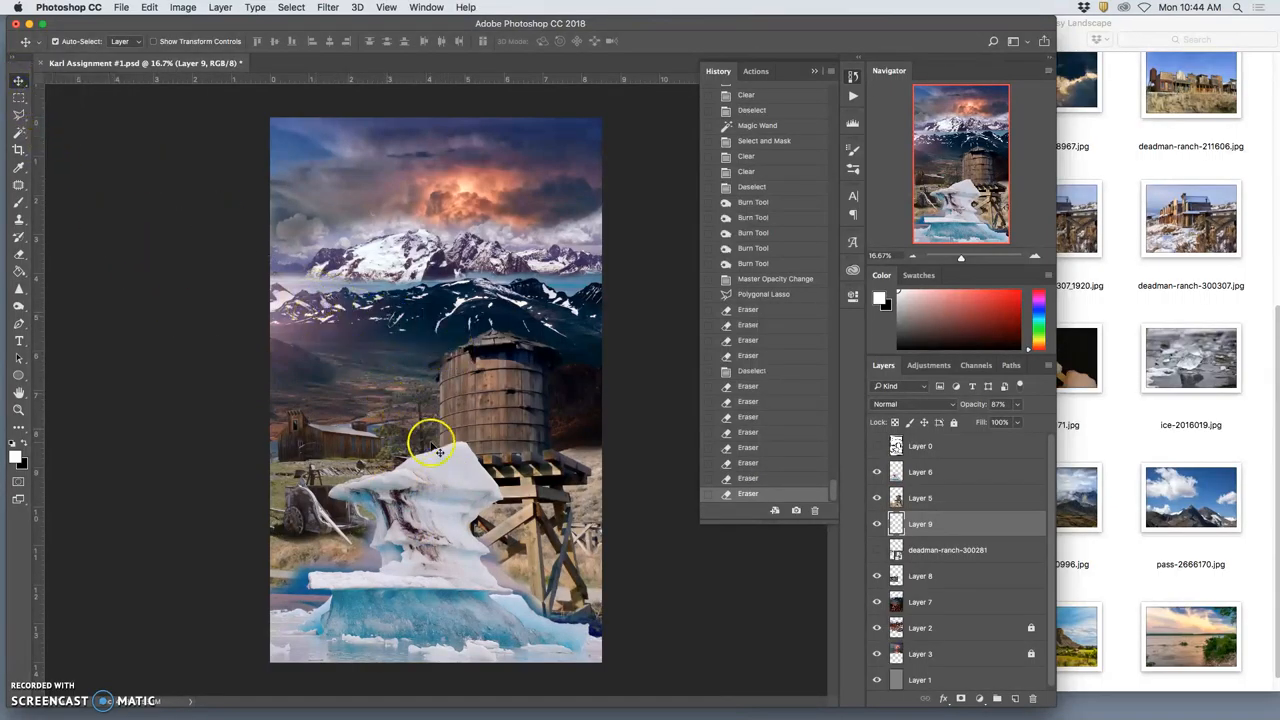
Preview ice-719471.jpg from the reference folder, revealing the popsicle.
left_click(1052, 356)
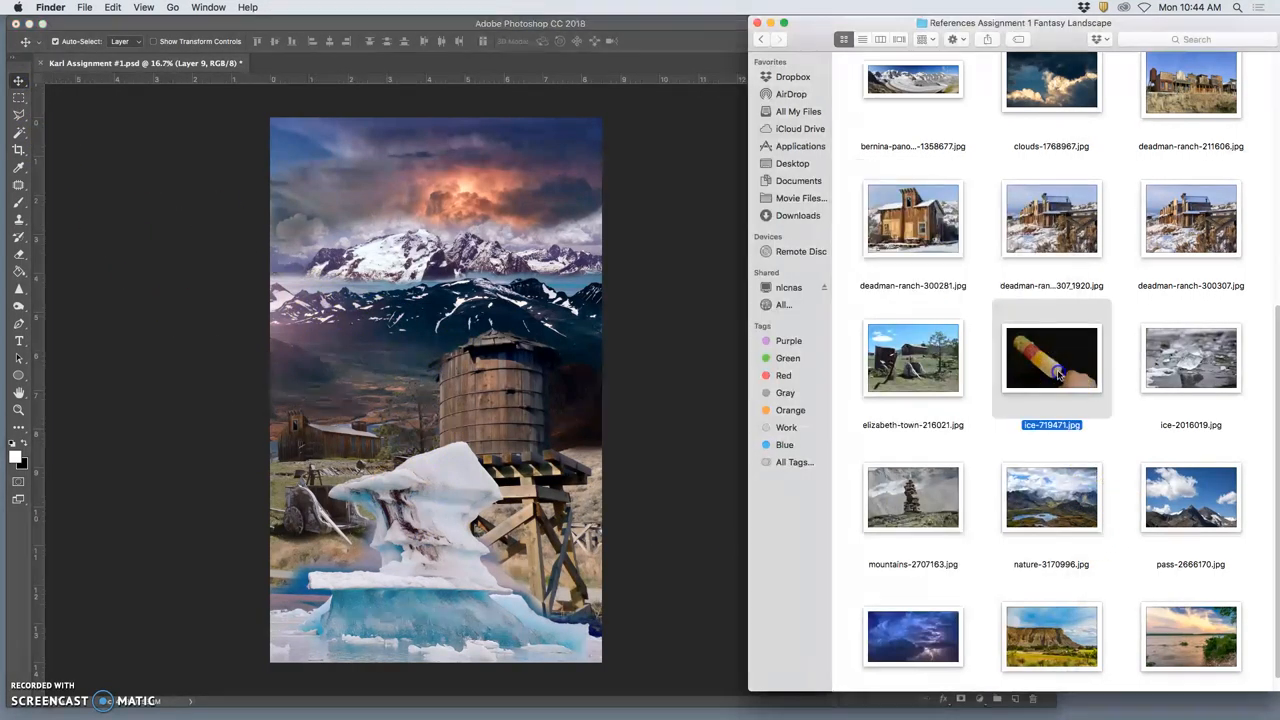
double_click(1052, 358)
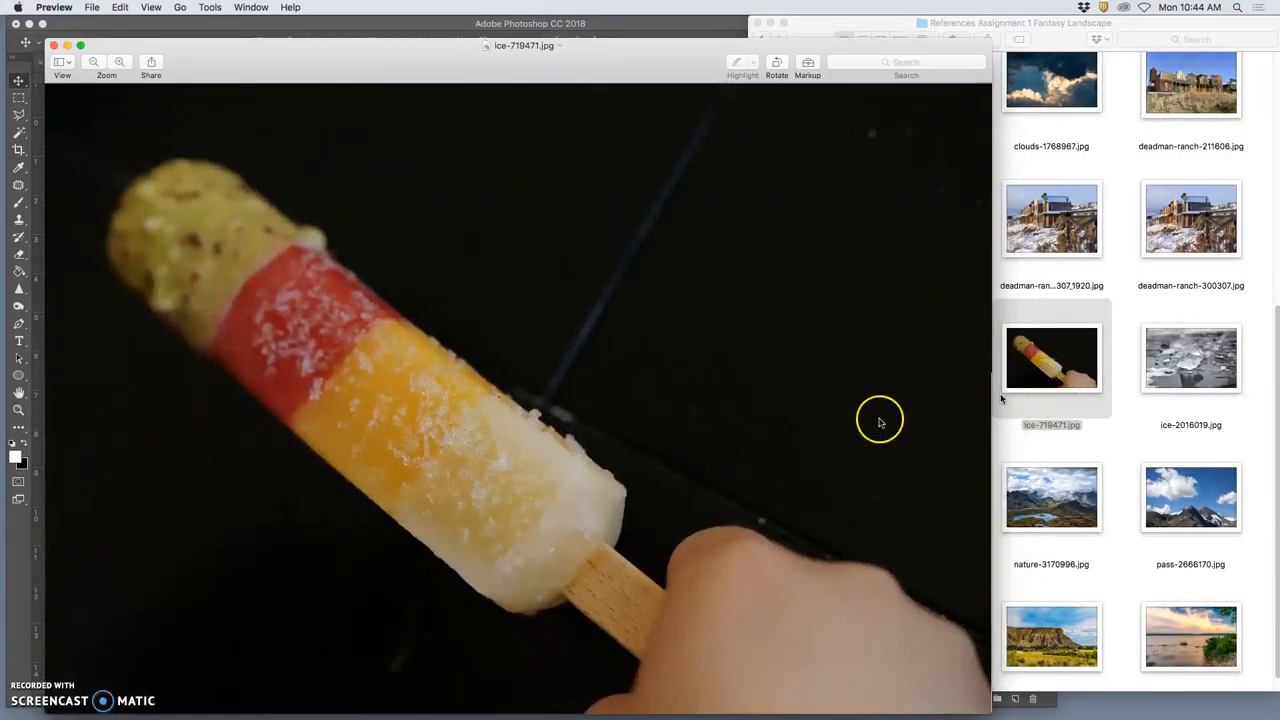
mouse_move(460, 452)
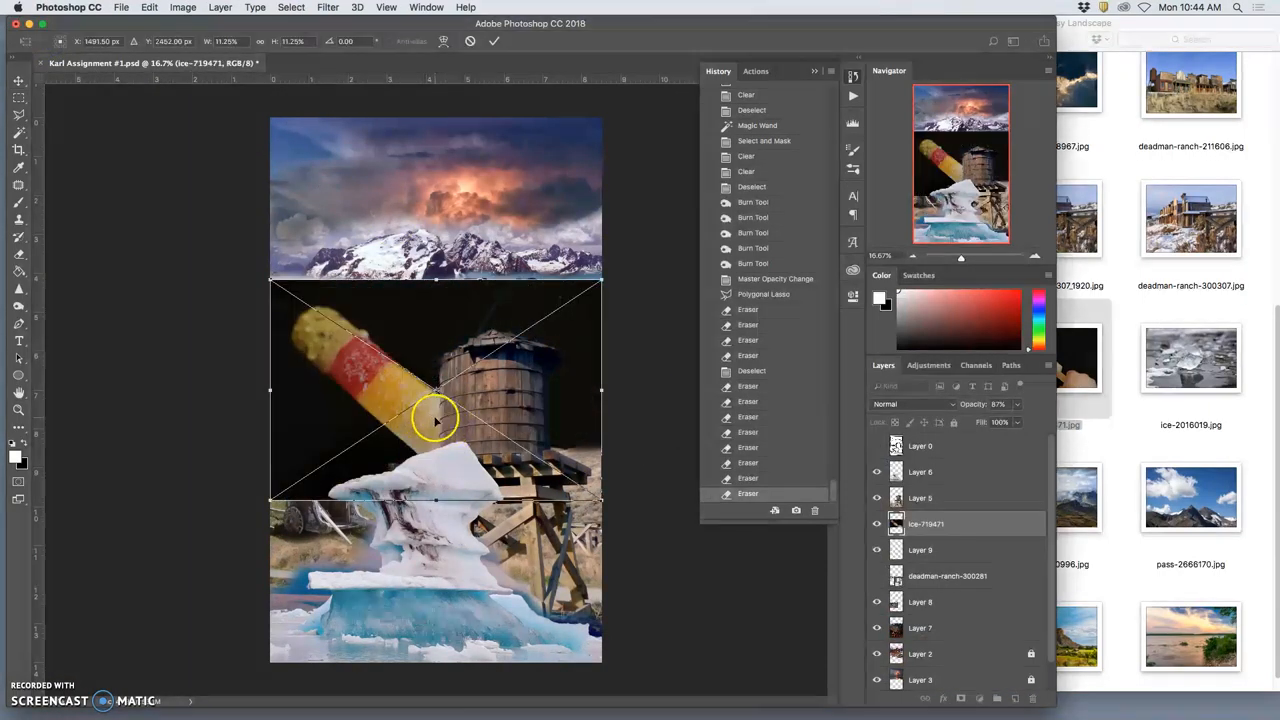
Scale the placed popsicle photo and lasso around the popsicle to select it.
left_click_drag(600, 500, 692, 564)
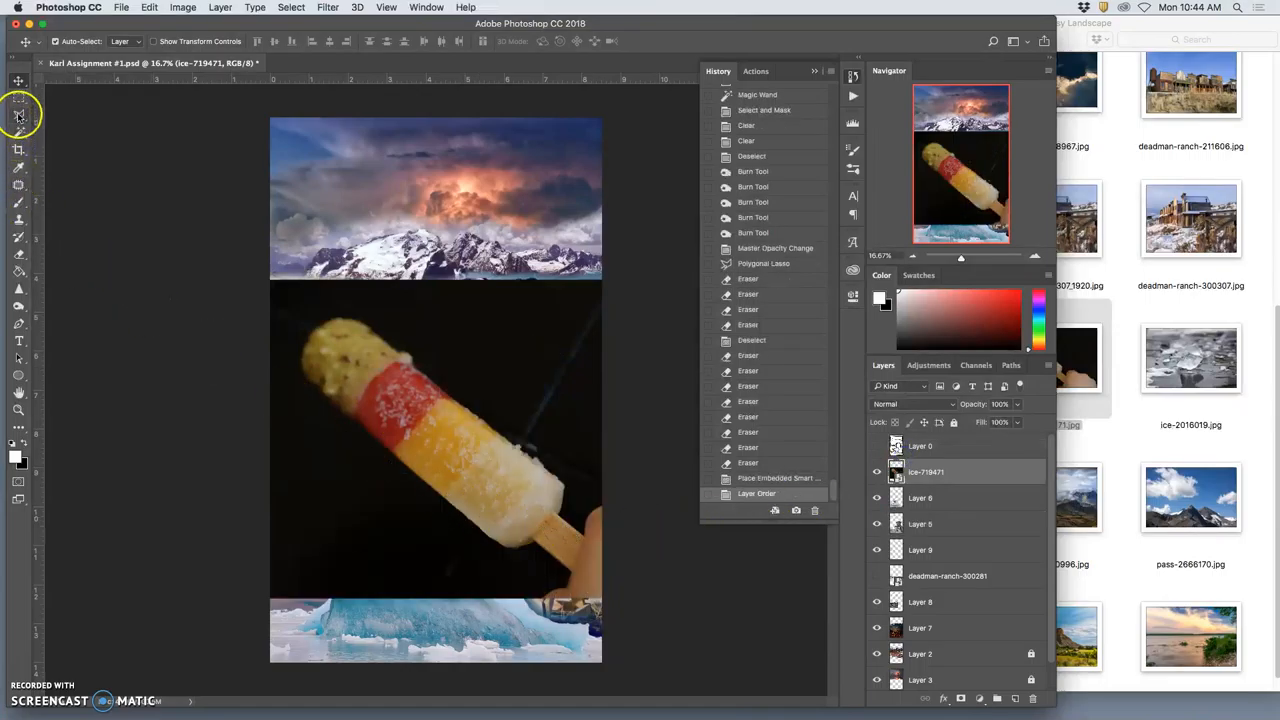
left_click(18, 114)
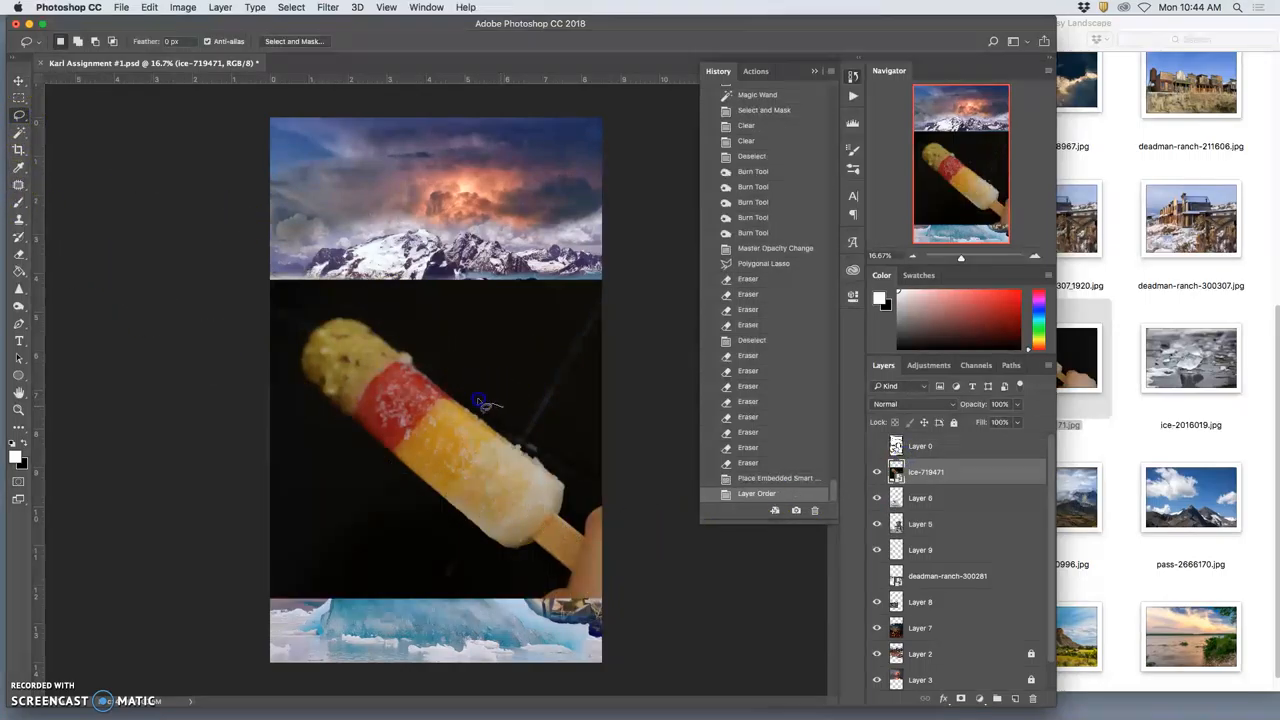
left_click_drag(480, 404, 410, 496)
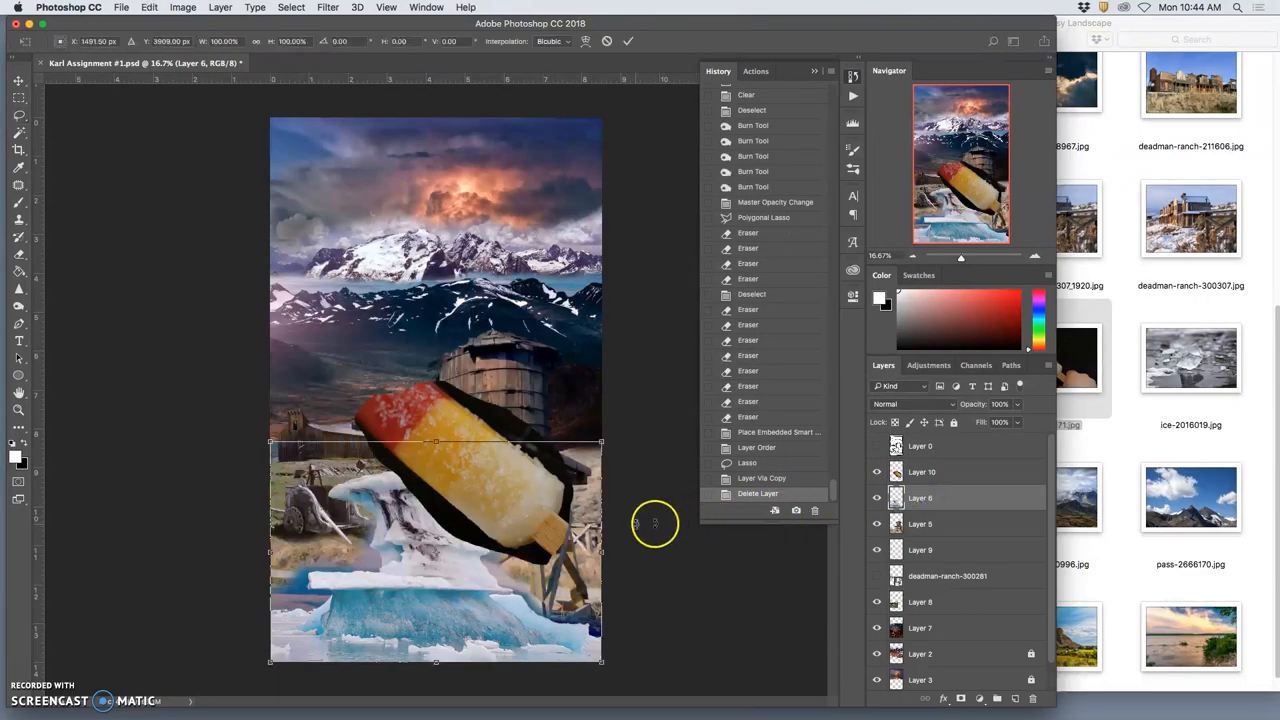
Warp the popsicle layer, bending its edge outward and bulging its middle, leaving the transform uncommitted.
left_click(920, 472)
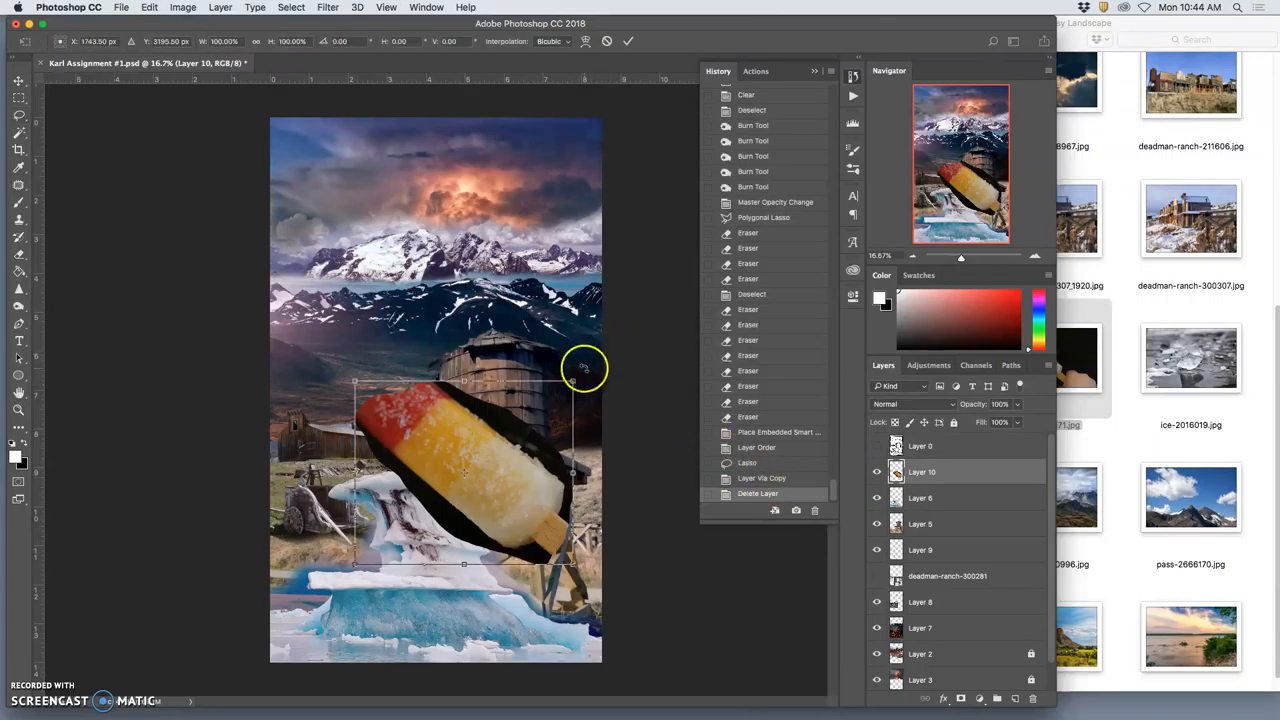
right_click(464, 470)
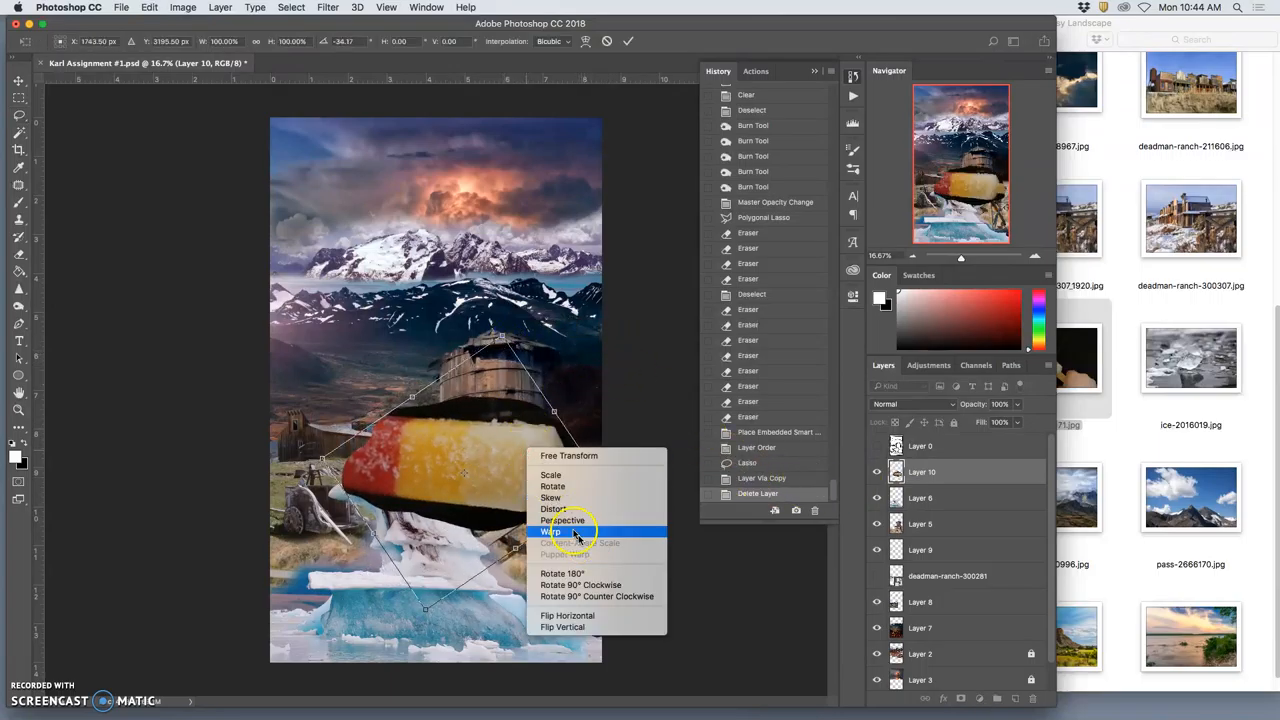
left_click(550, 532)
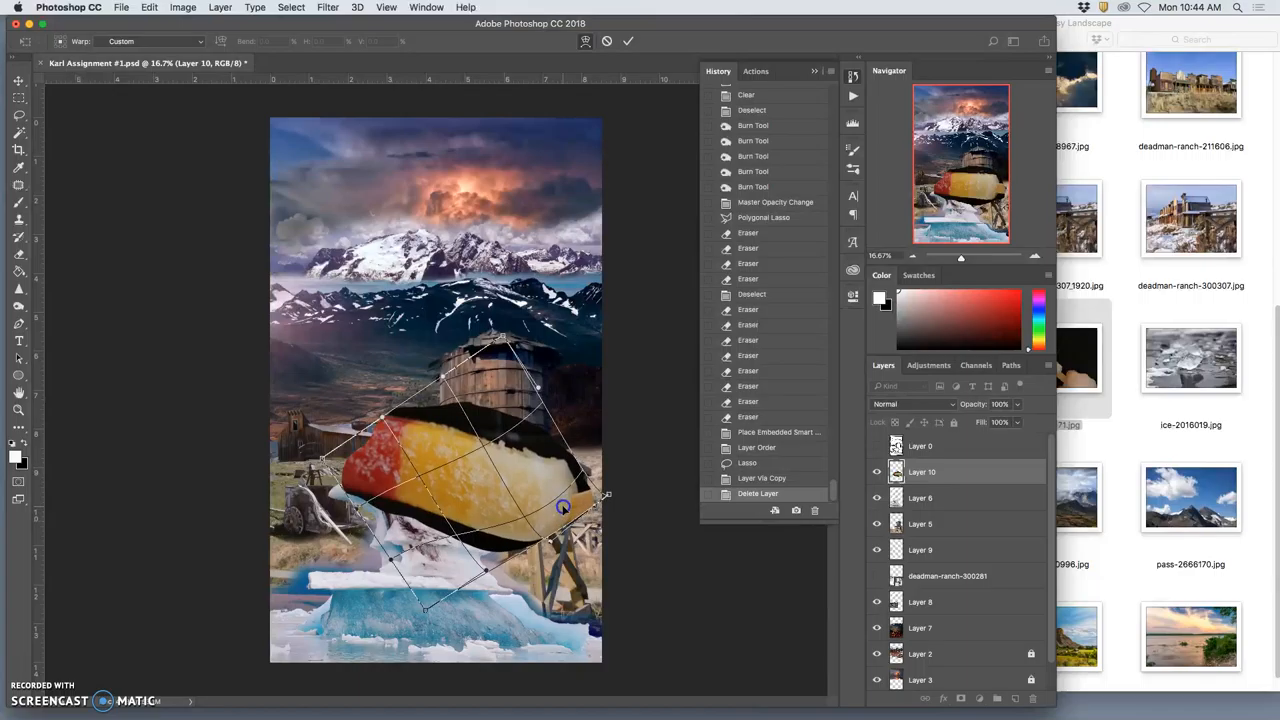
left_click_drag(562, 508, 420, 420)
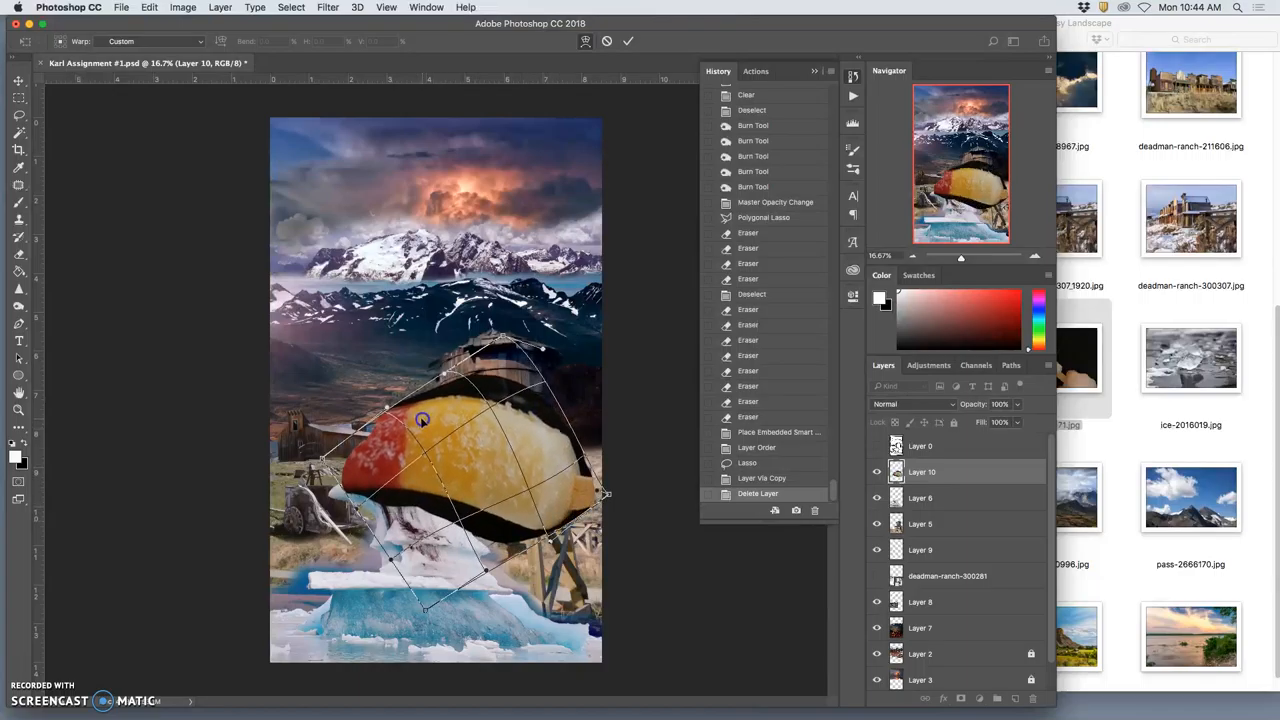
left_click_drag(420, 420, 470, 496)
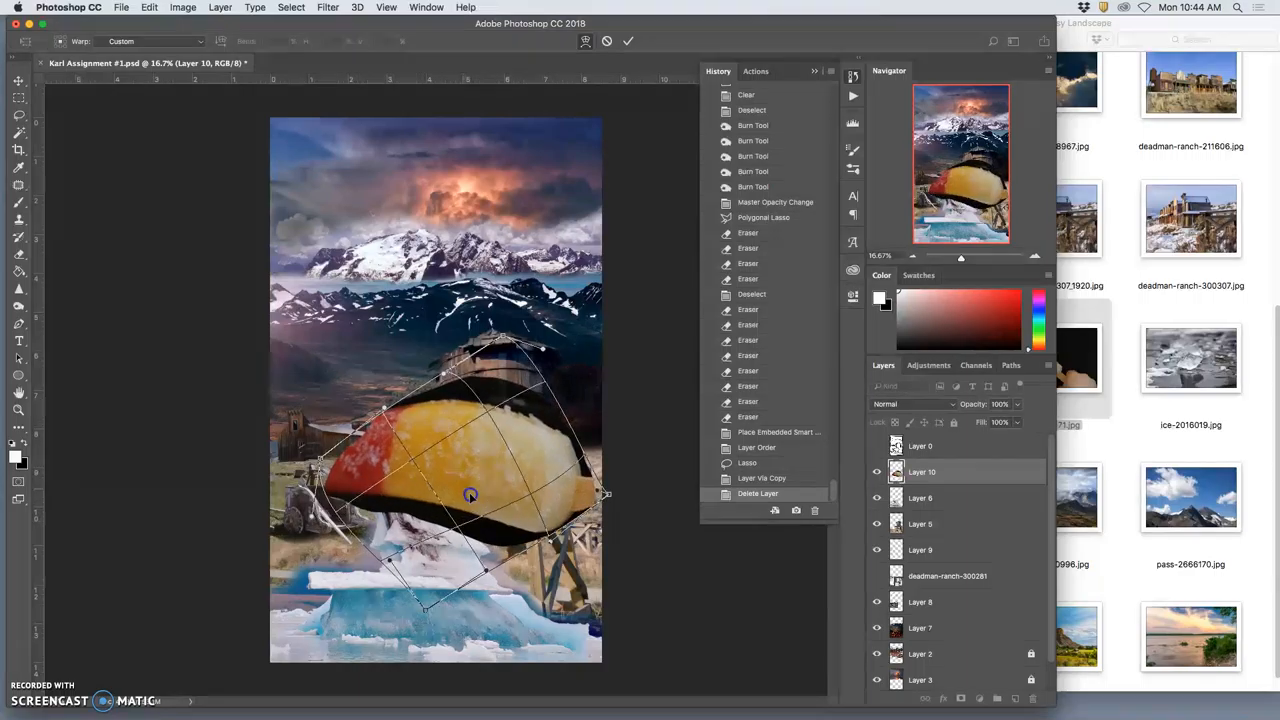